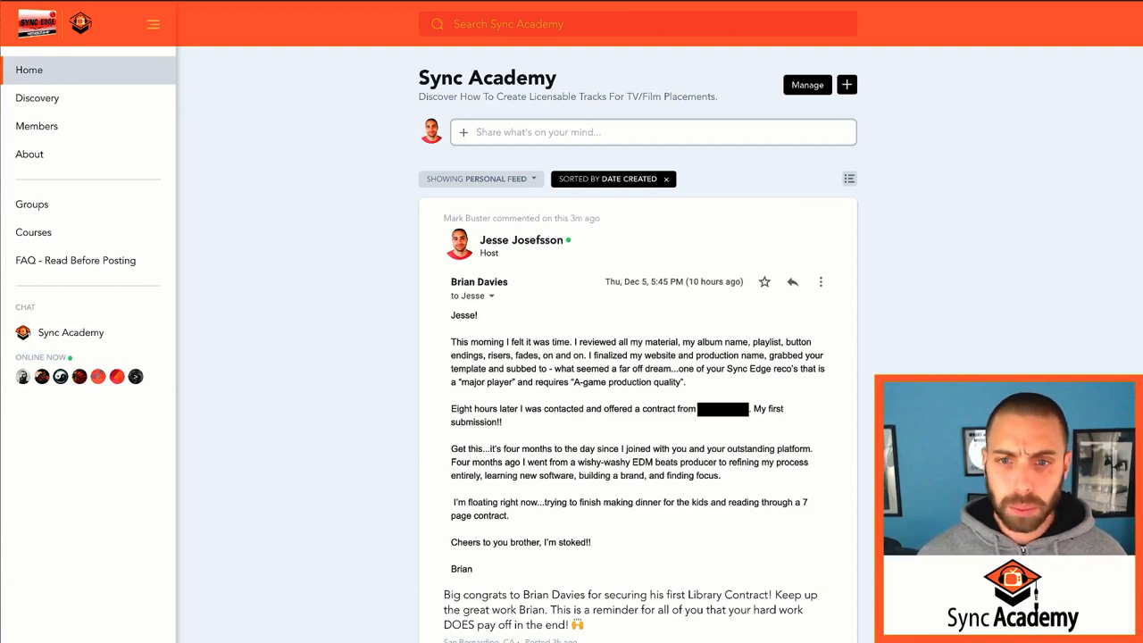
mouse_move(313, 310)
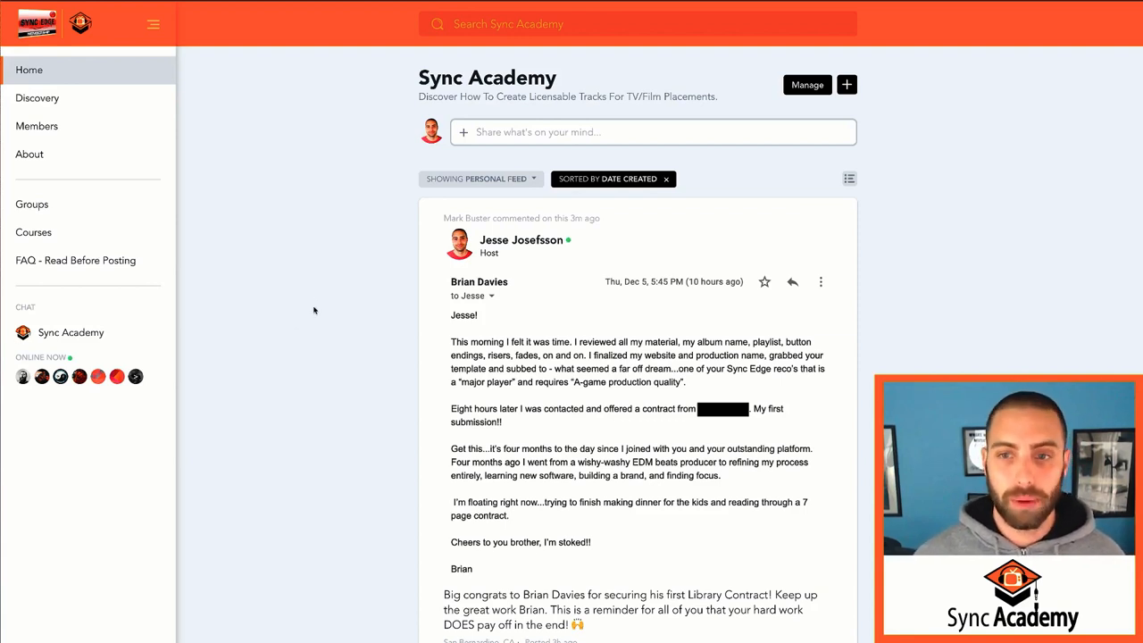
Step: Scroll through the home feed, then open Groups: The Syndicate, Feedback Corner, Collaborations
scroll(down, 3)
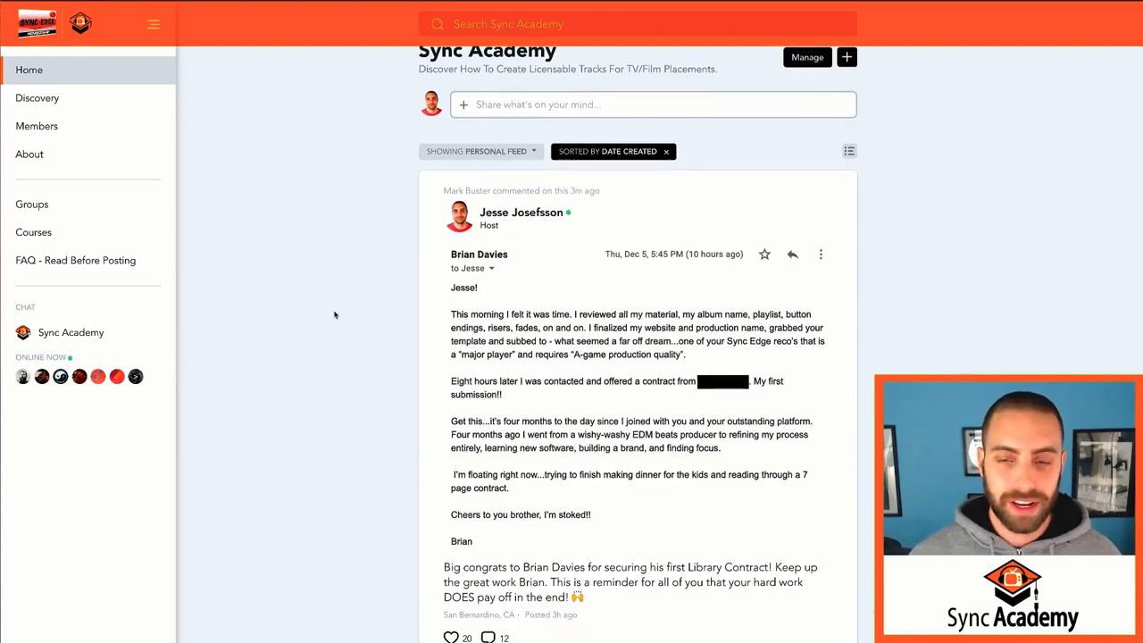
scroll(down, 3)
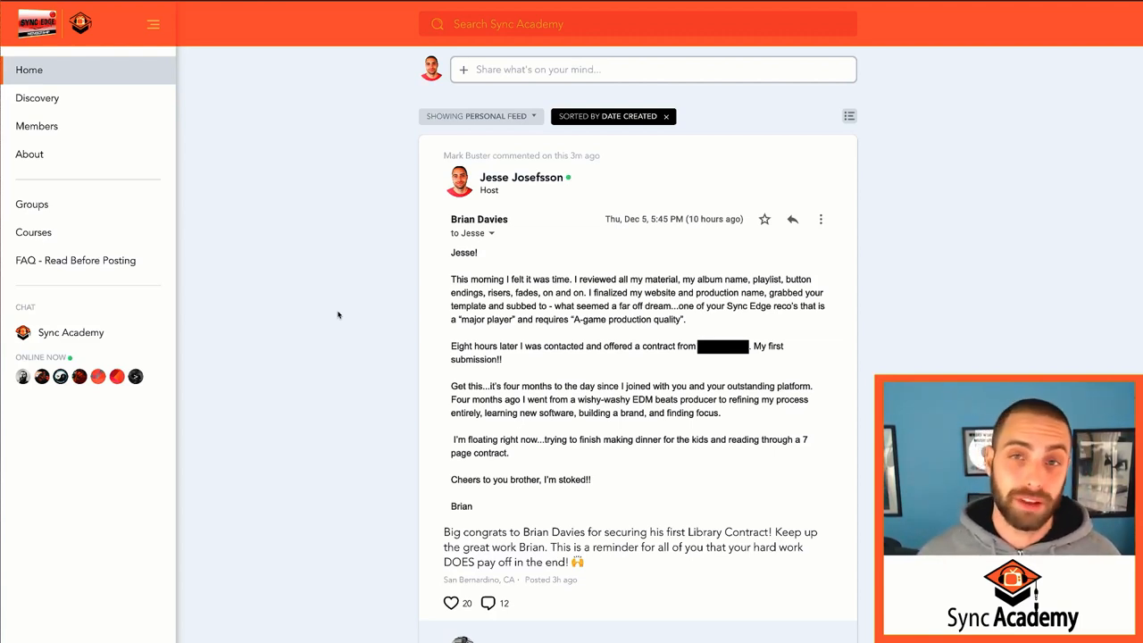
scroll(down, 3)
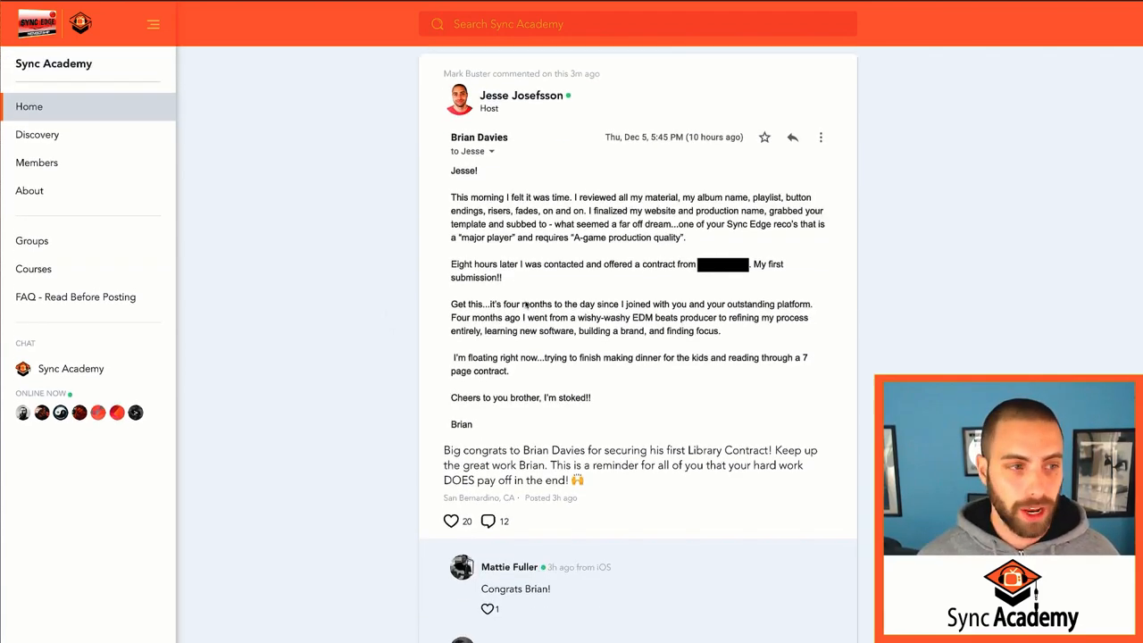
scroll(down, 3)
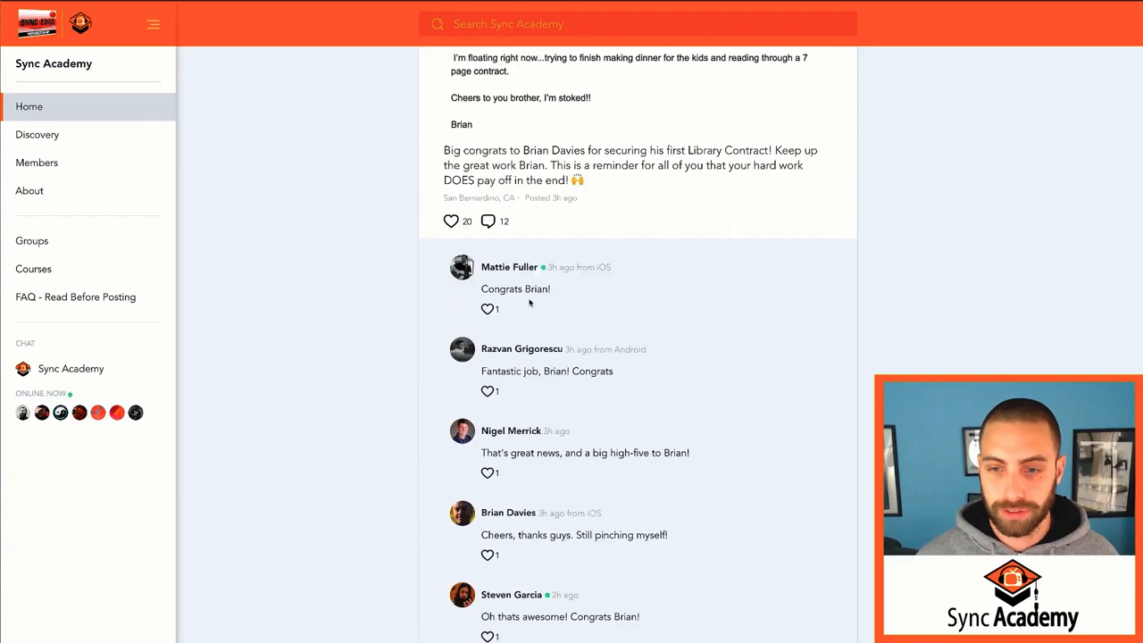
scroll(down, 3)
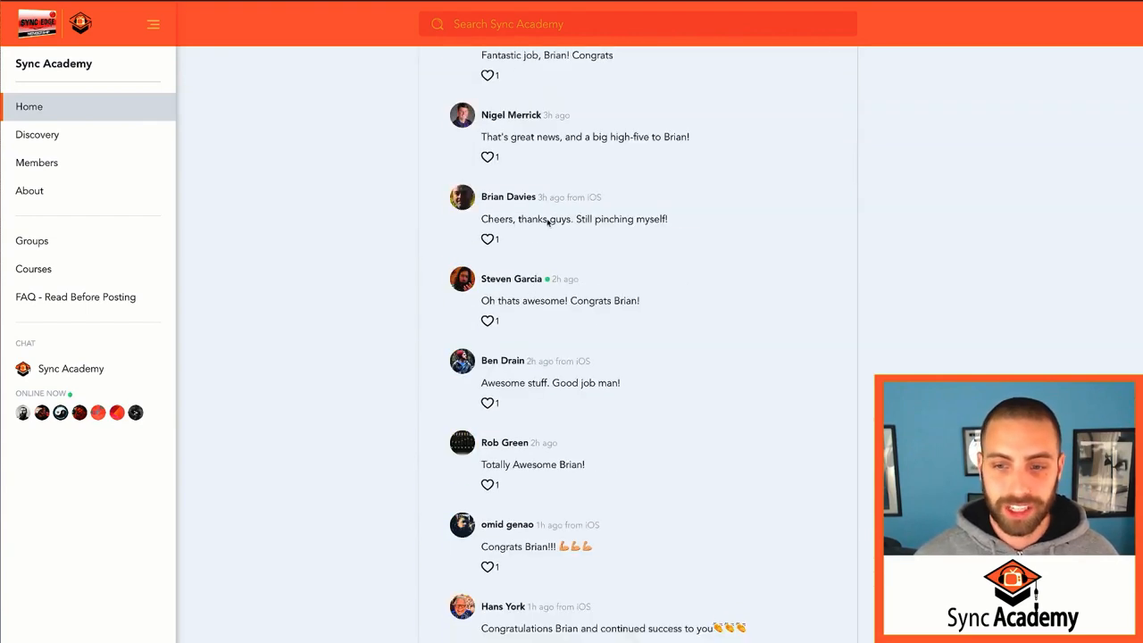
scroll(down, 3)
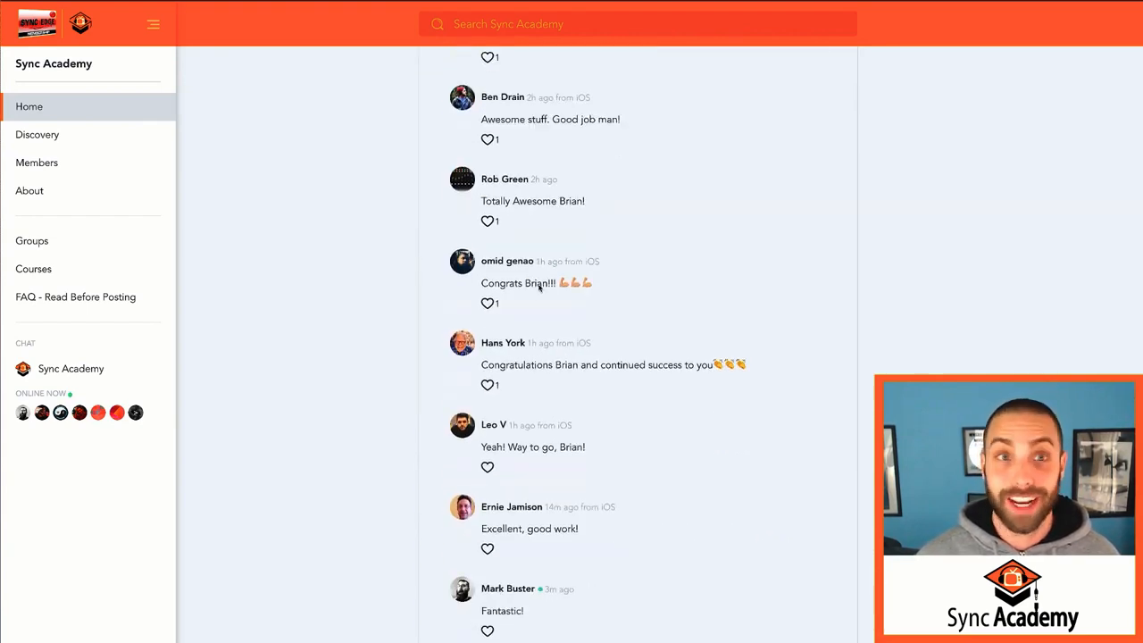
scroll(down, 3)
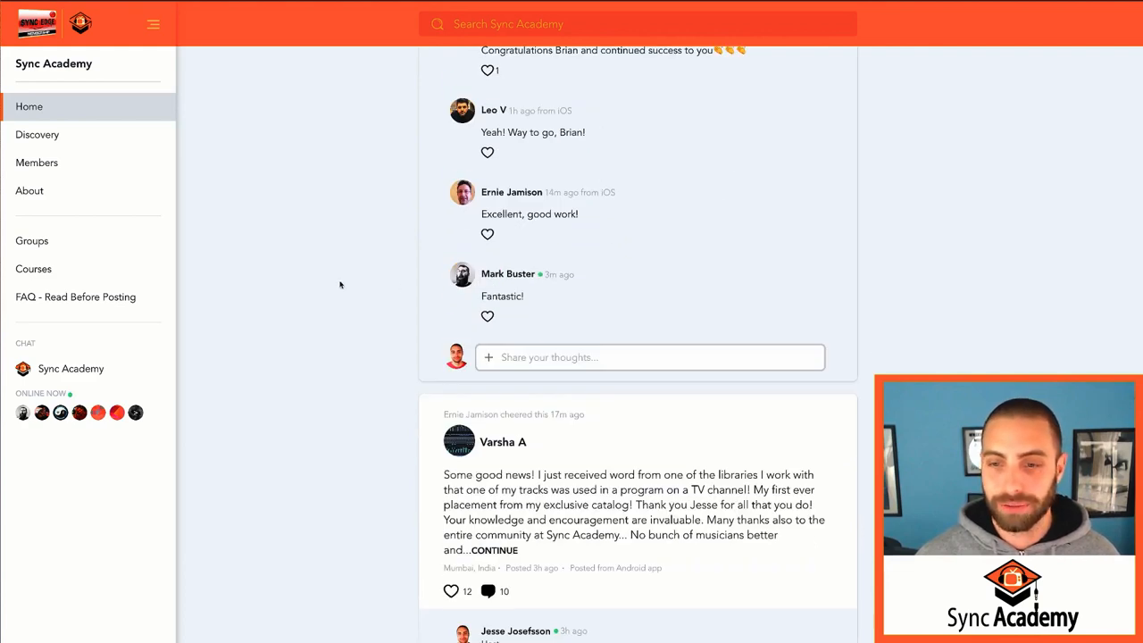
scroll(down, 3)
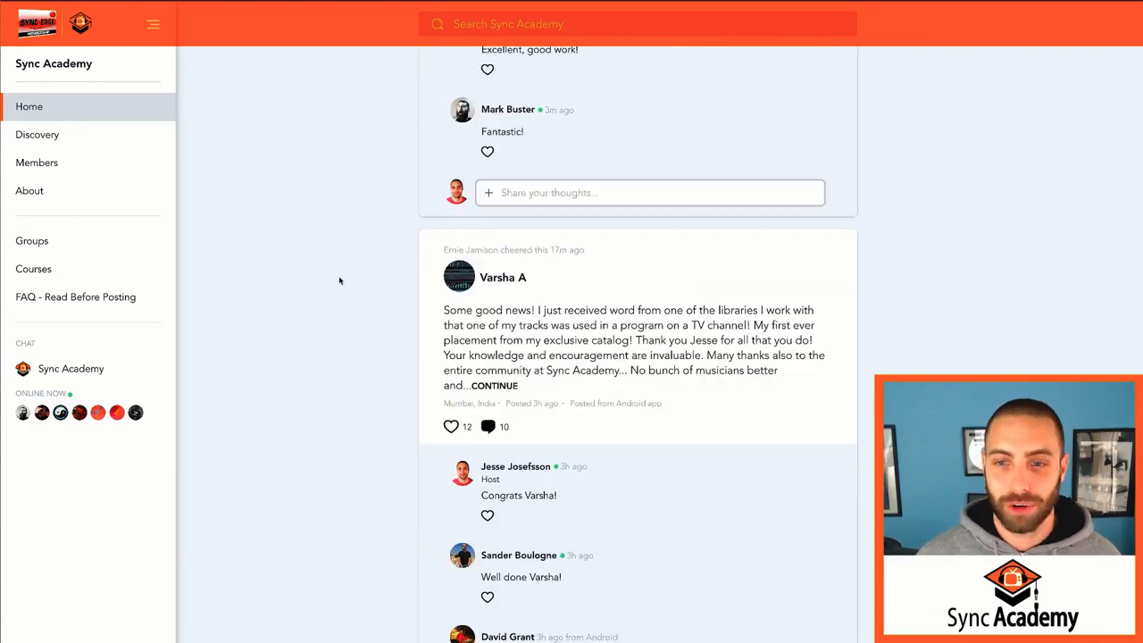
scroll(down, 3)
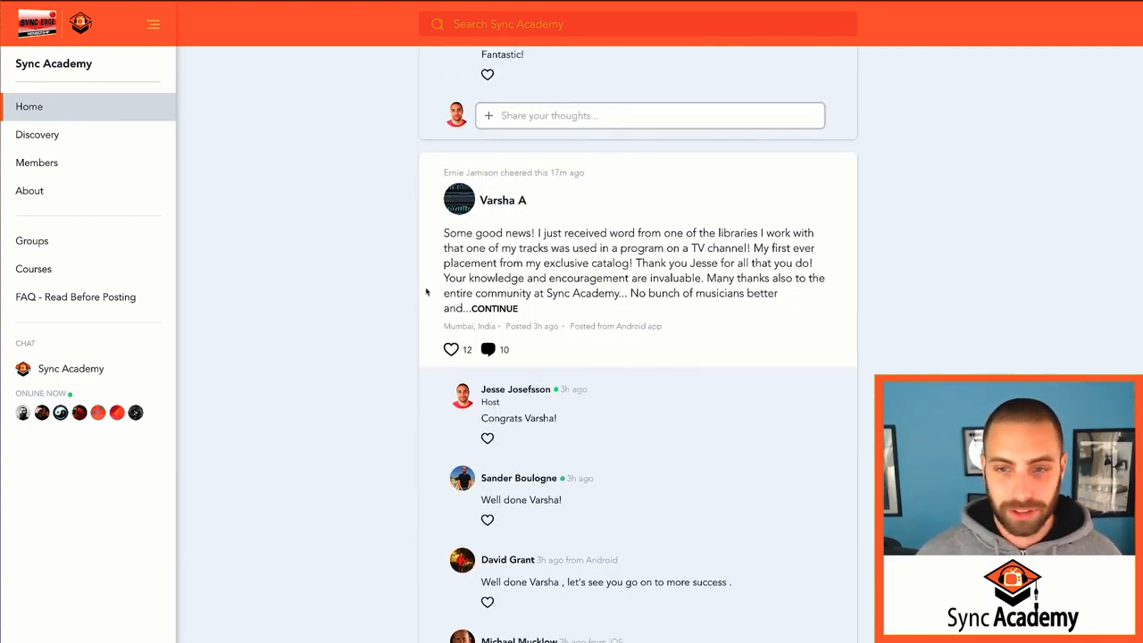
scroll(down, 3)
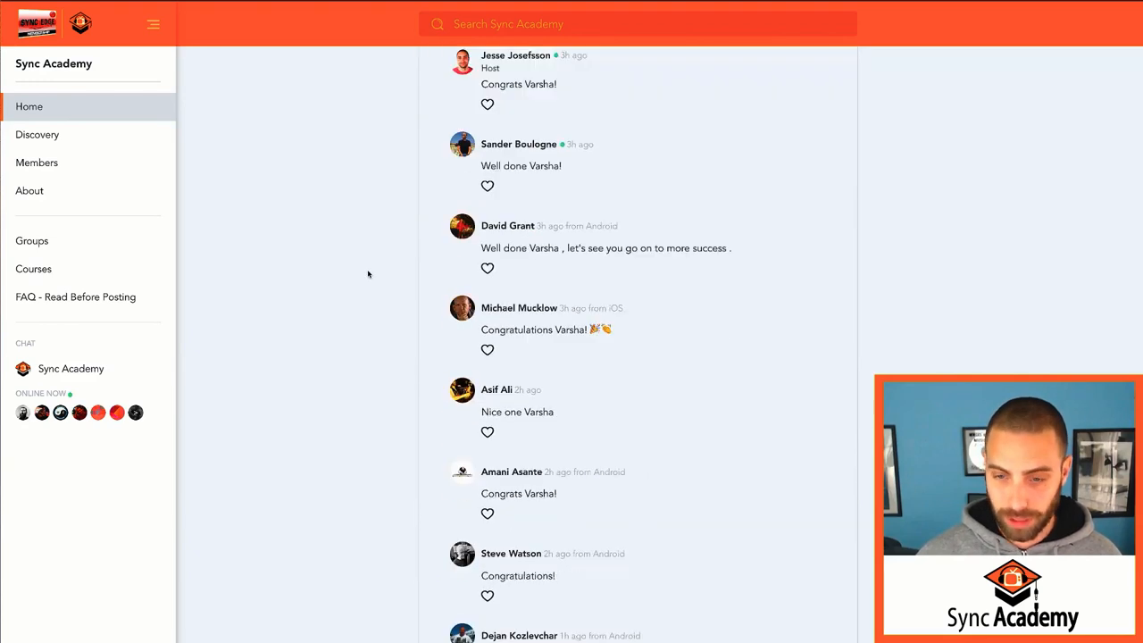
scroll(down, 3)
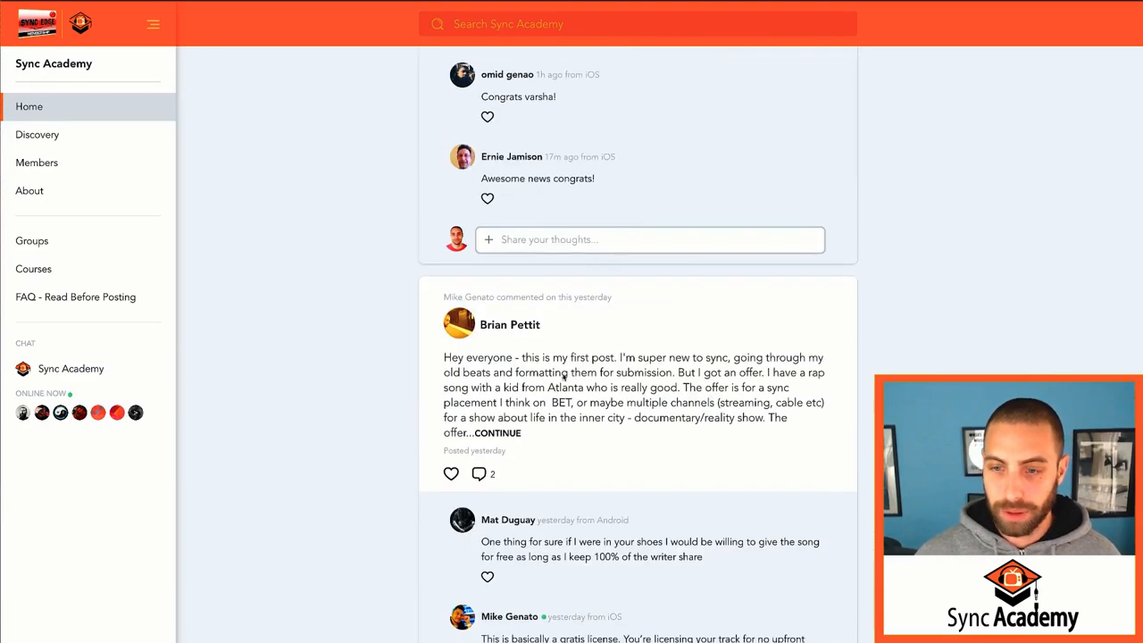
scroll(down, 3)
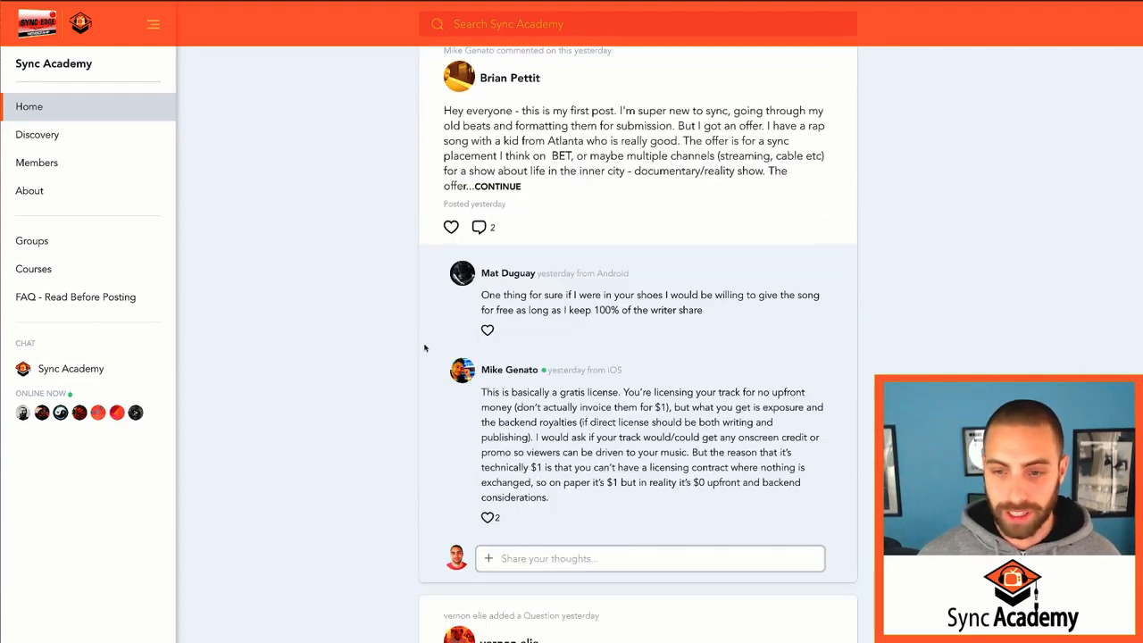
scroll(down, 3)
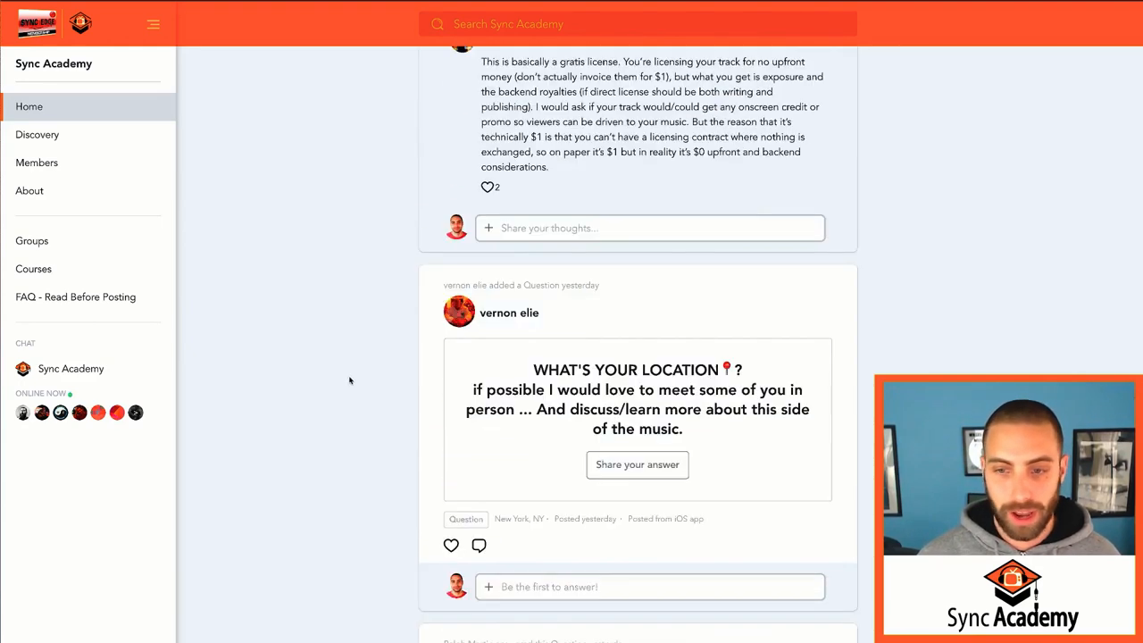
scroll(down, 3)
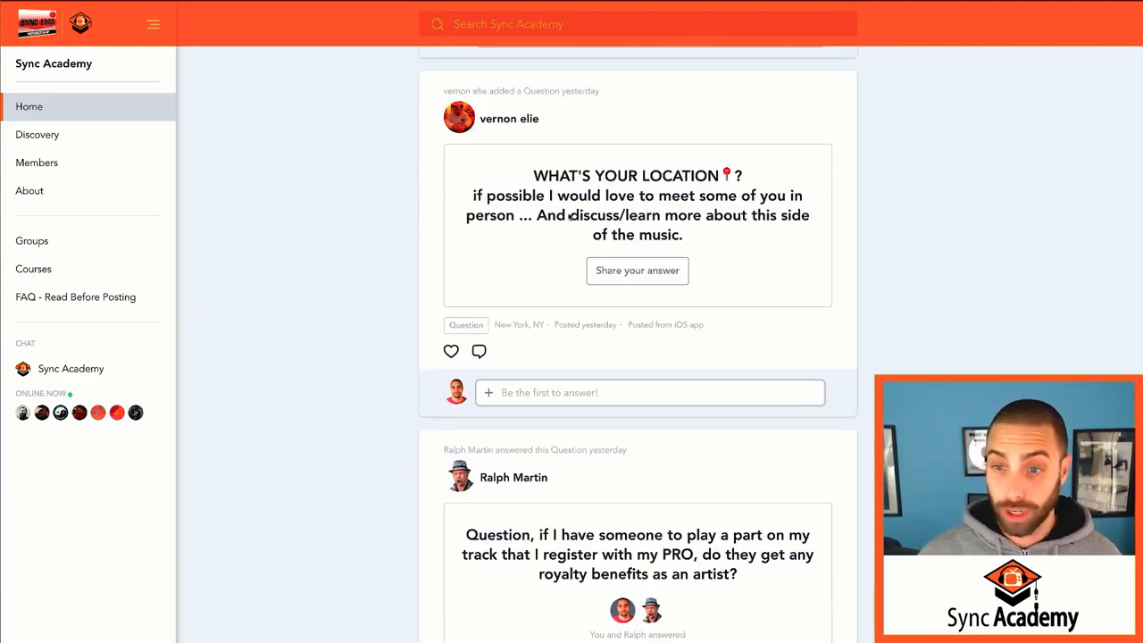
scroll(down, 3)
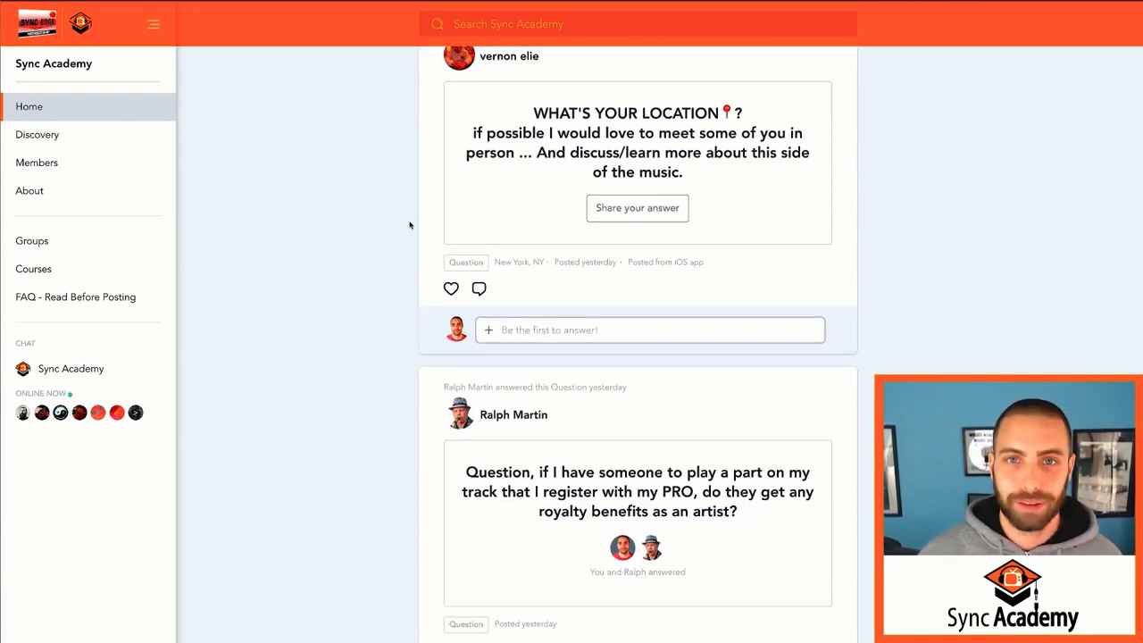
scroll(down, 3)
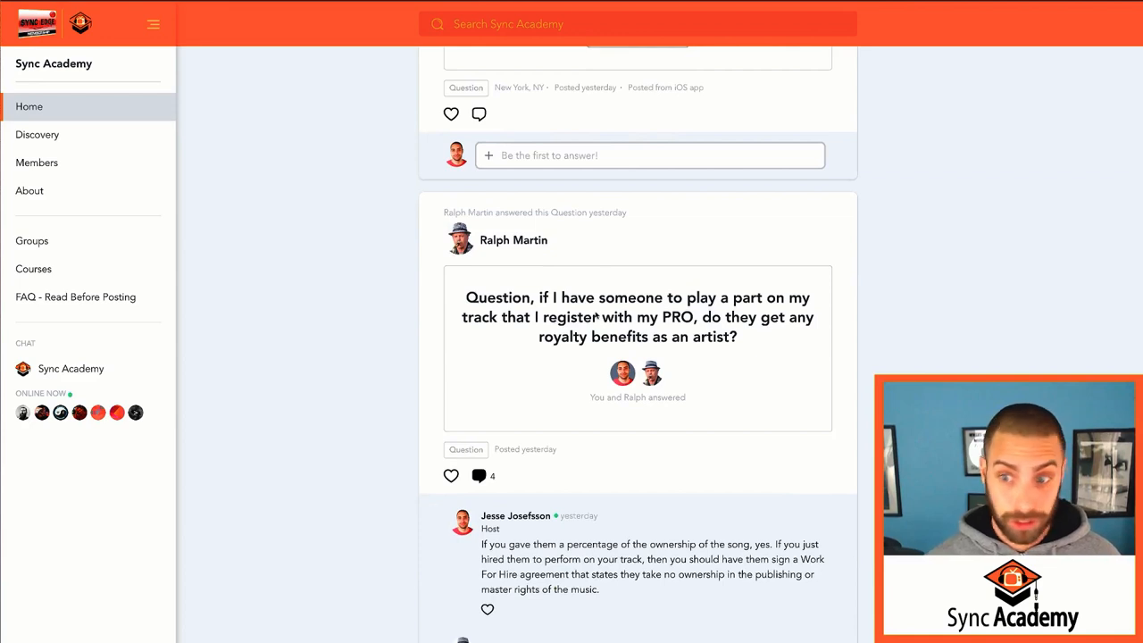
scroll(down, 3)
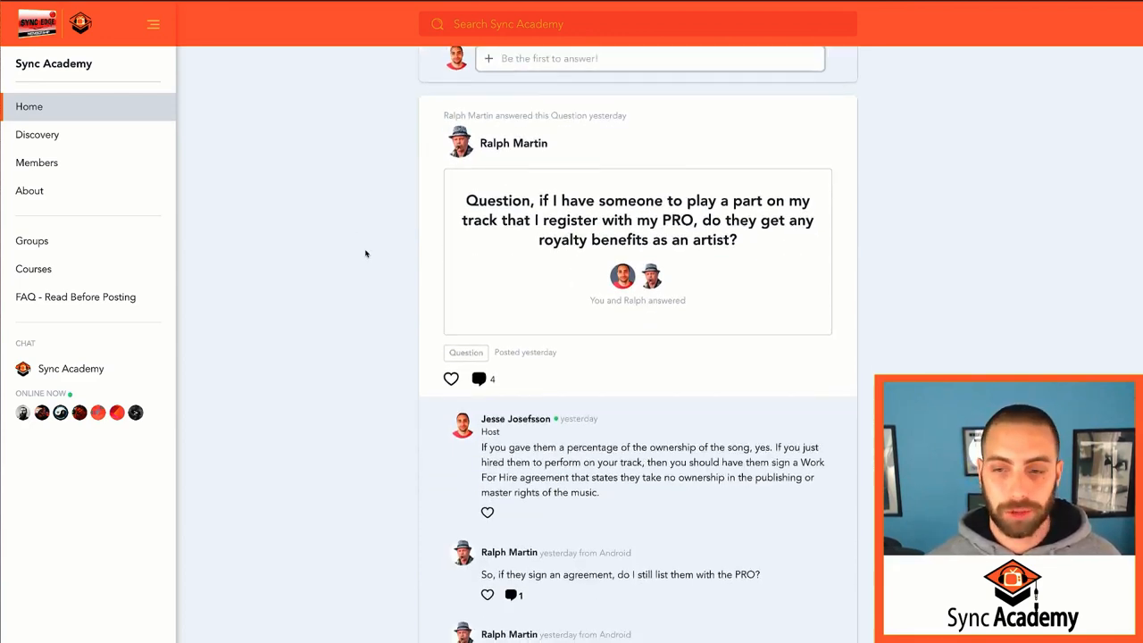
scroll(down, 3)
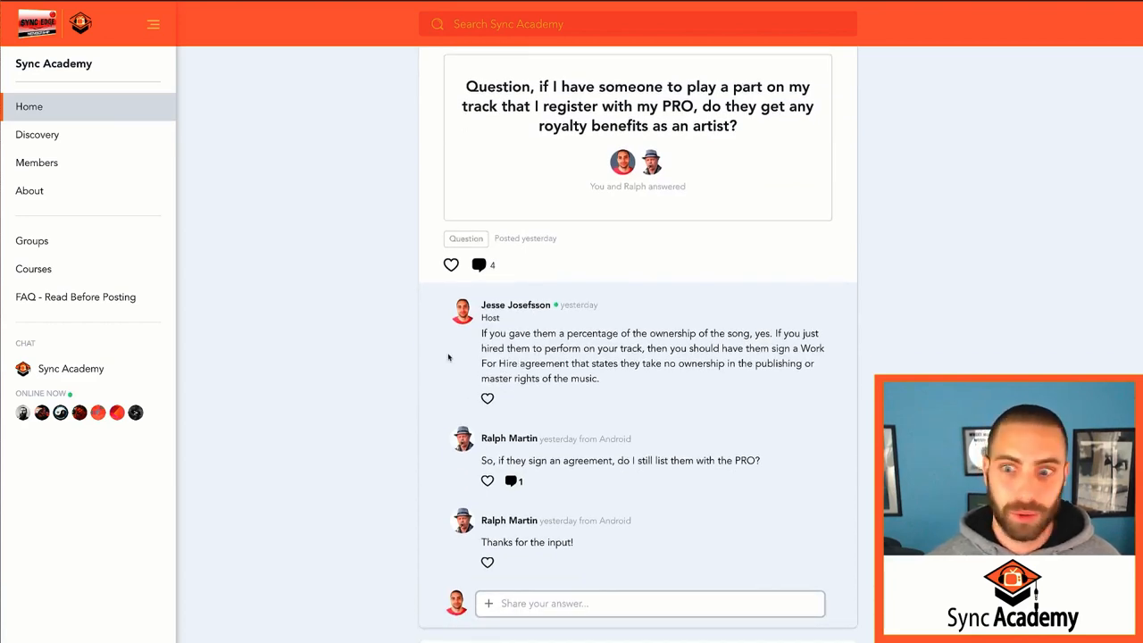
scroll(down, 3)
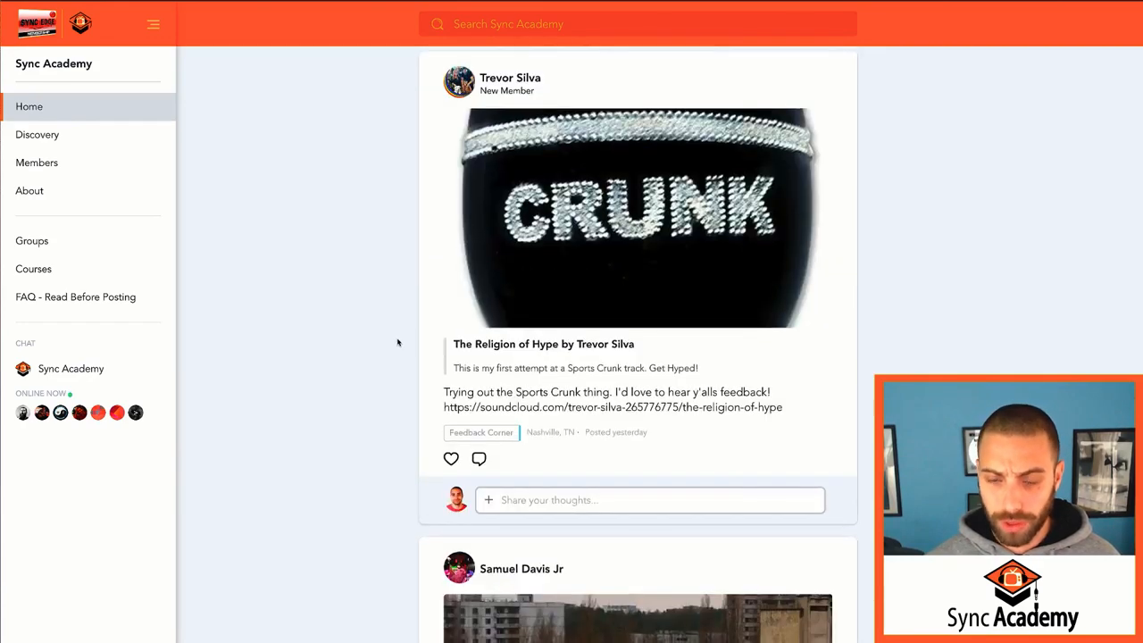
scroll(down, 3)
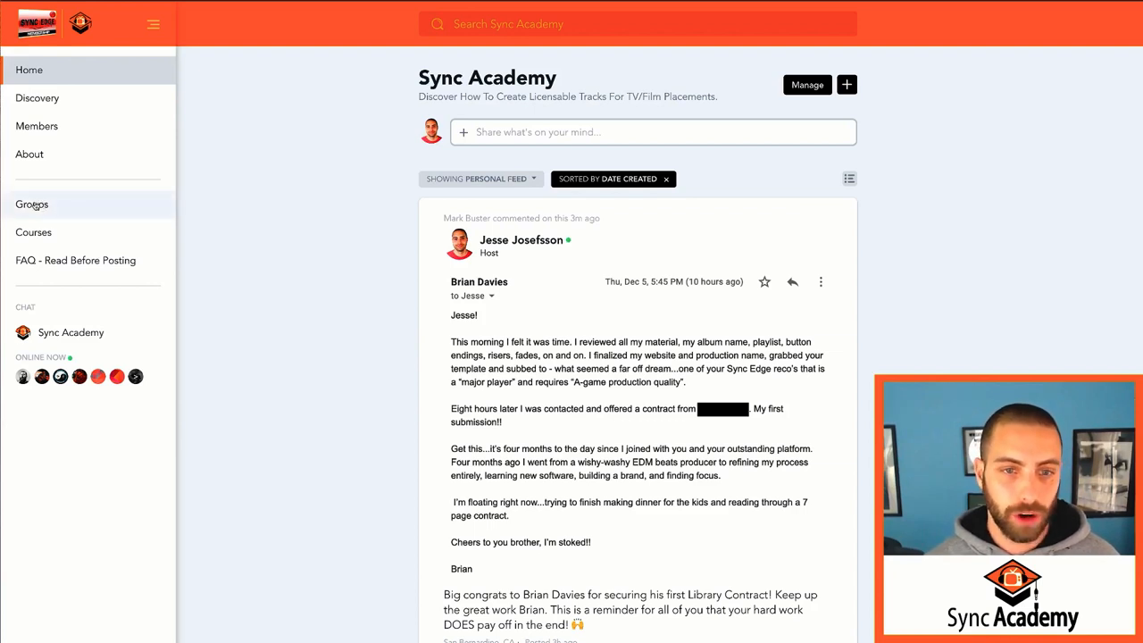
mouse_move(31, 203)
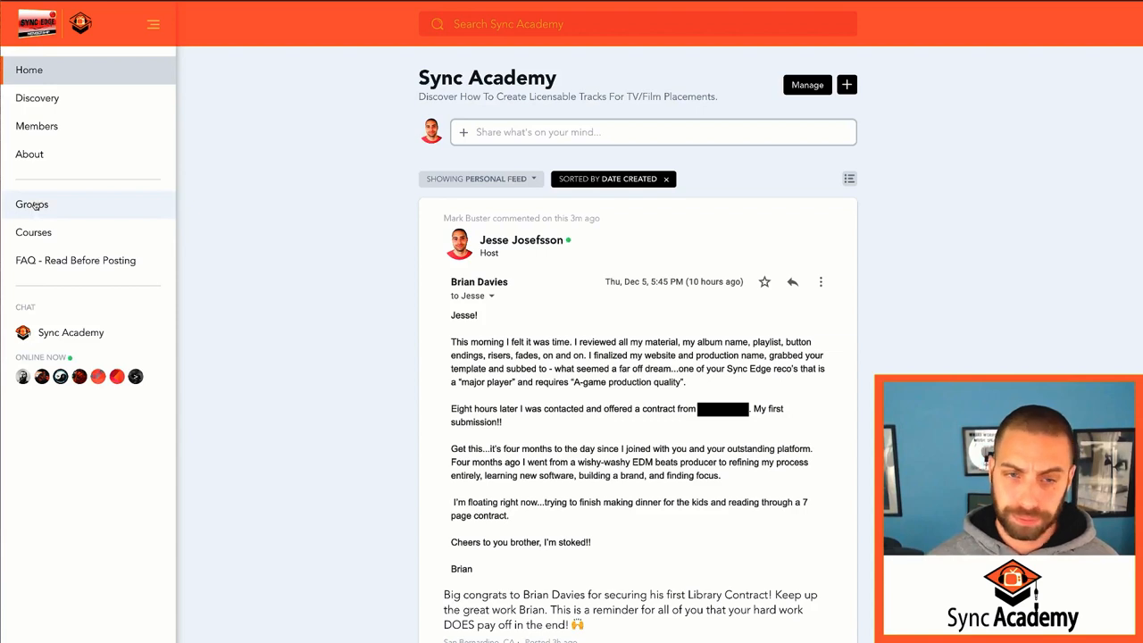
click(32, 204)
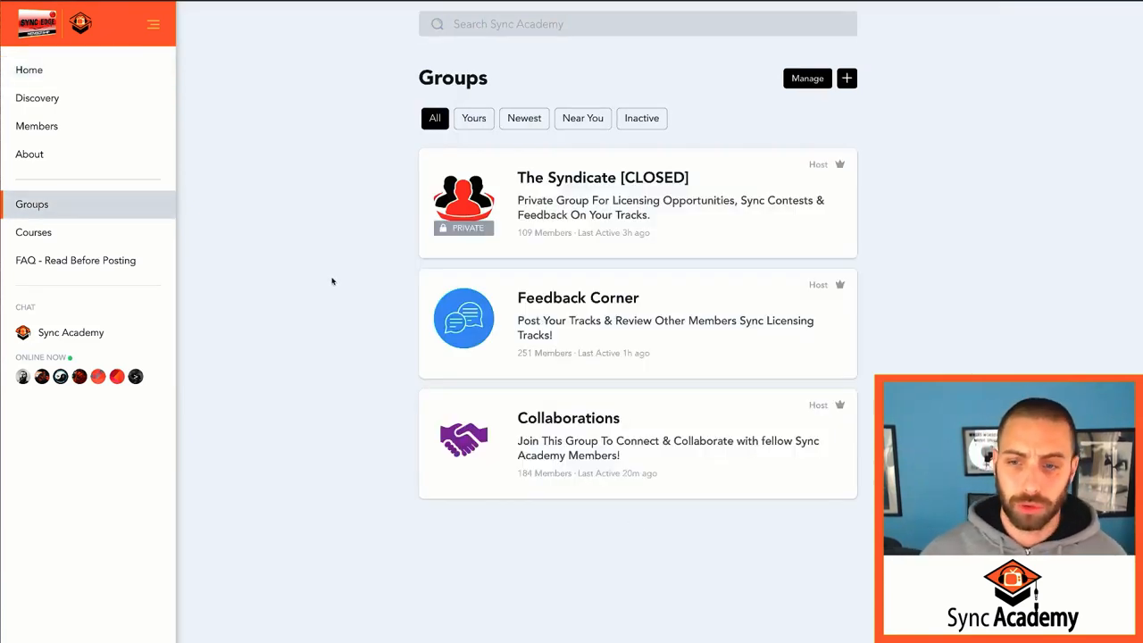
mouse_move(562, 188)
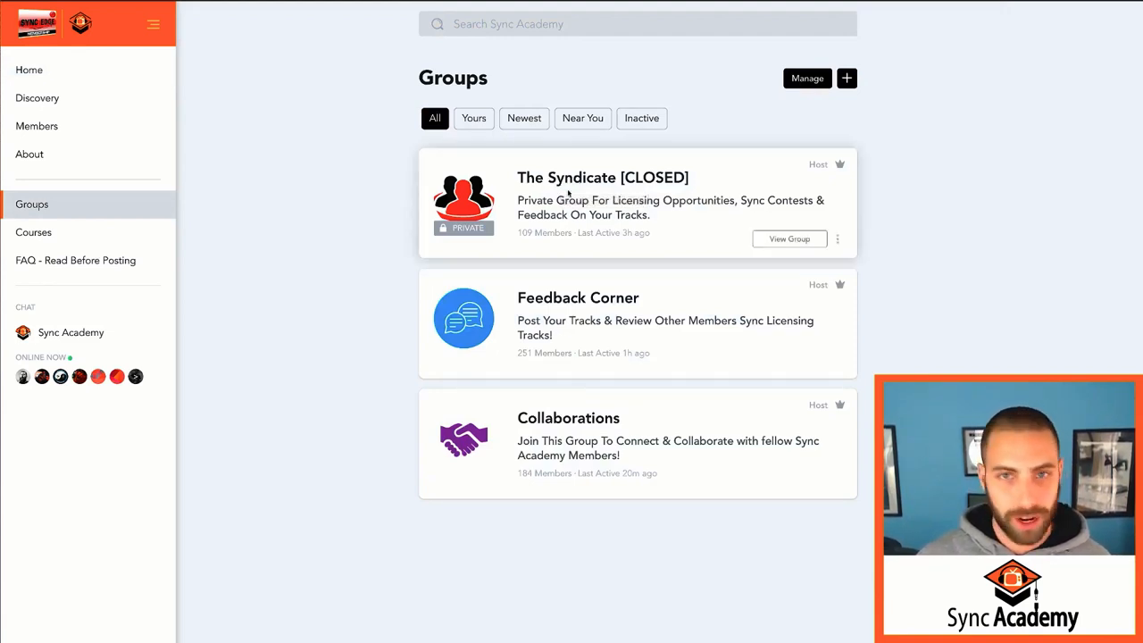
mouse_move(369, 174)
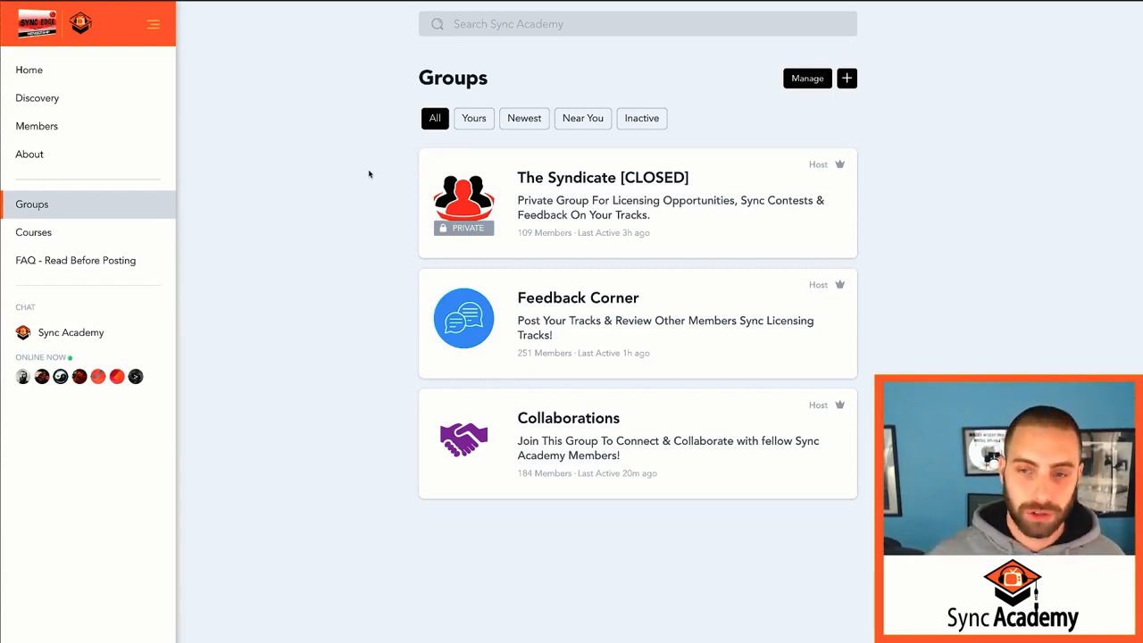
scroll(up, 3)
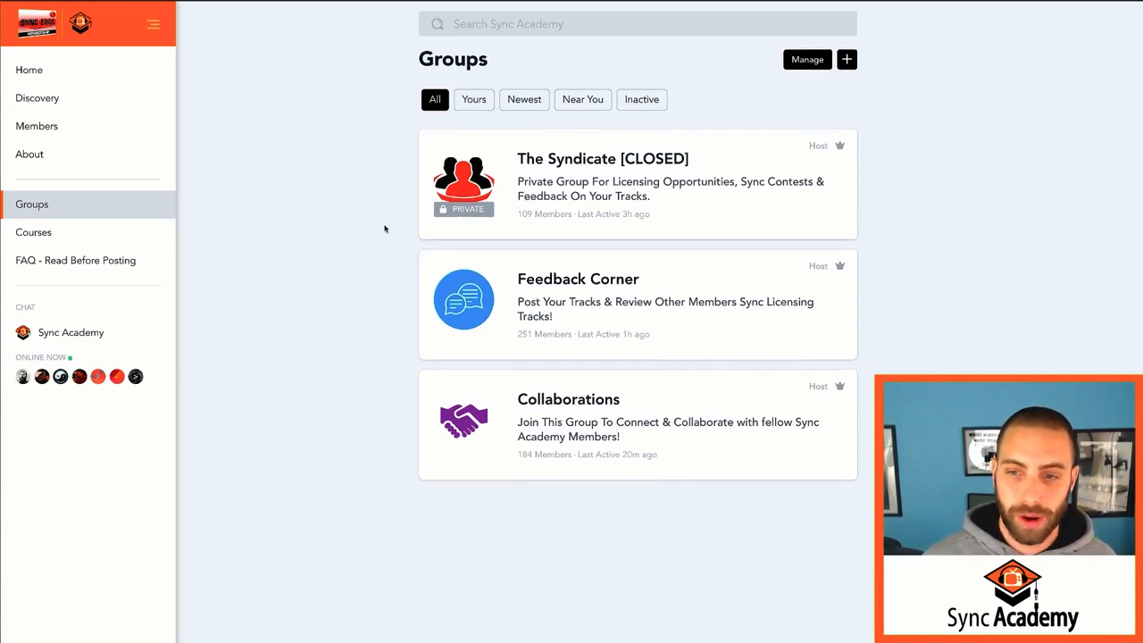
mouse_move(576, 290)
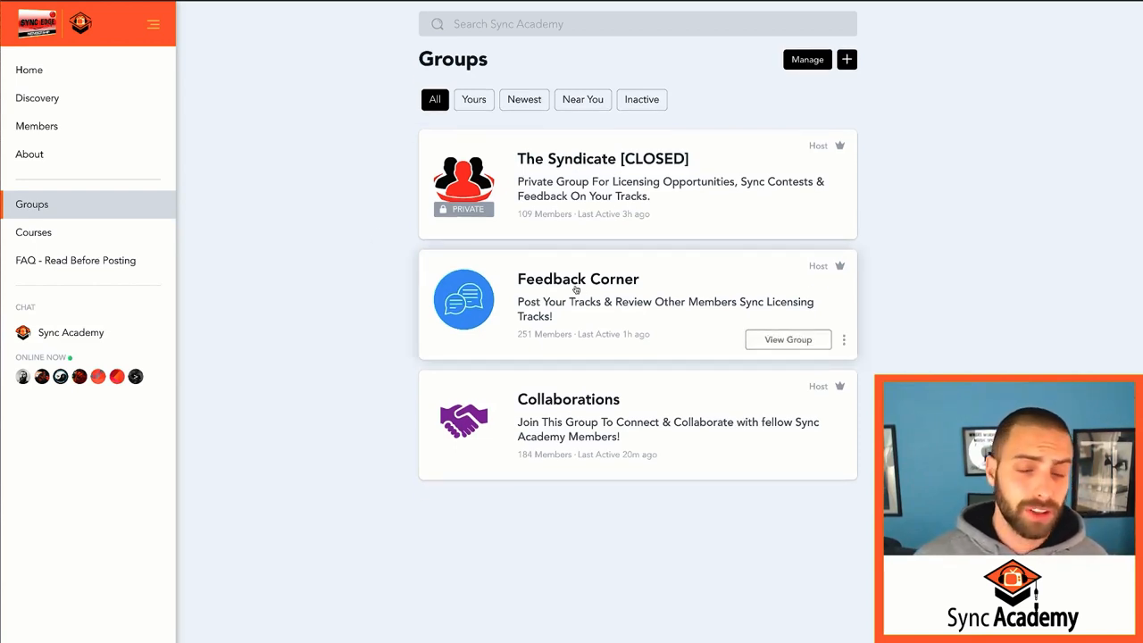
mouse_move(578, 286)
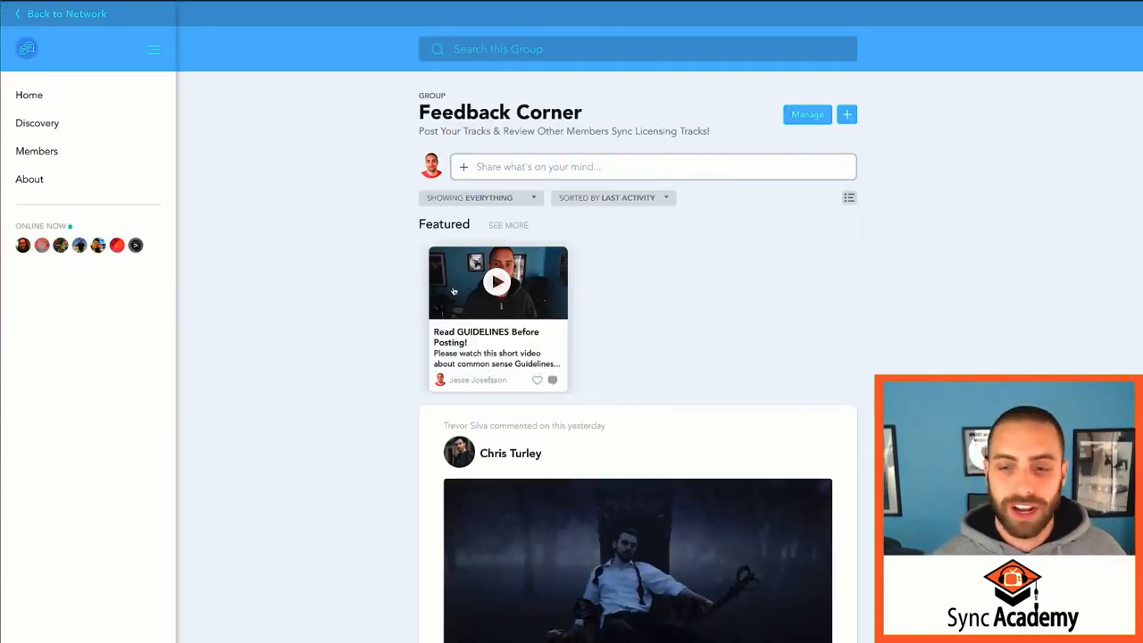
mouse_move(330, 284)
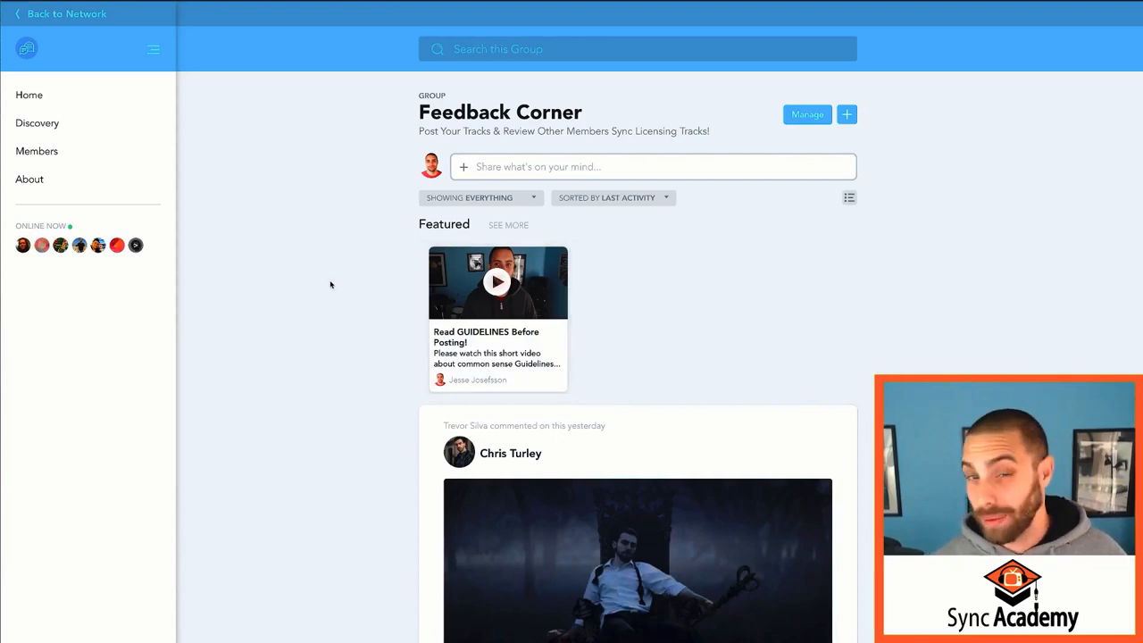
mouse_move(314, 322)
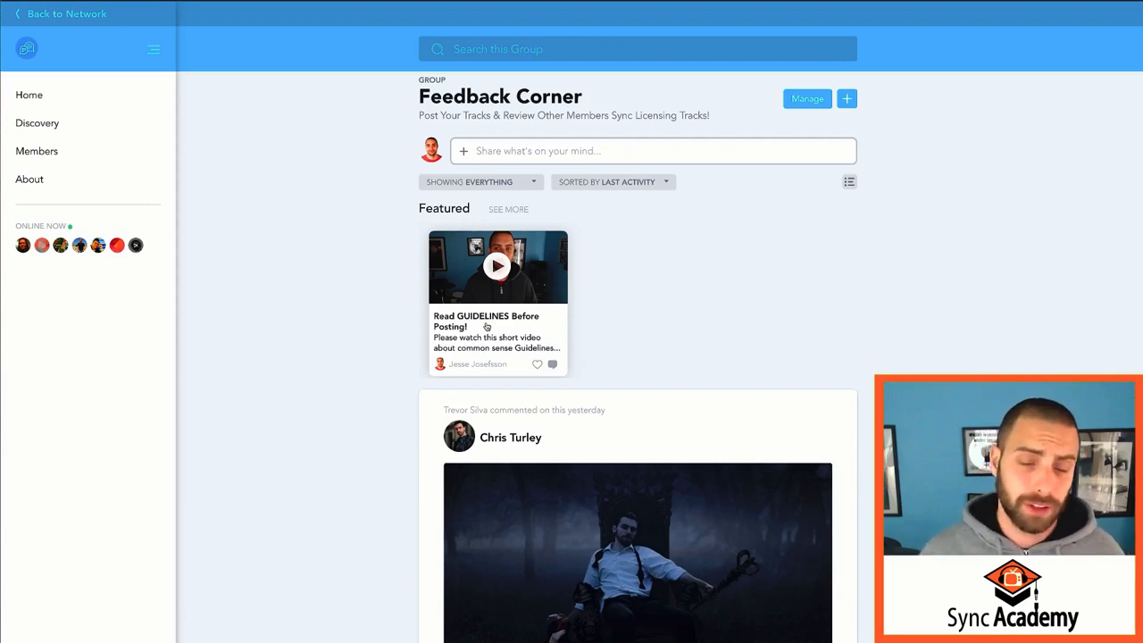
Step: Scroll through Feedback Corner's member track posts and replies, then return to the network home
scroll(down, 3)
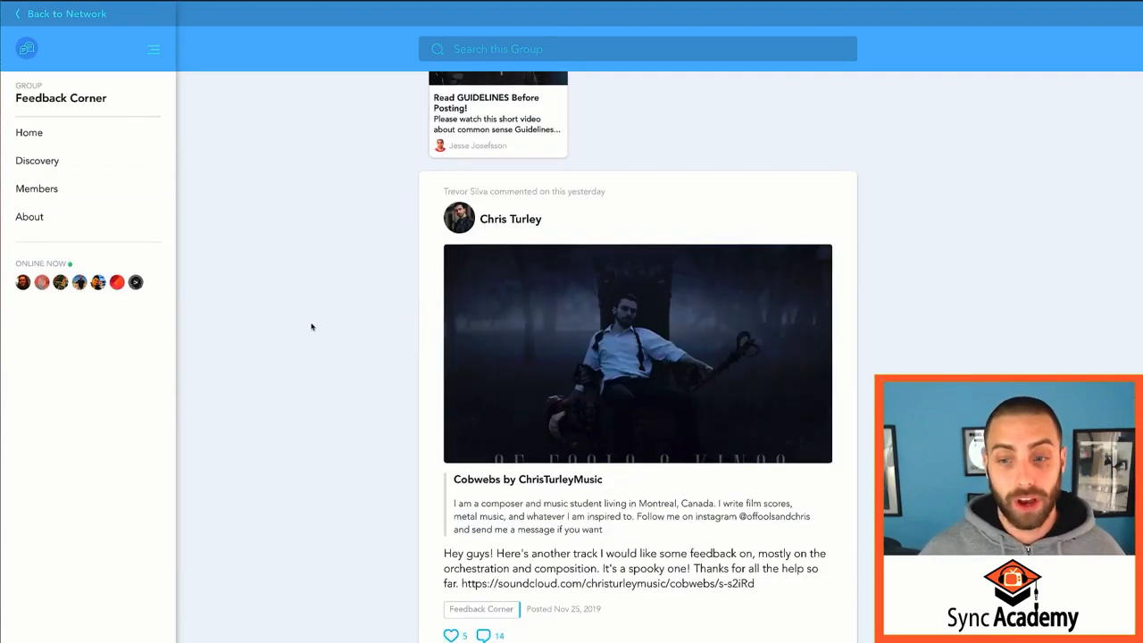
scroll(down, 3)
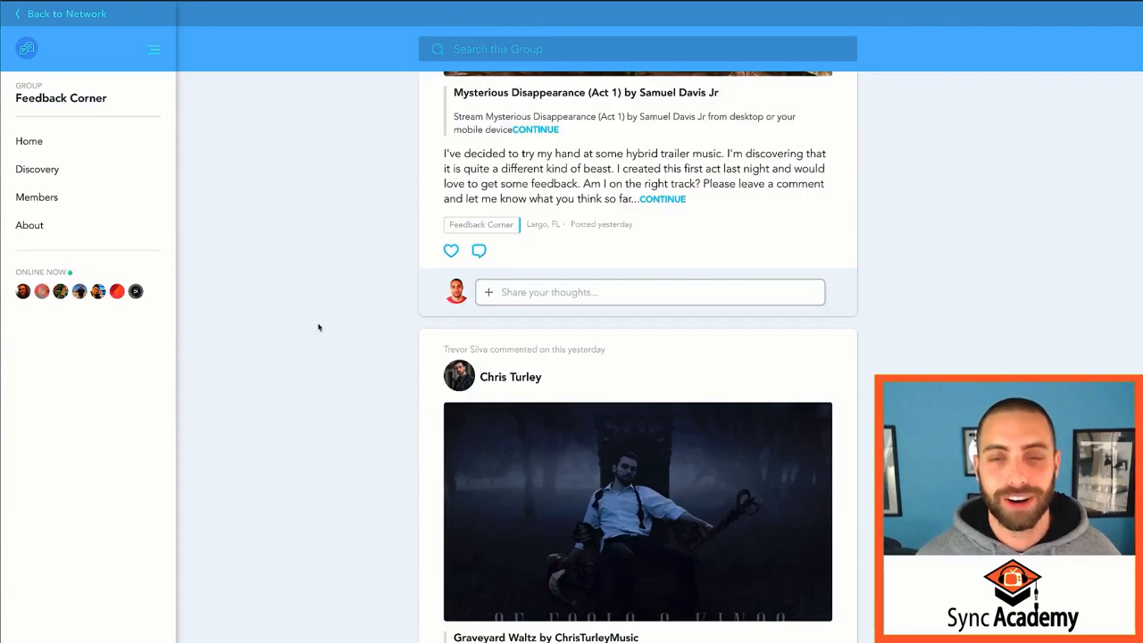
scroll(down, 3)
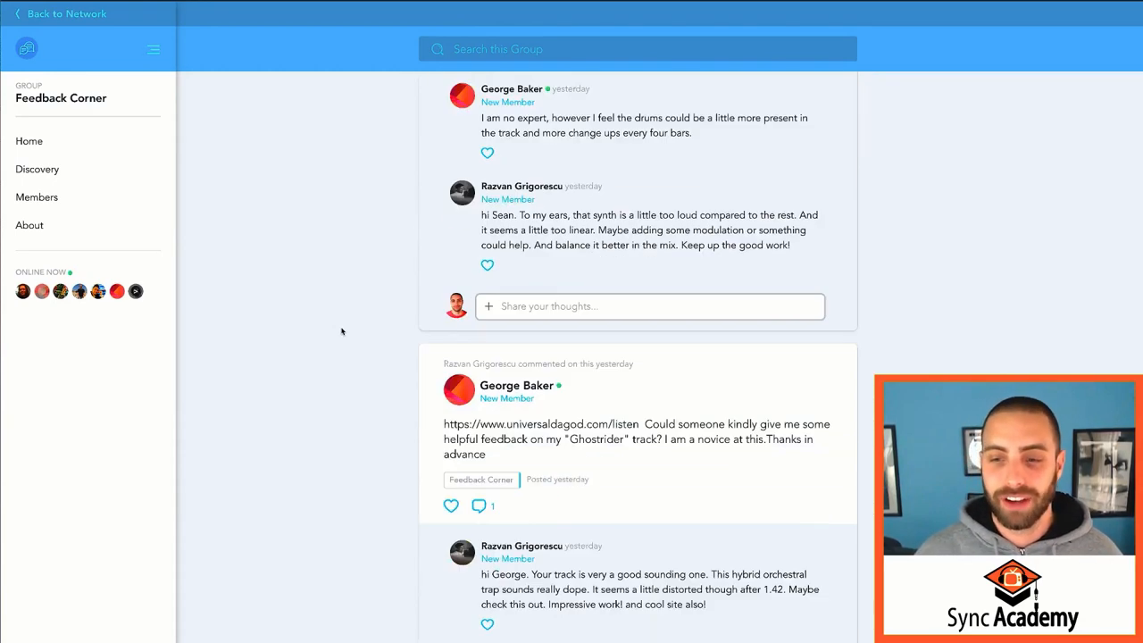
scroll(down, 3)
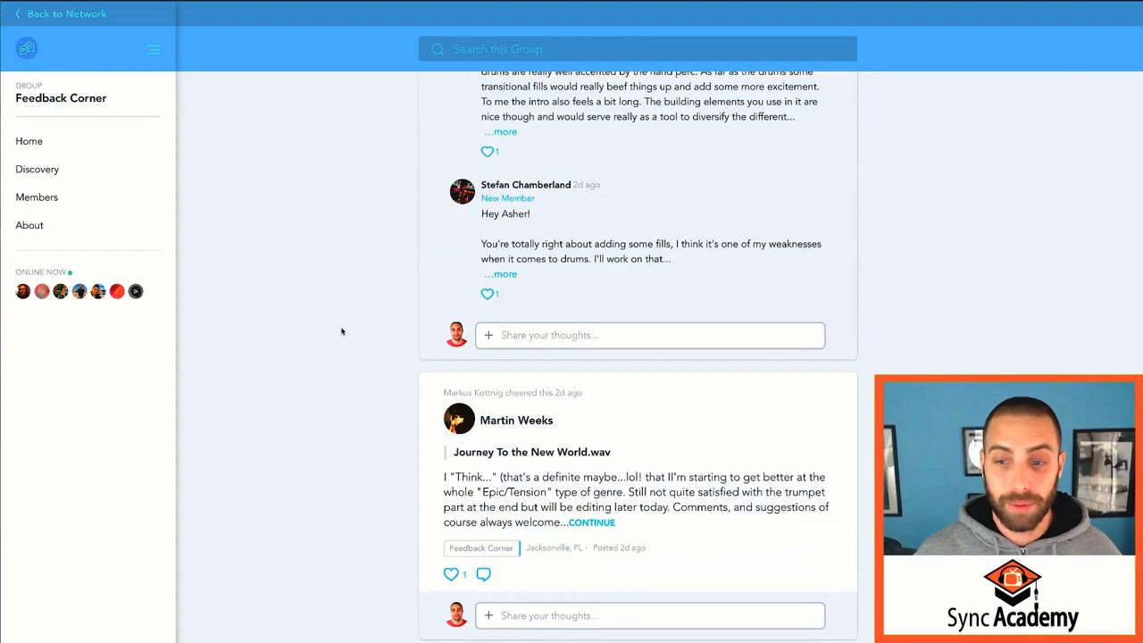
scroll(down, 3)
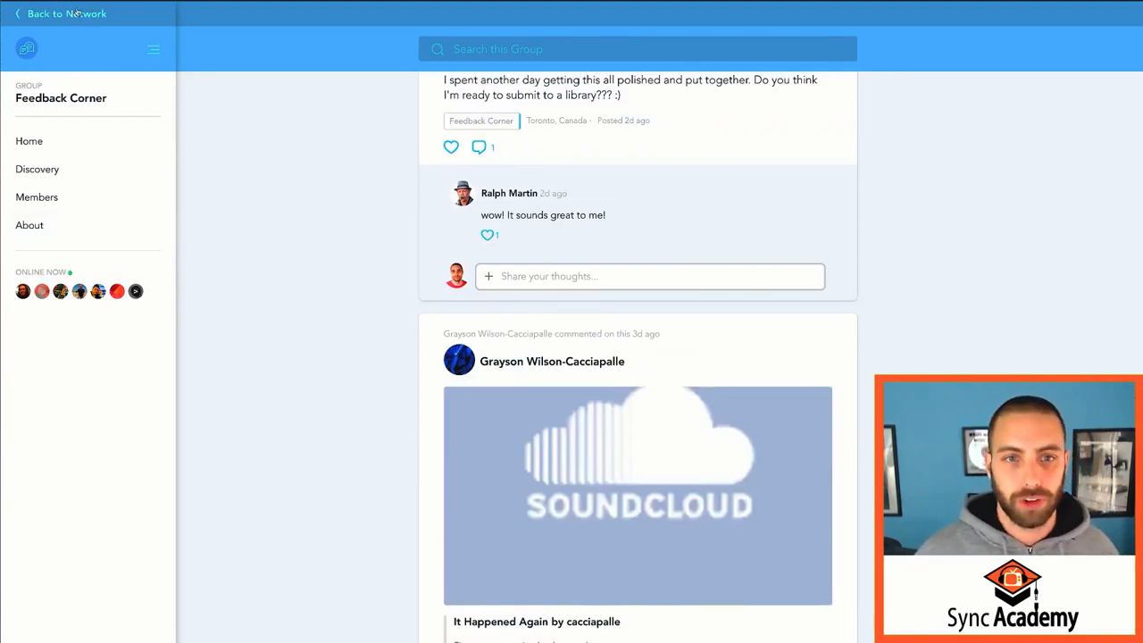
click(59, 13)
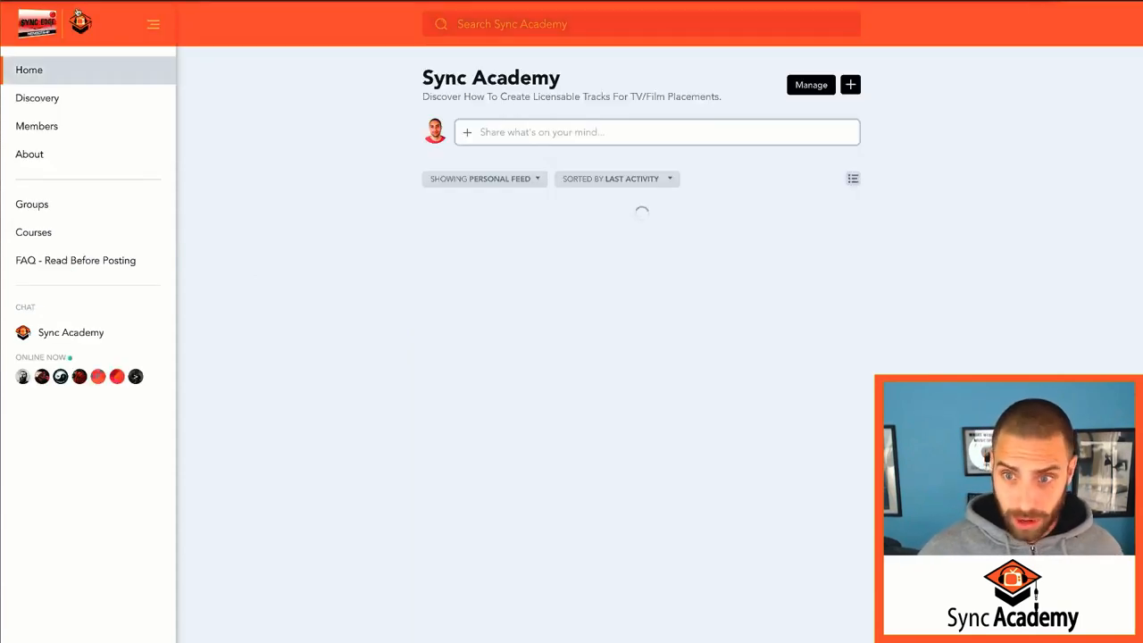
mouse_move(267, 294)
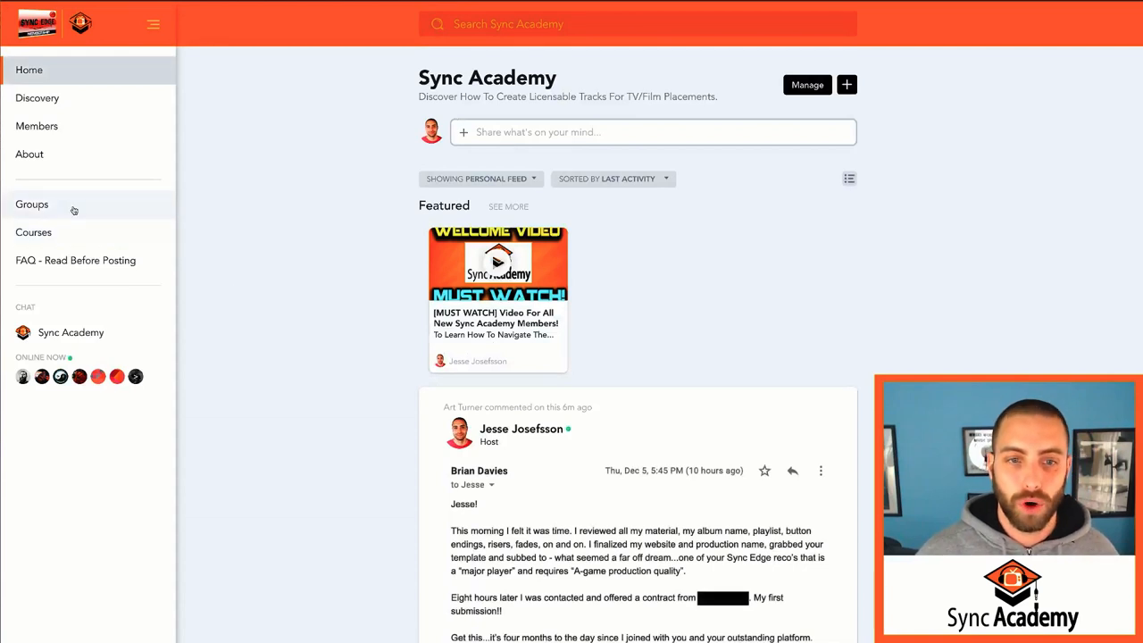
Step: Reopen the Groups page listing The Syndicate (private), Feedback Corner and Collaborations
click(31, 204)
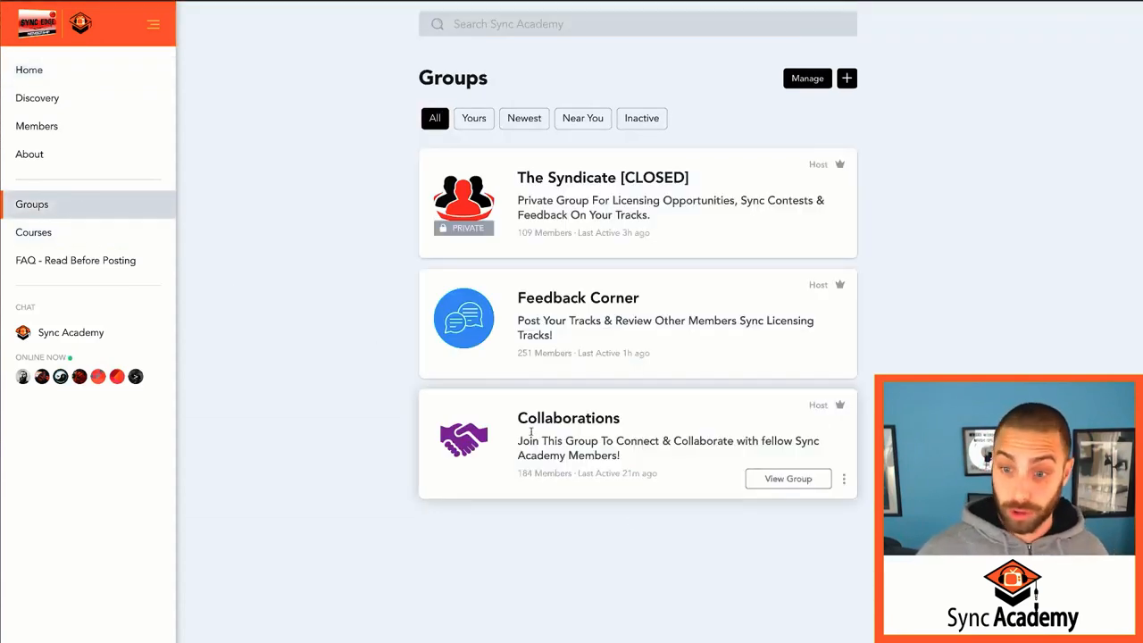
scroll(up, 3)
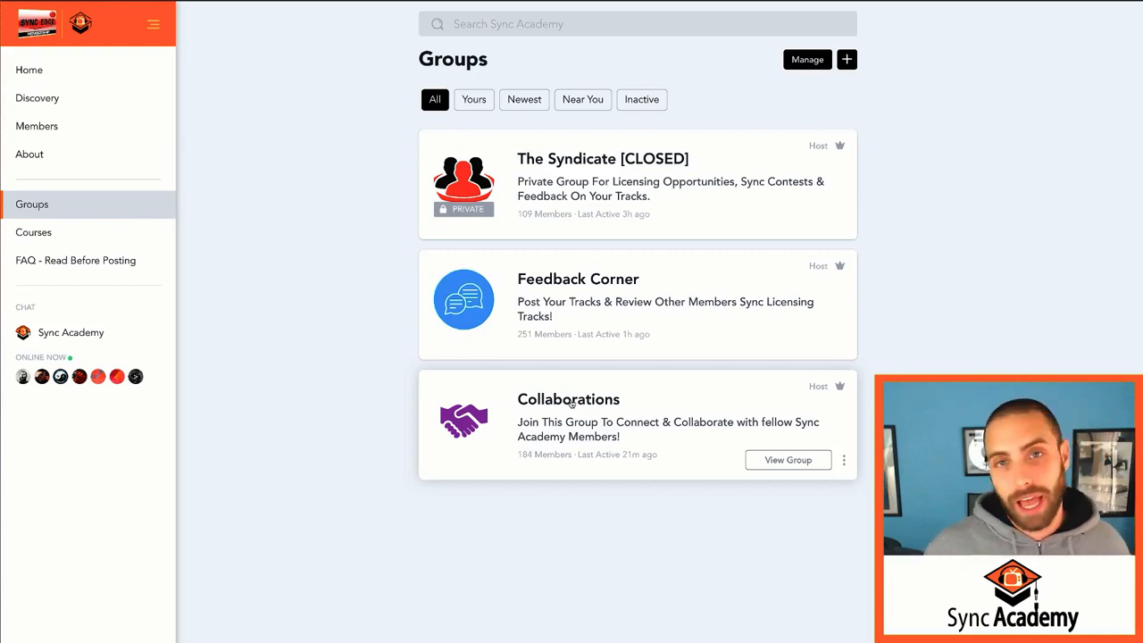
mouse_move(518, 373)
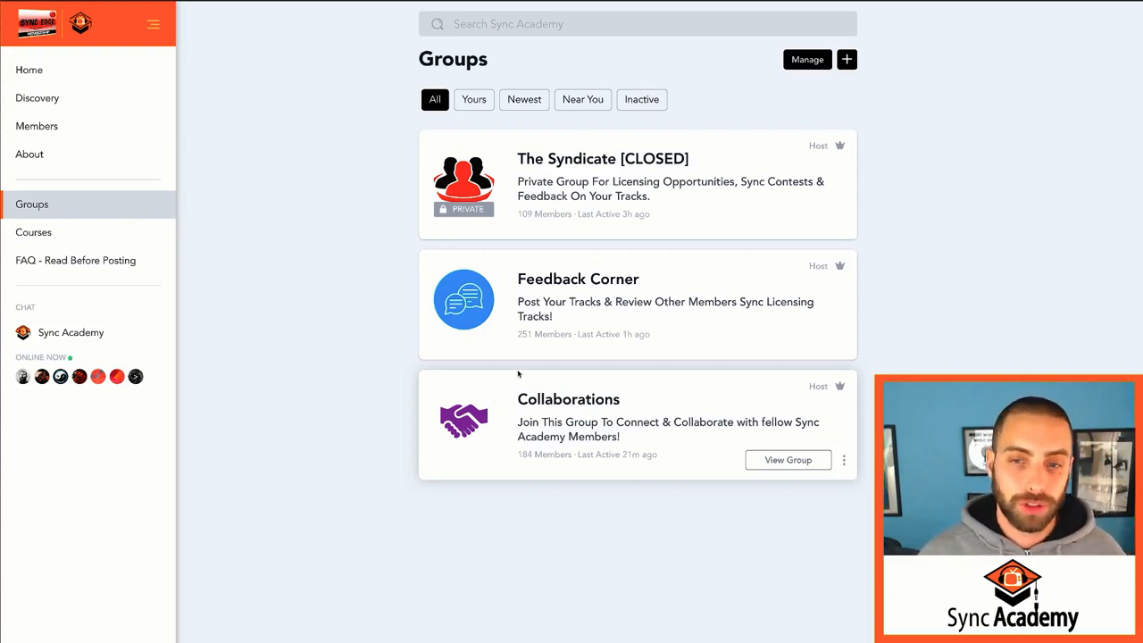
mouse_move(375, 364)
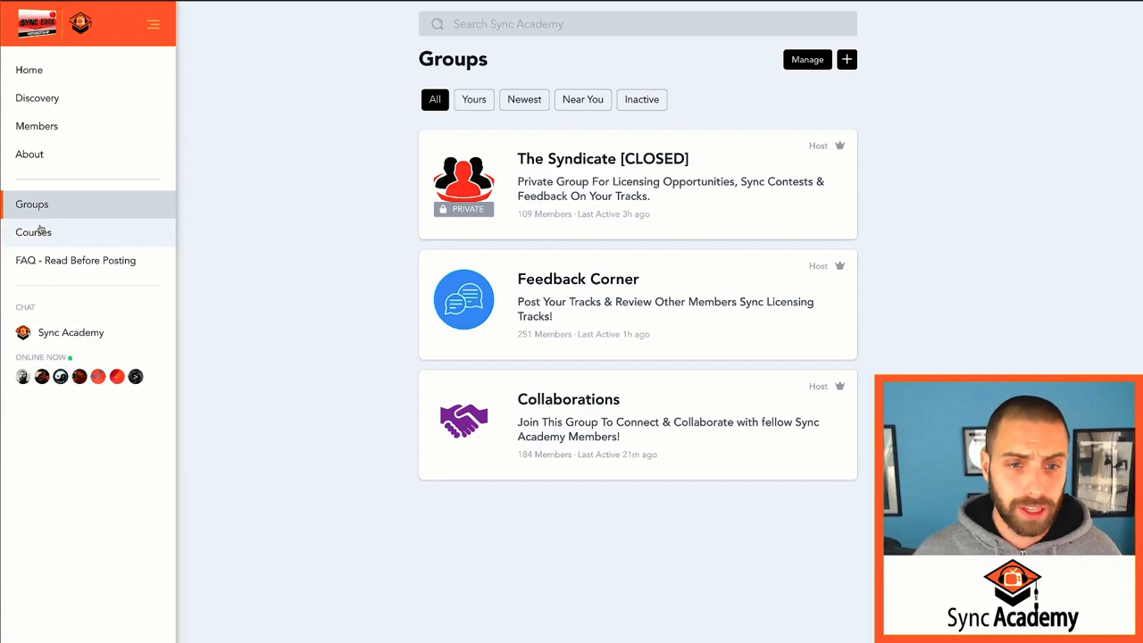
Step: Show the Courses page with Sync Academy Tutorials, Plugins & Palettes and Sync 60 Challenge
click(33, 232)
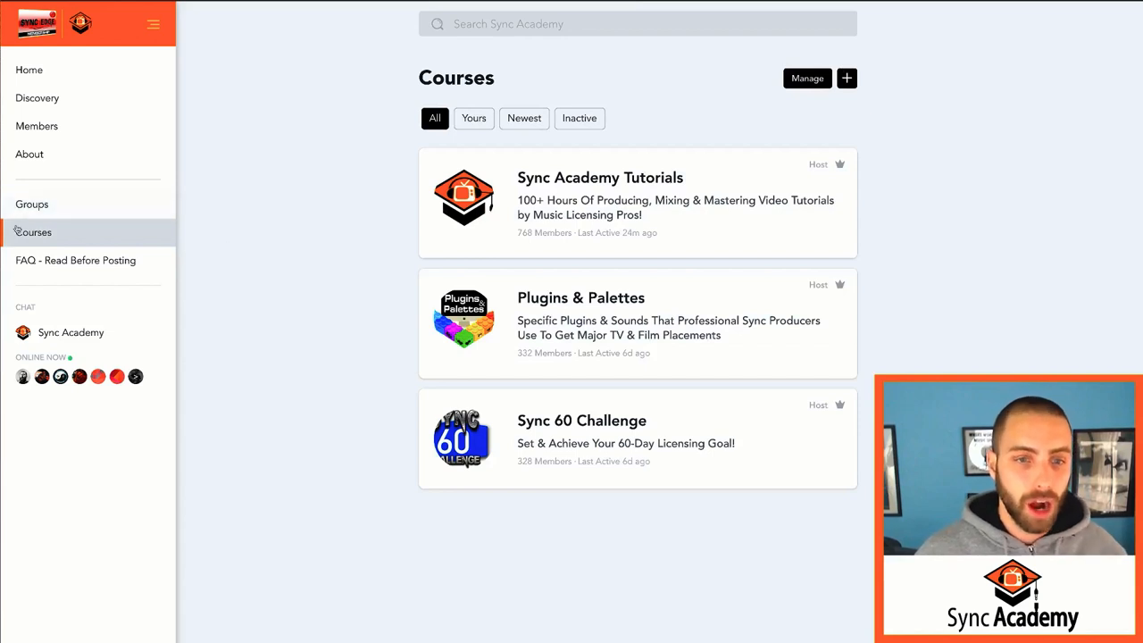
mouse_move(337, 251)
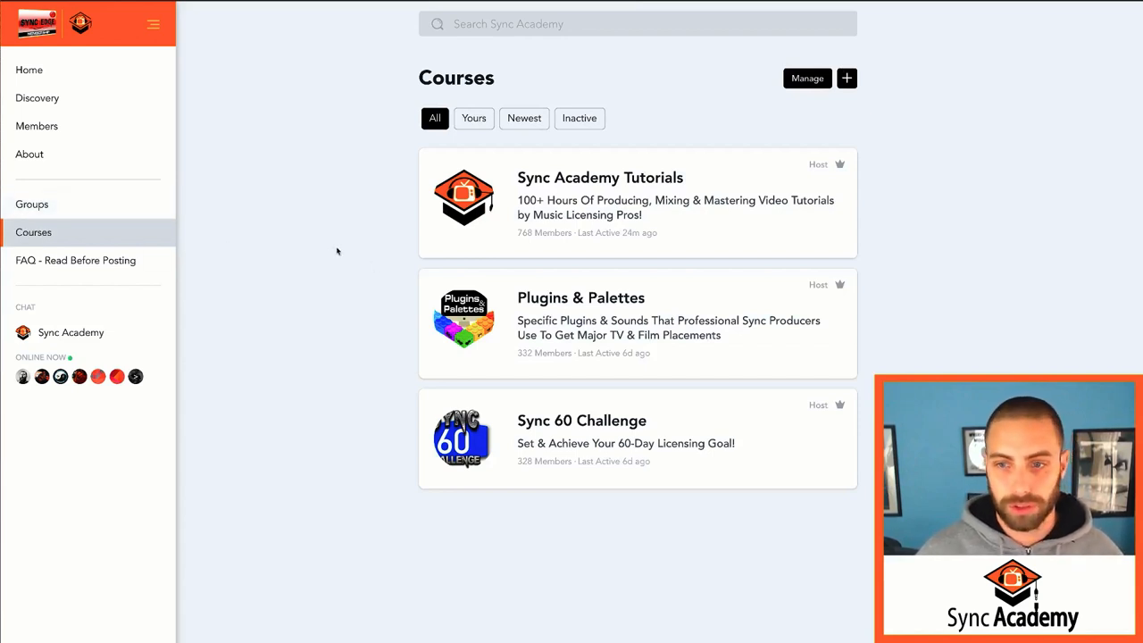
mouse_move(539, 186)
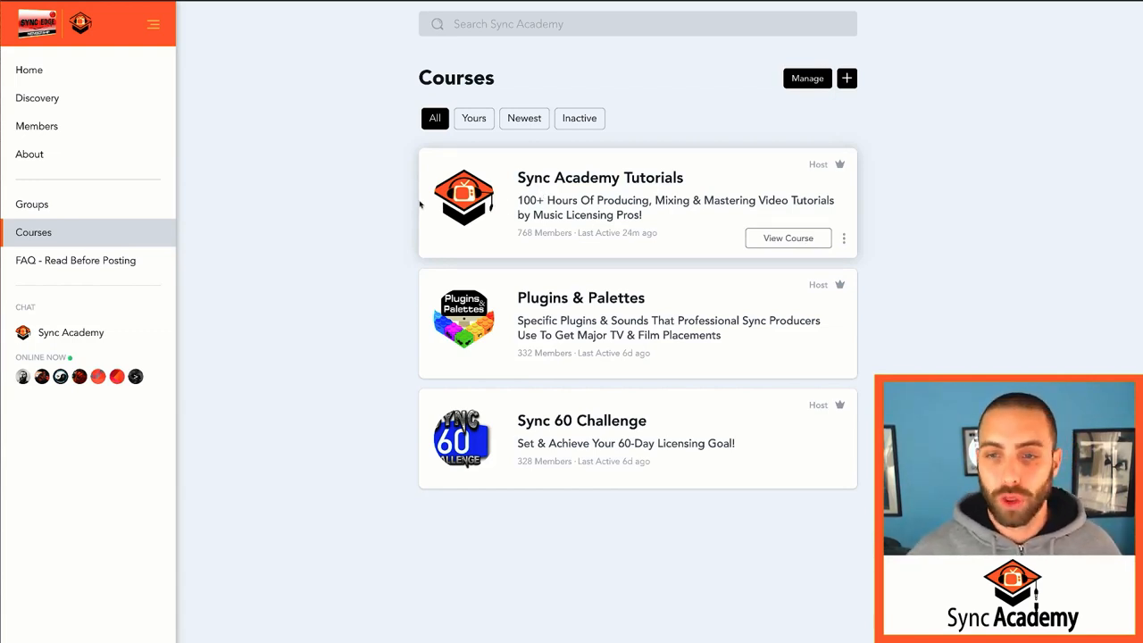
mouse_move(563, 183)
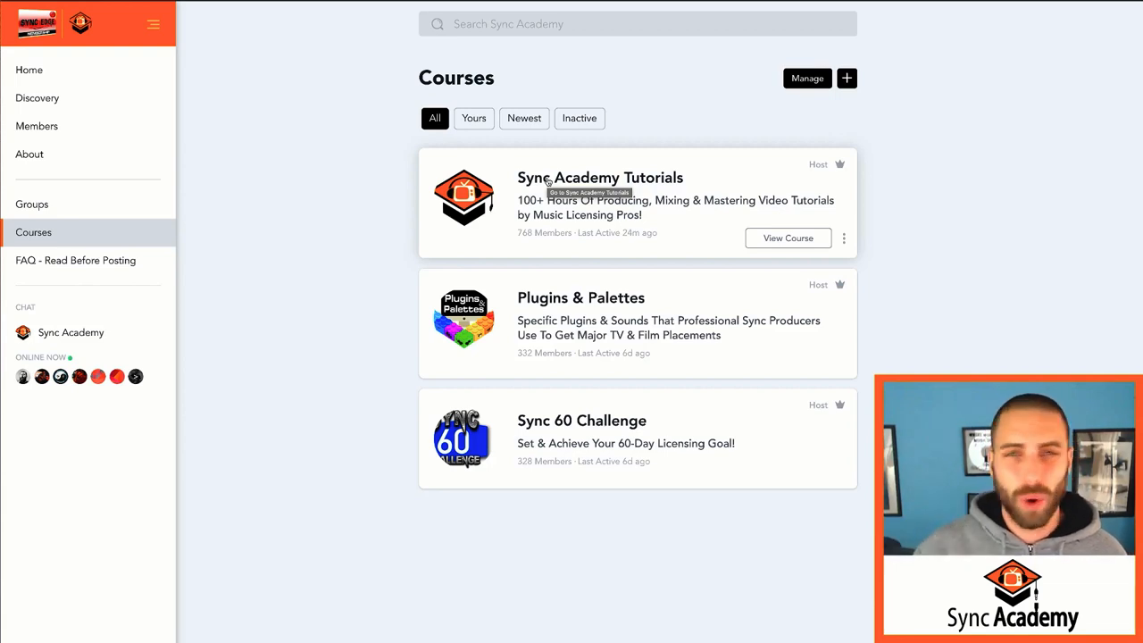
mouse_move(555, 294)
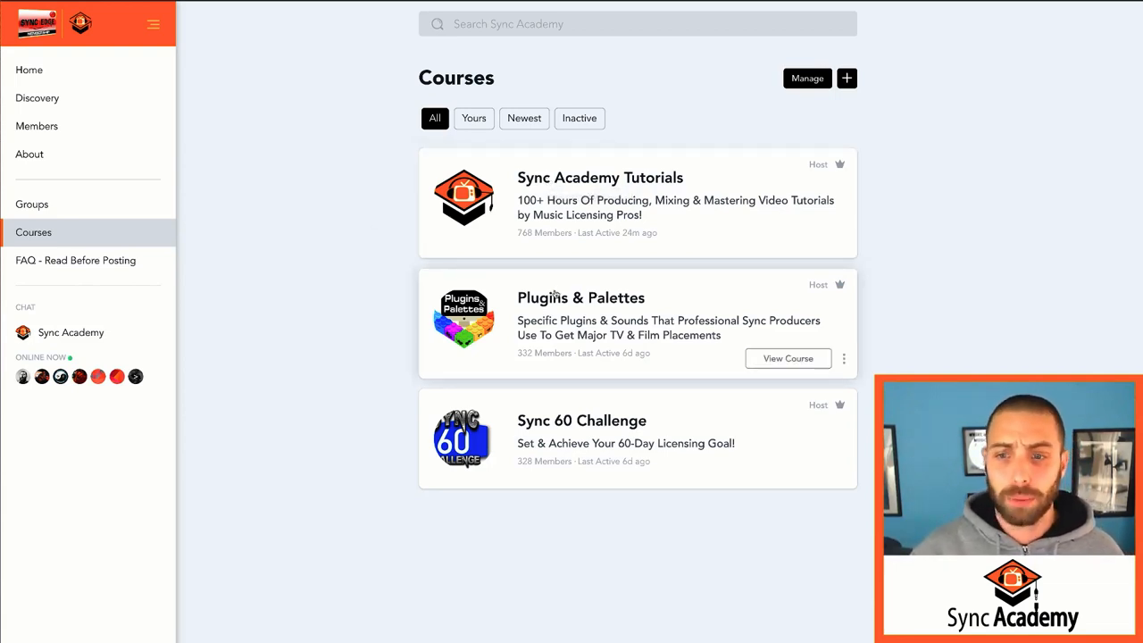
mouse_move(580, 298)
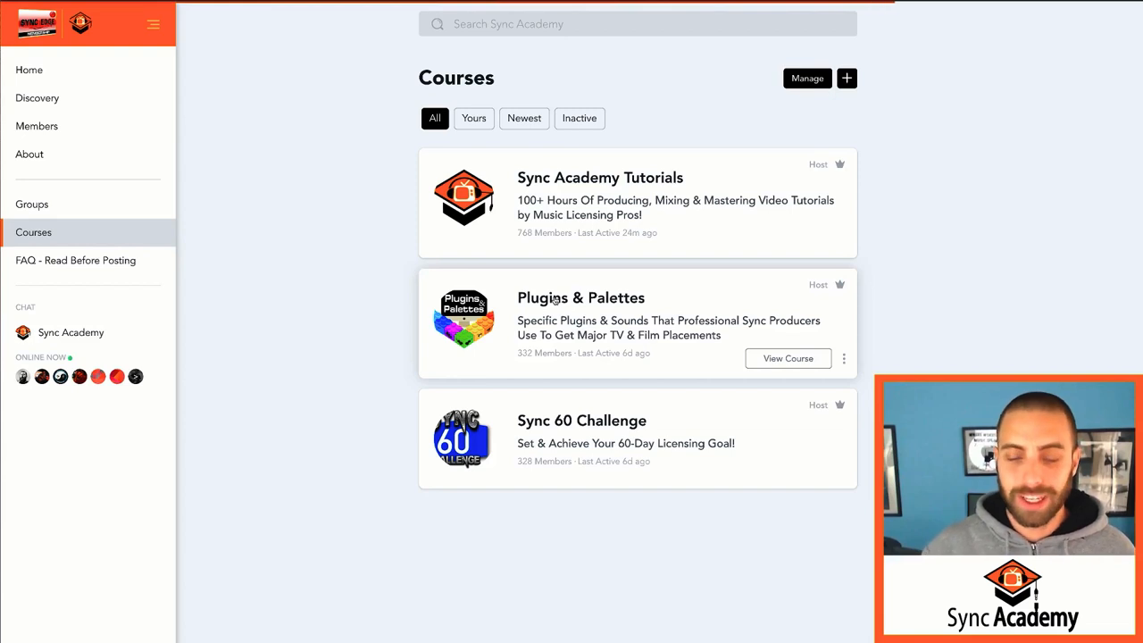
Step: Open Plugins & Palettes, showing its Rock, Orchestral/Trailer, Hip Hop, EDM, Pop and Minimal Tension lessons
click(788, 358)
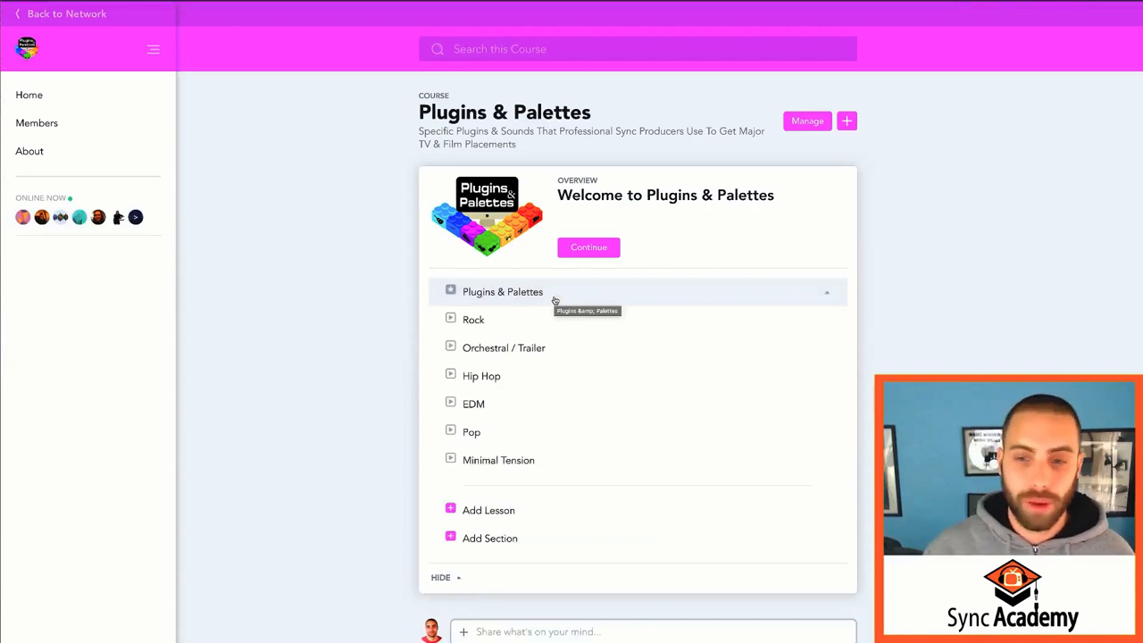
mouse_move(474, 319)
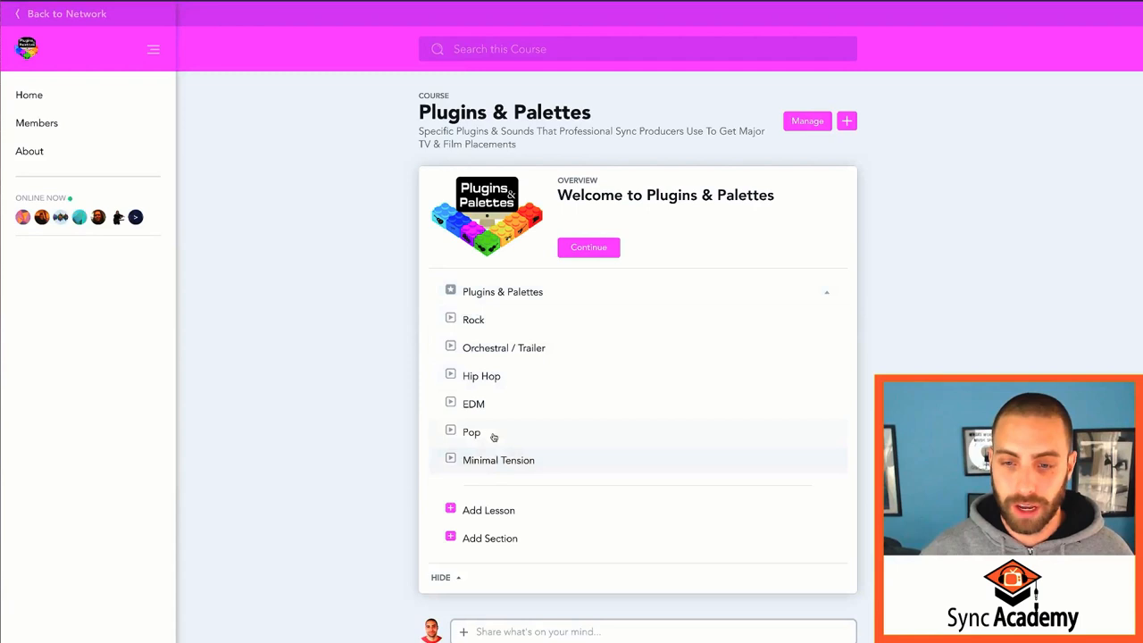
mouse_move(474, 320)
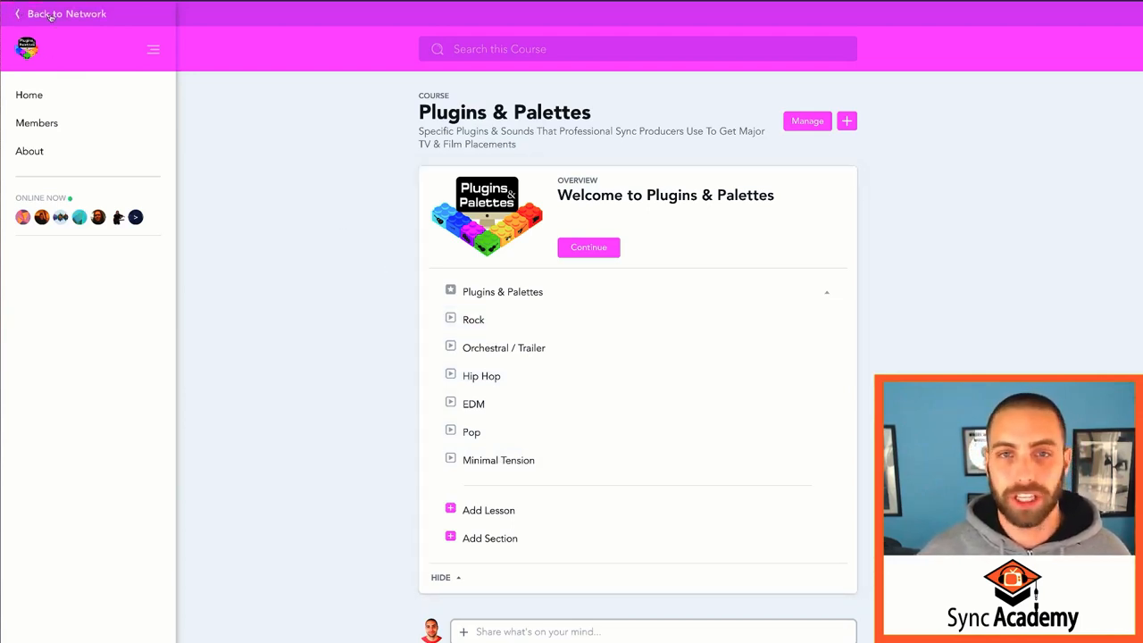
Step: Leave Plugins & Palettes for the network home and reopen the Courses list
click(59, 14)
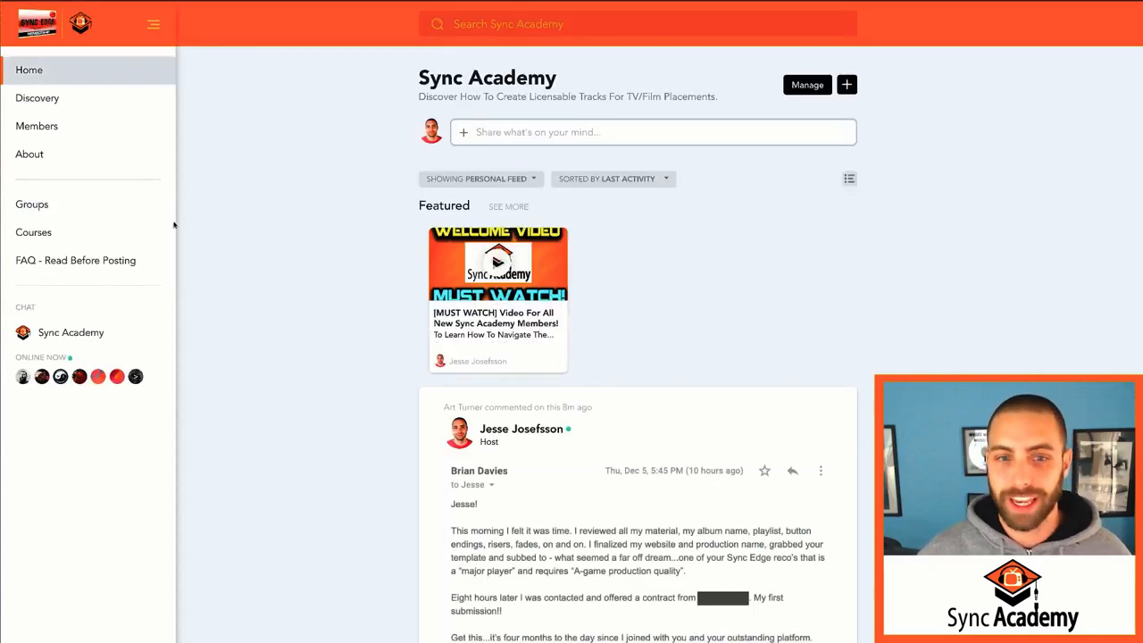
click(33, 232)
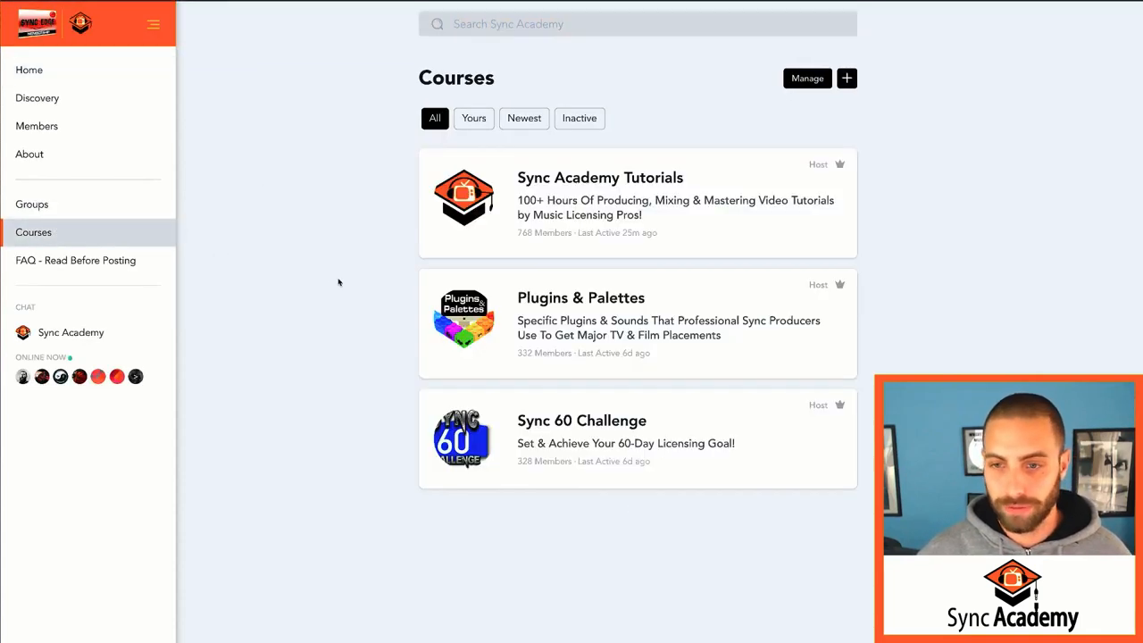
mouse_move(613, 421)
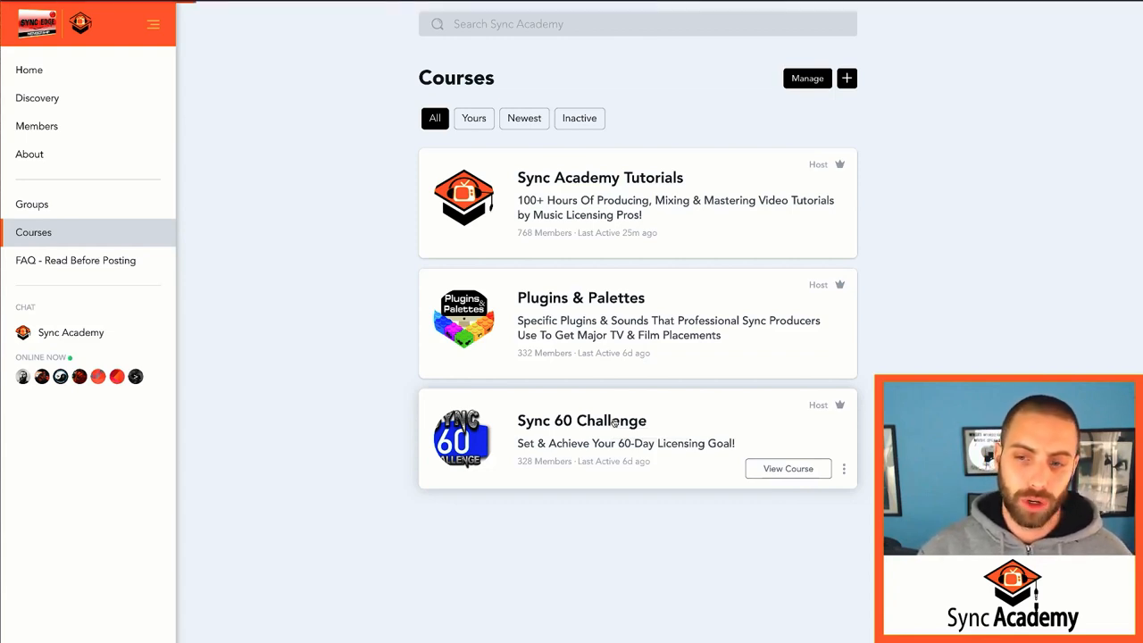
Step: Open the Sync 60 Challenge course with its eight weekly lessons
click(788, 468)
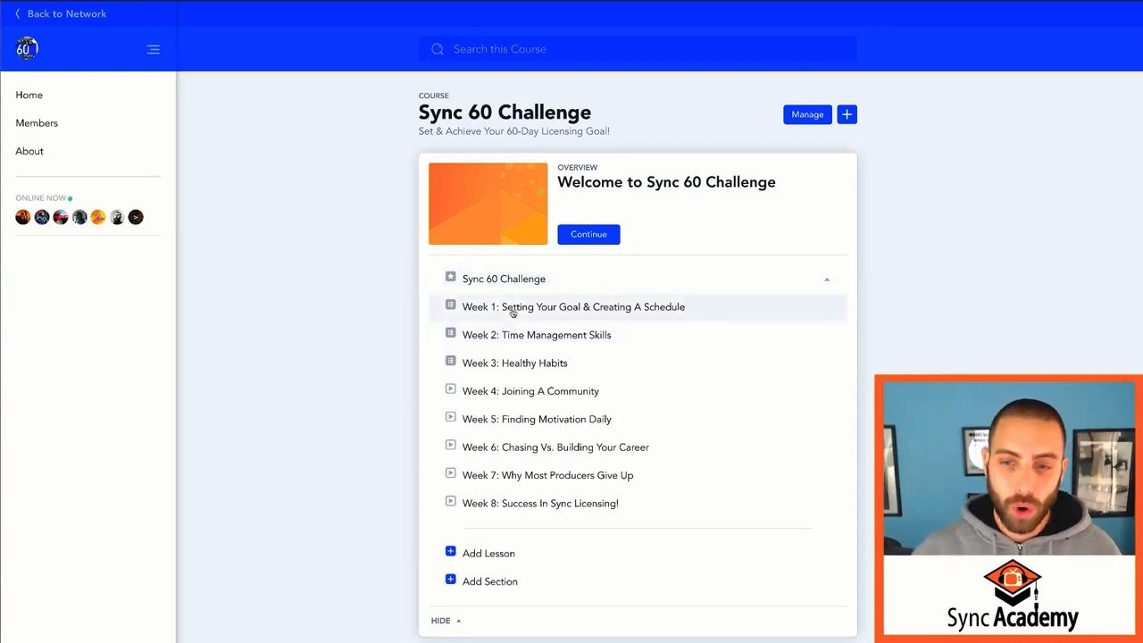
mouse_move(401, 359)
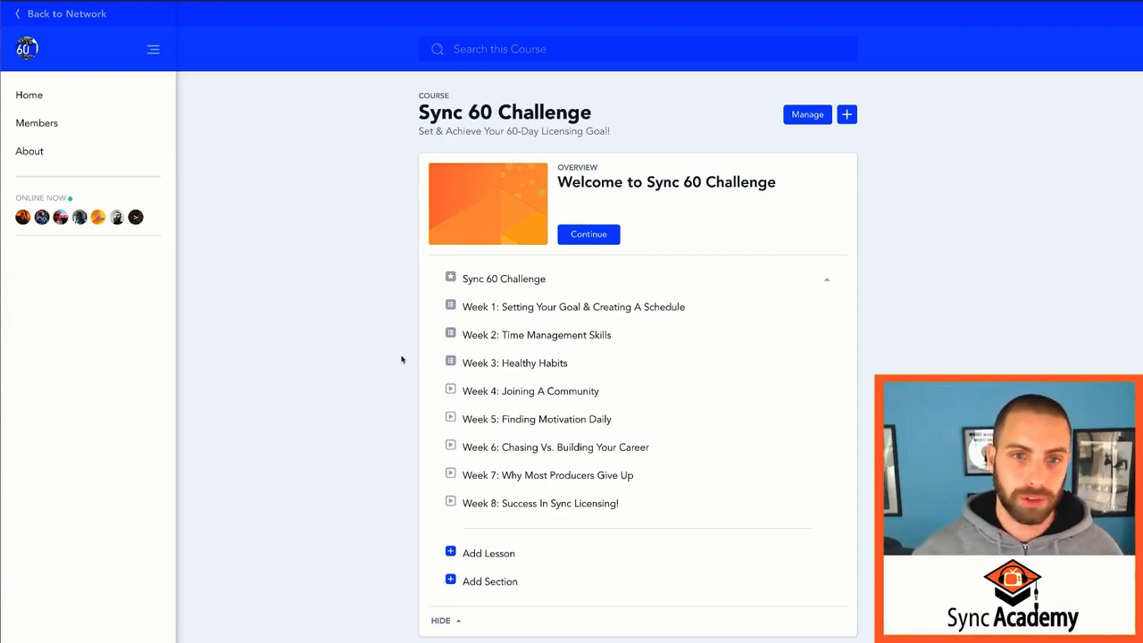
mouse_move(159, 80)
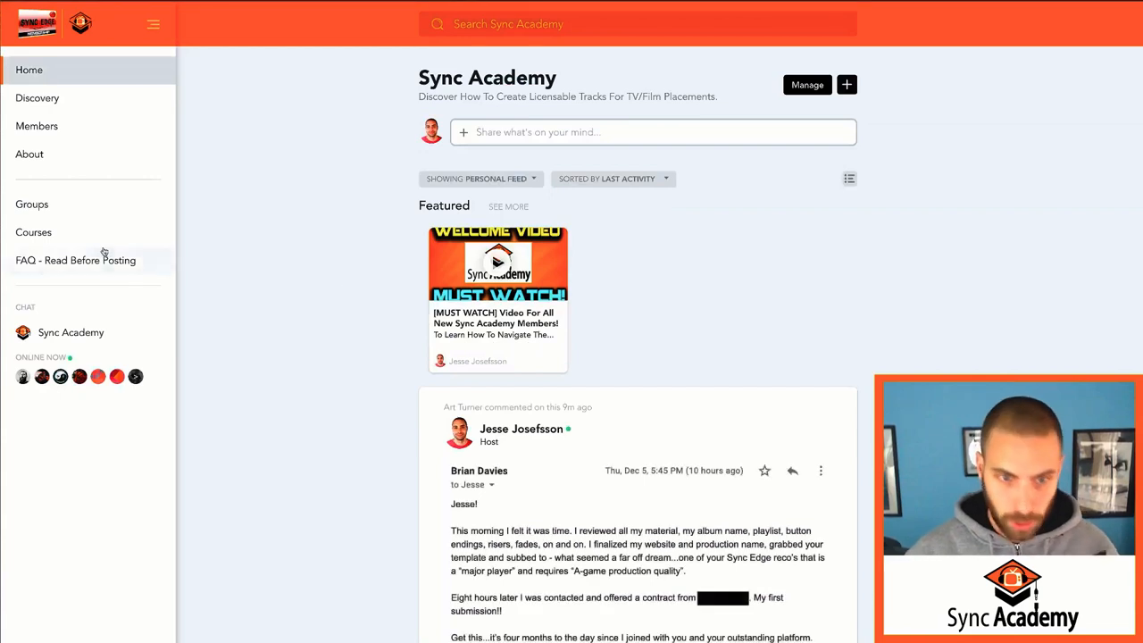
Step: Return to the Courses page listing all three community courses
click(33, 233)
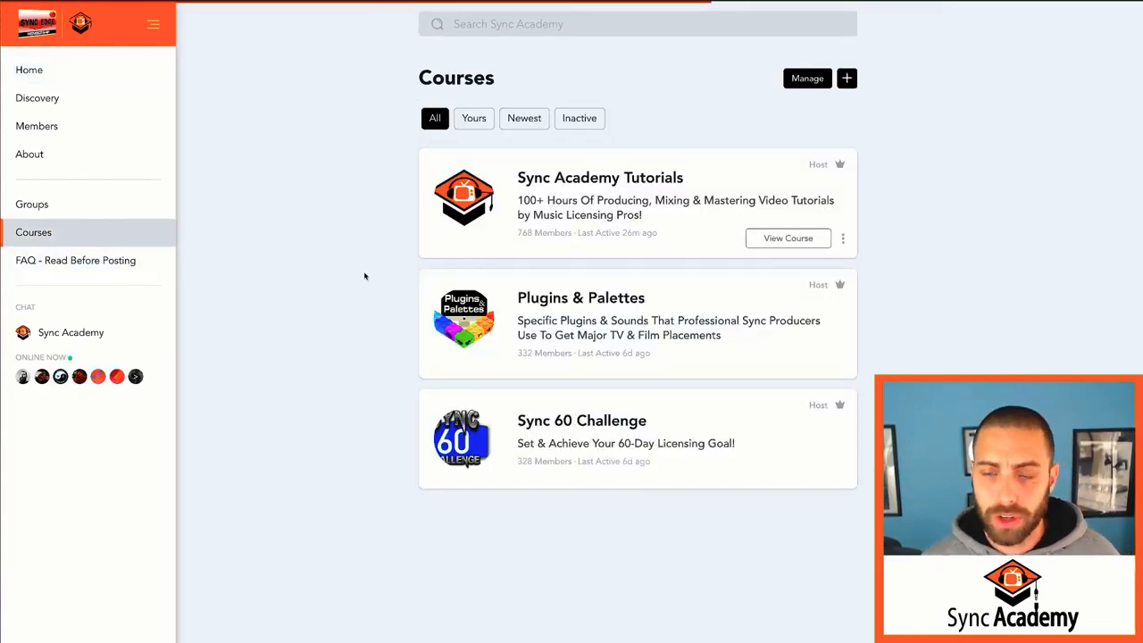
mouse_move(376, 271)
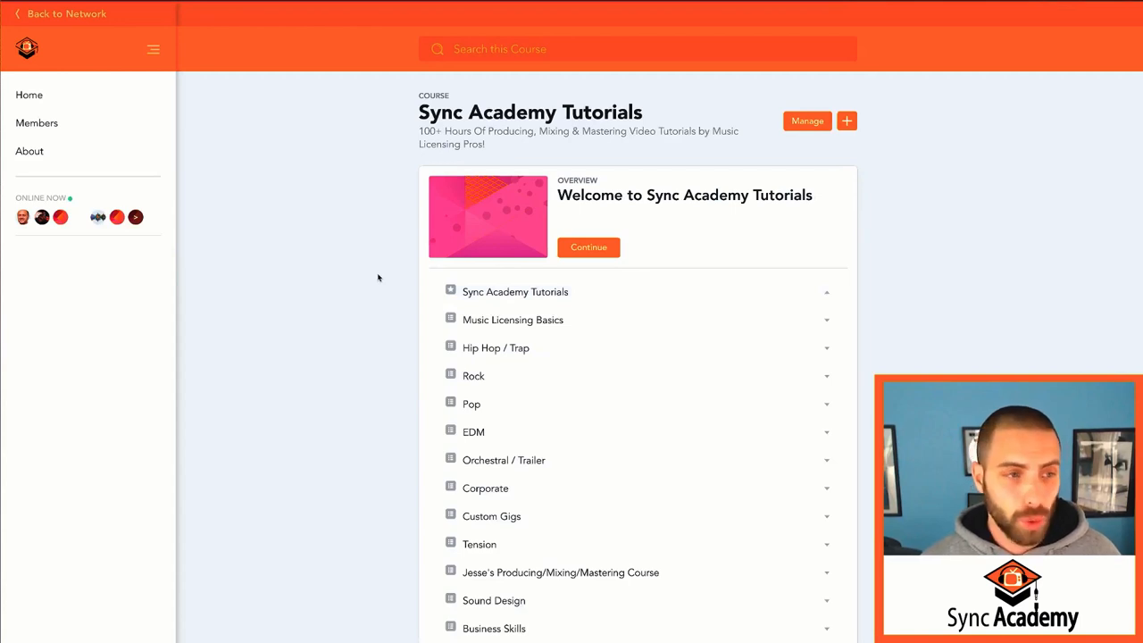
scroll(up, 3)
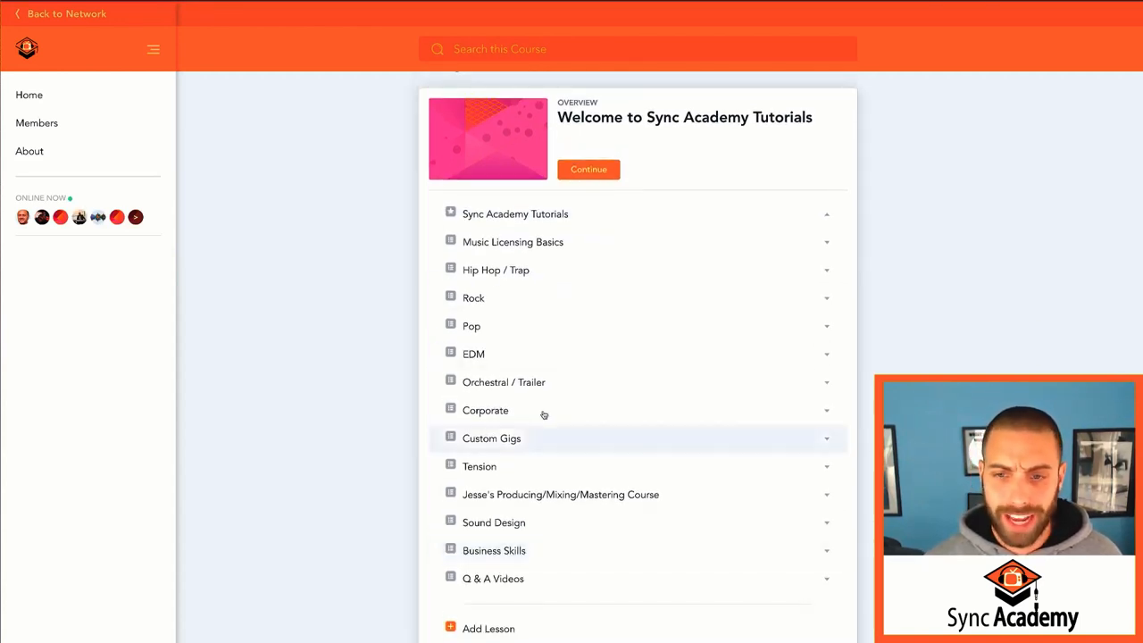
mouse_move(476, 314)
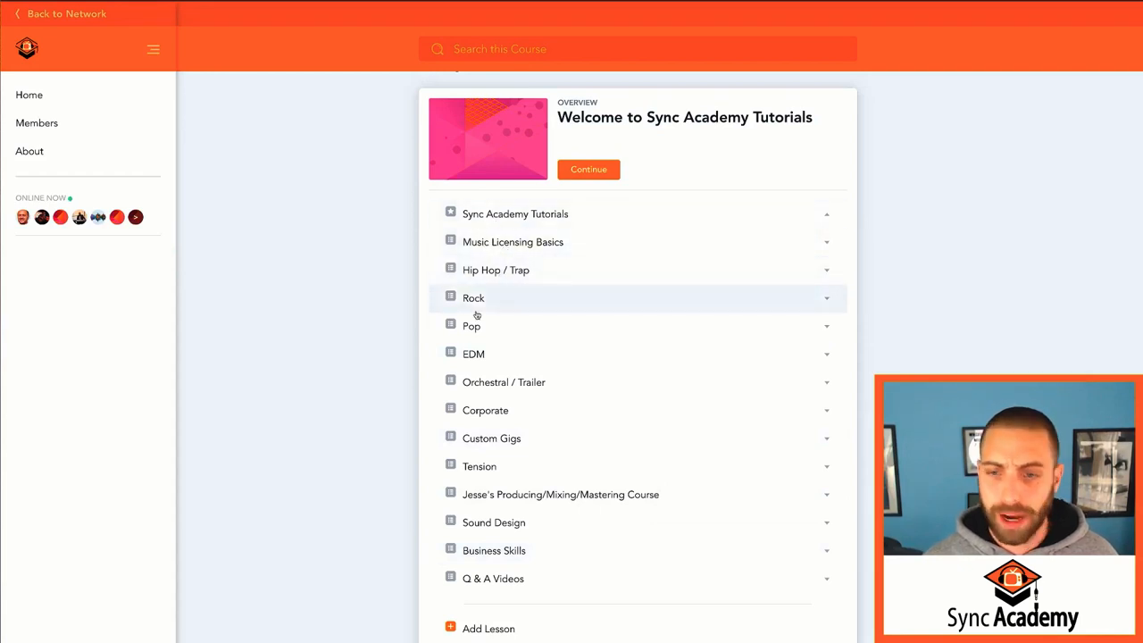
mouse_move(561, 494)
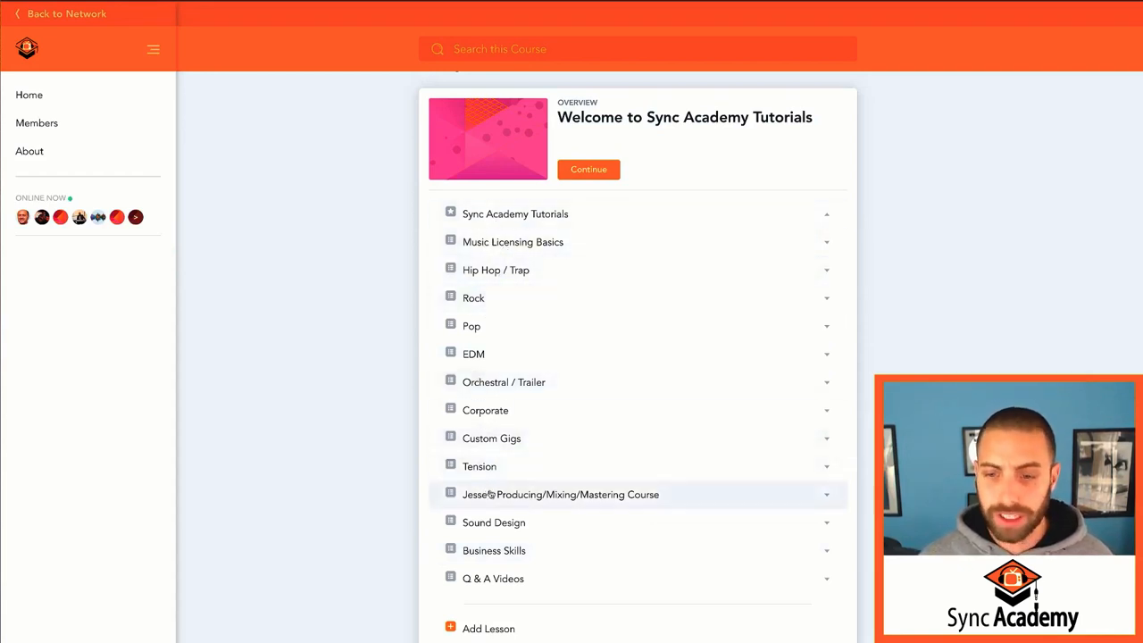
mouse_move(561, 492)
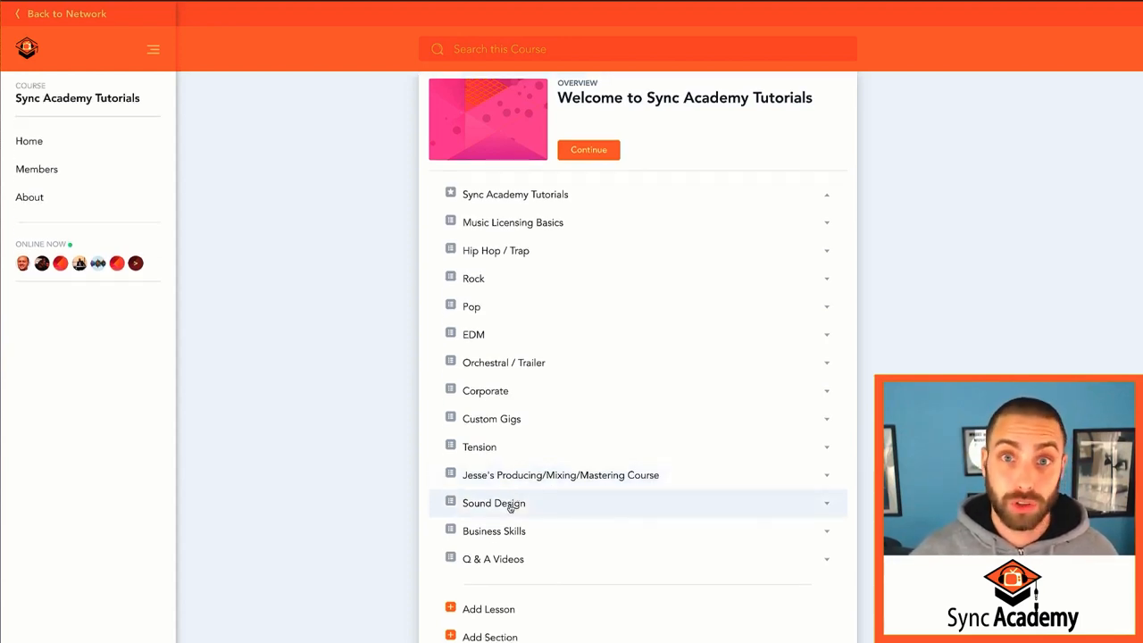
mouse_move(494, 503)
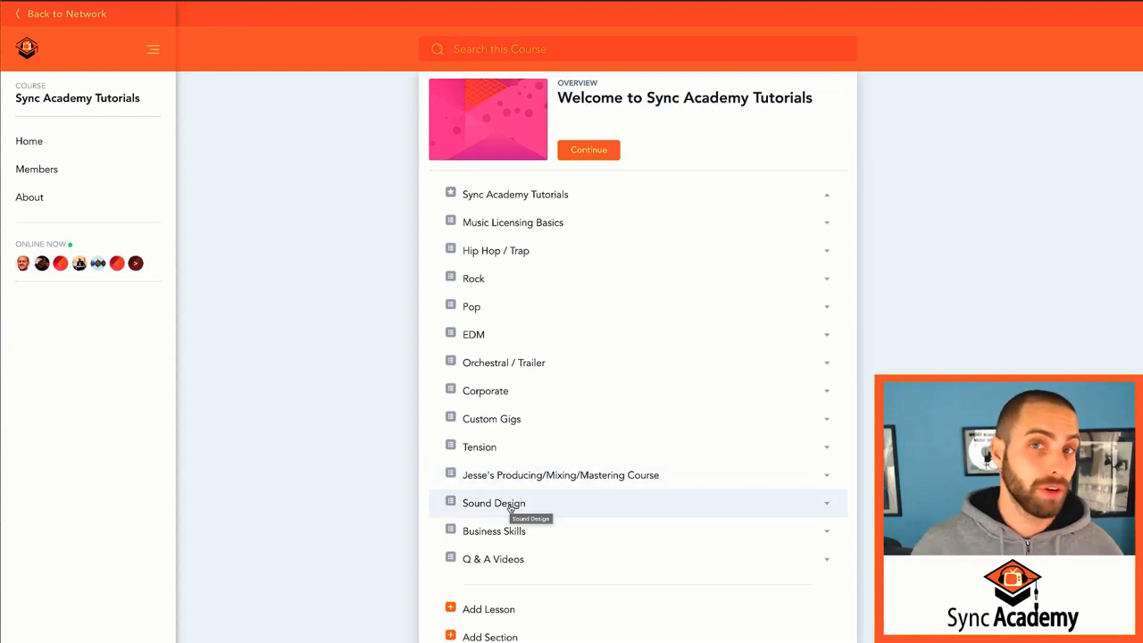
mouse_move(494, 530)
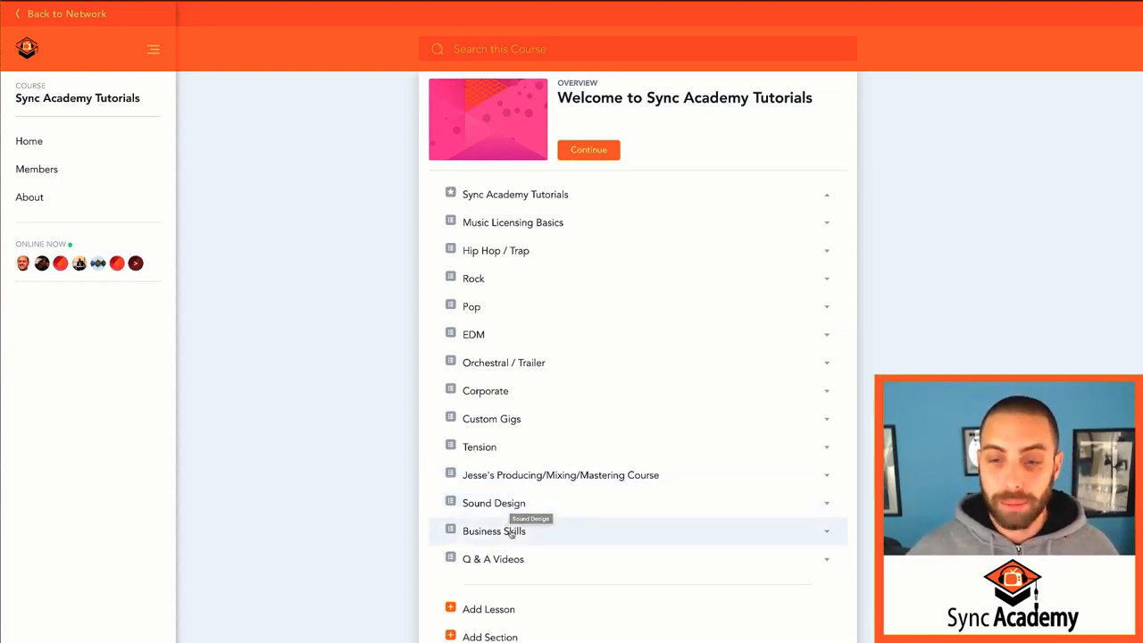
mouse_move(510, 531)
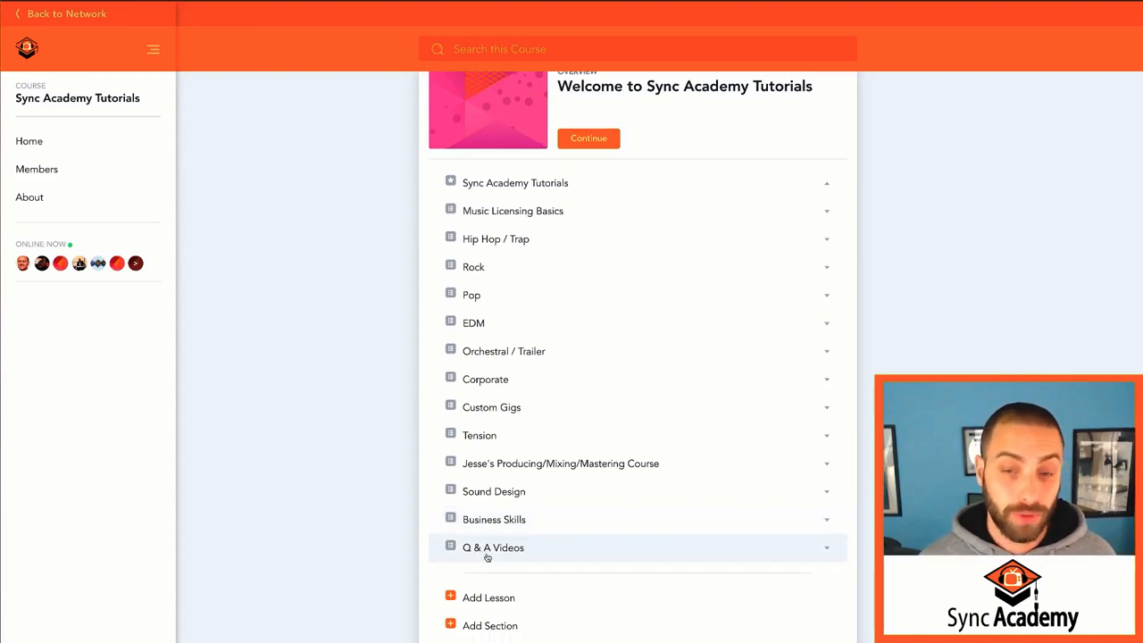
mouse_move(487, 556)
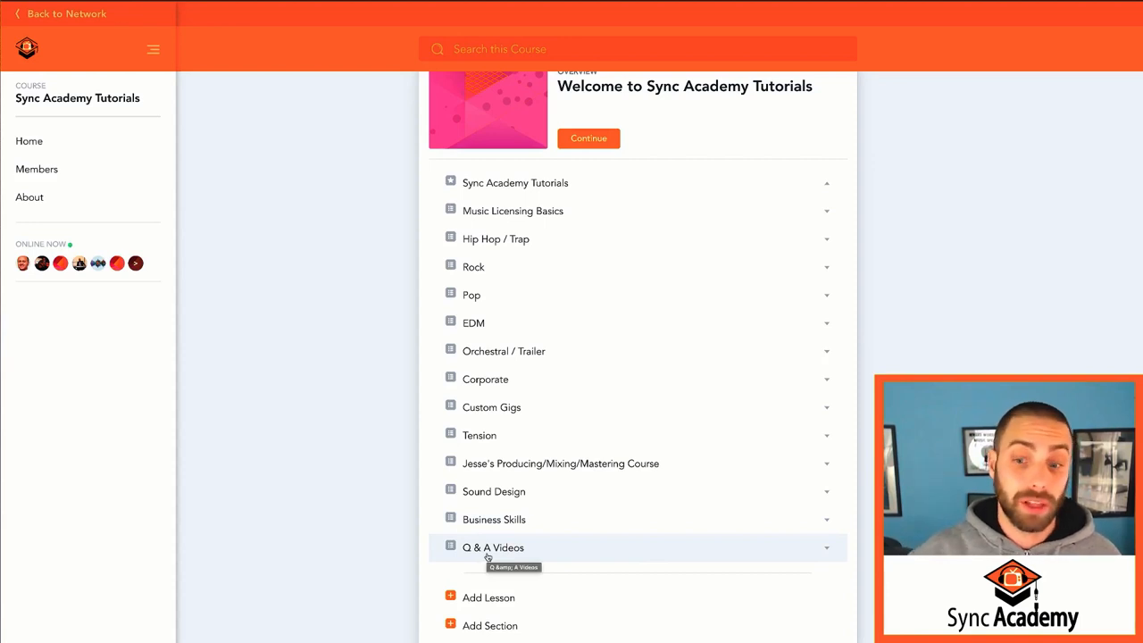
scroll(up, 3)
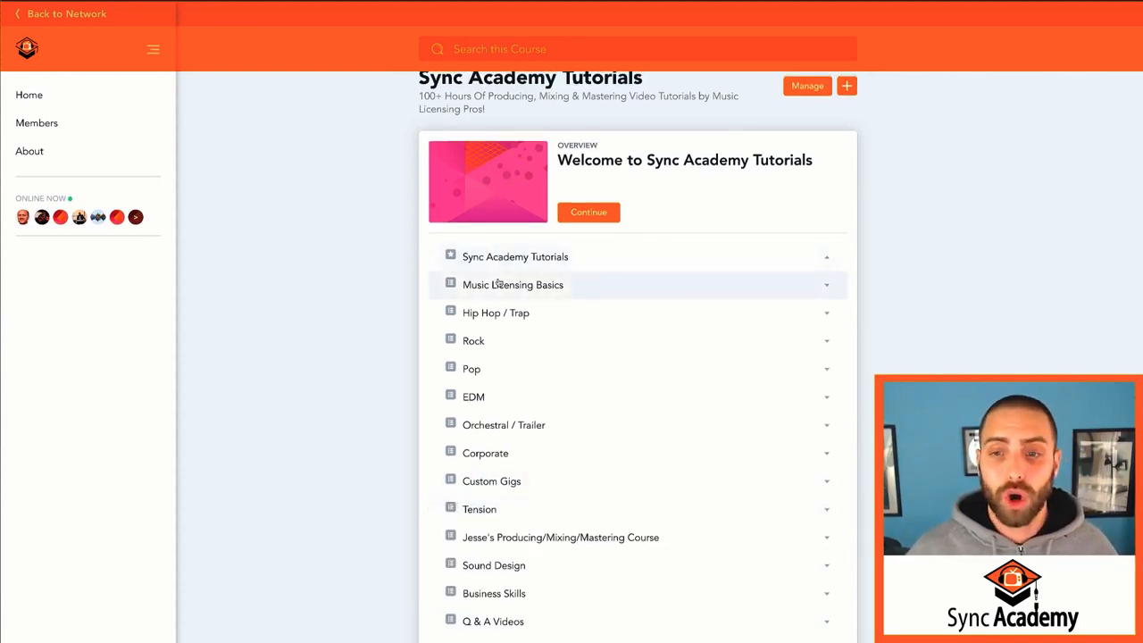
mouse_move(513, 284)
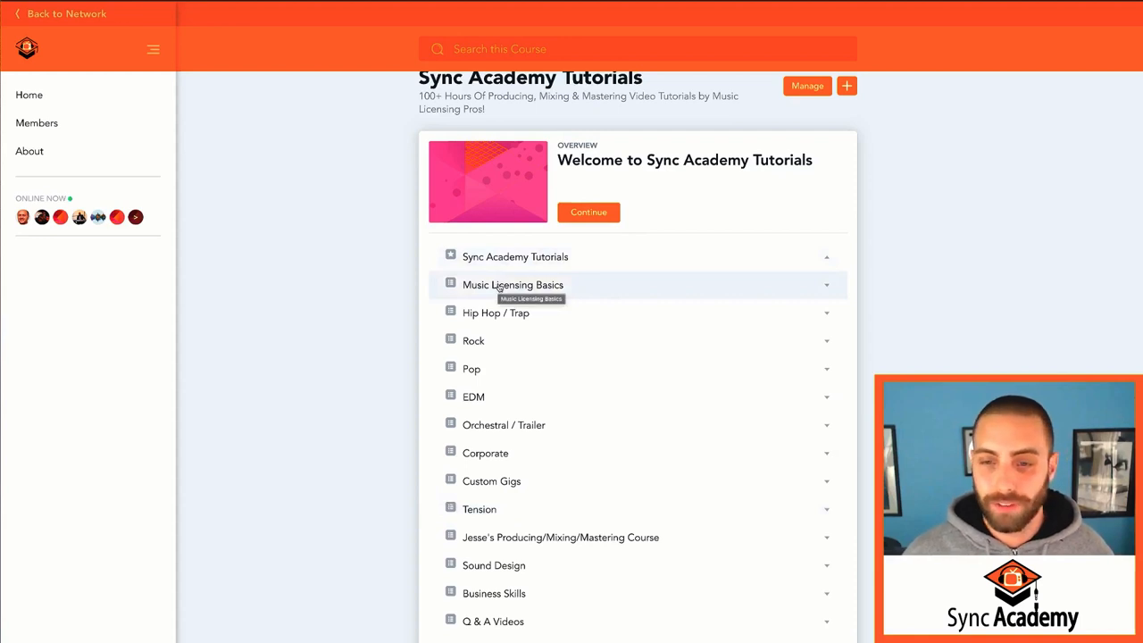
Step: Open Music Licensing Basics and scroll its lessons, from genre specialization to naming tracks
click(513, 284)
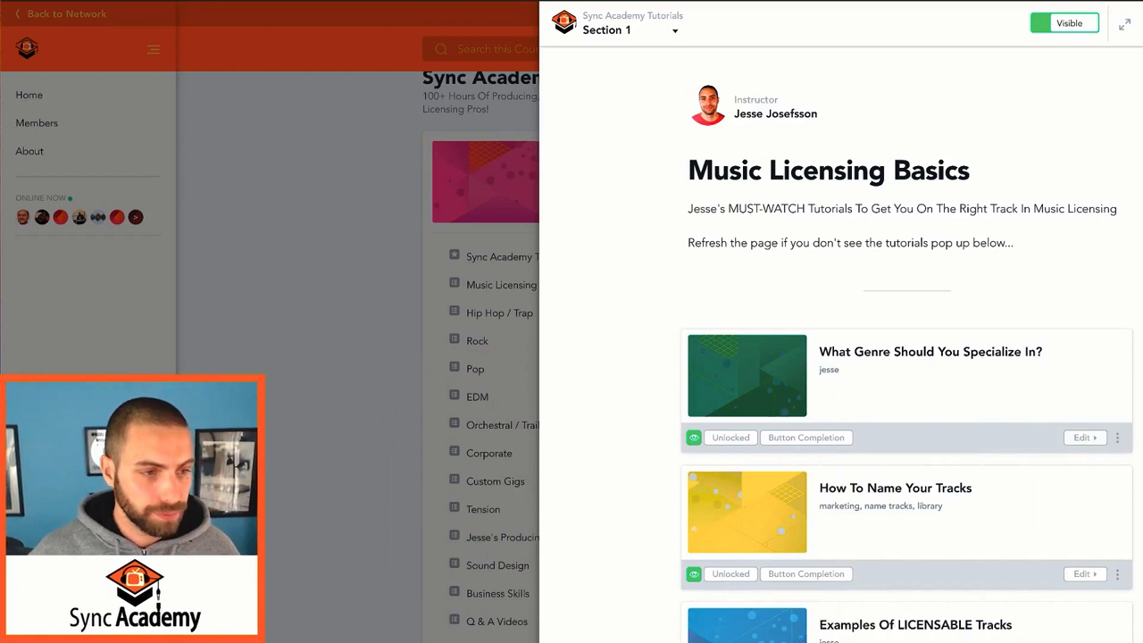
mouse_move(615, 308)
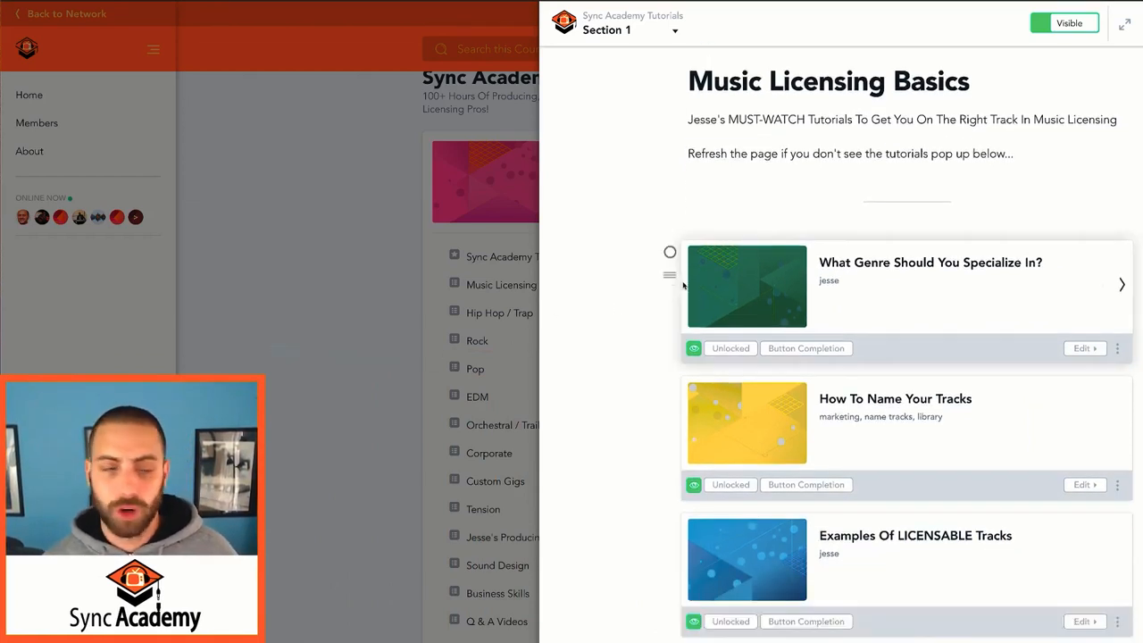
scroll(down, 3)
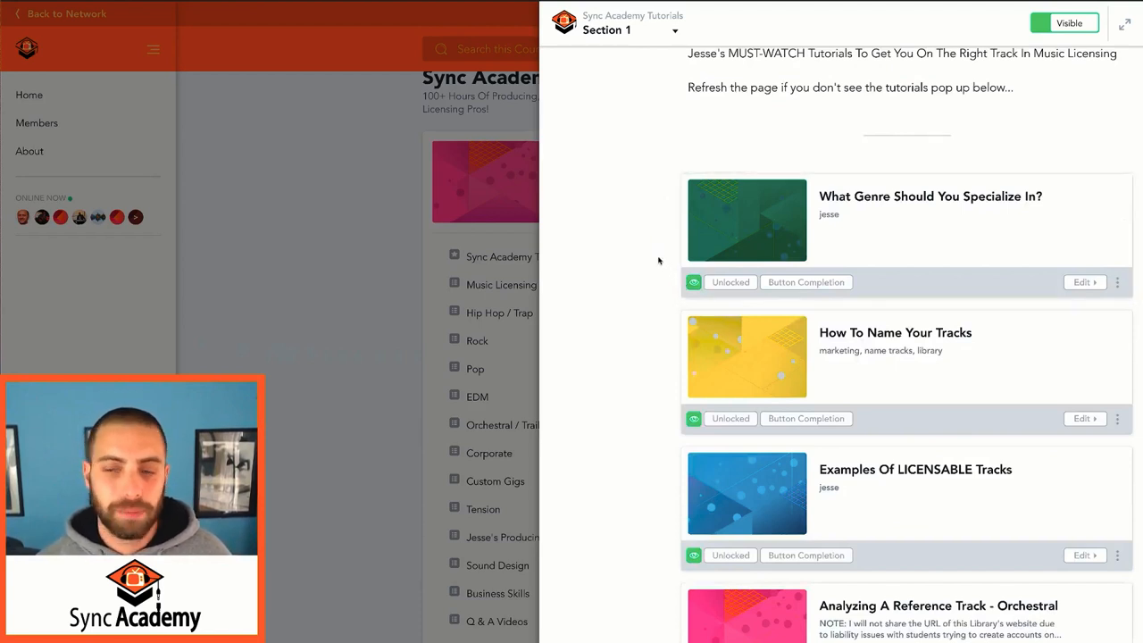
mouse_move(715, 209)
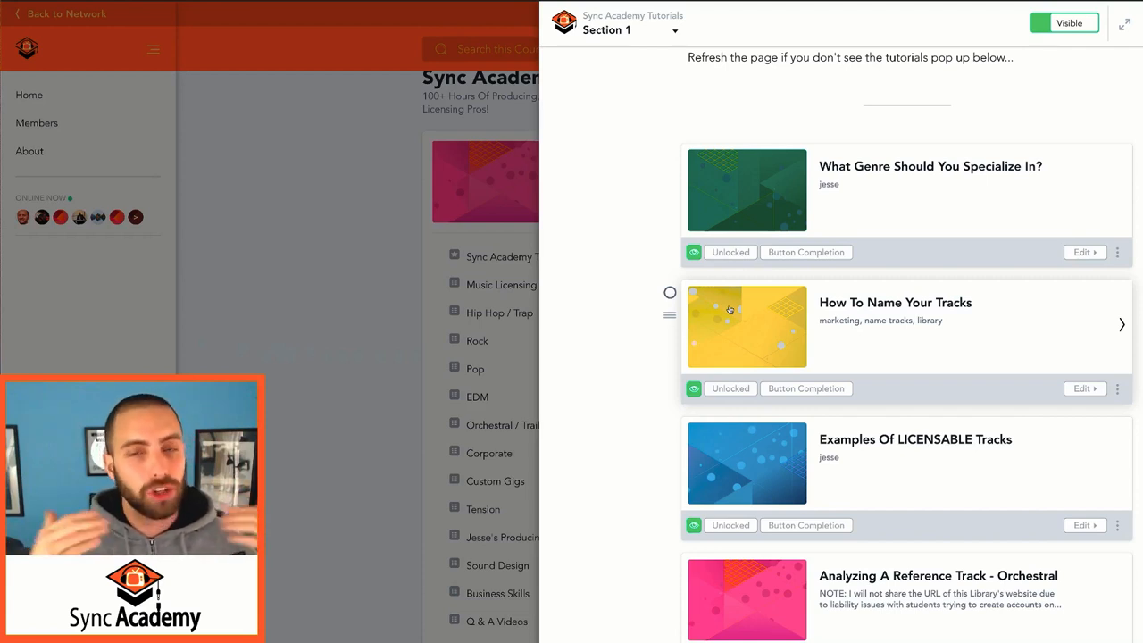
mouse_move(793, 304)
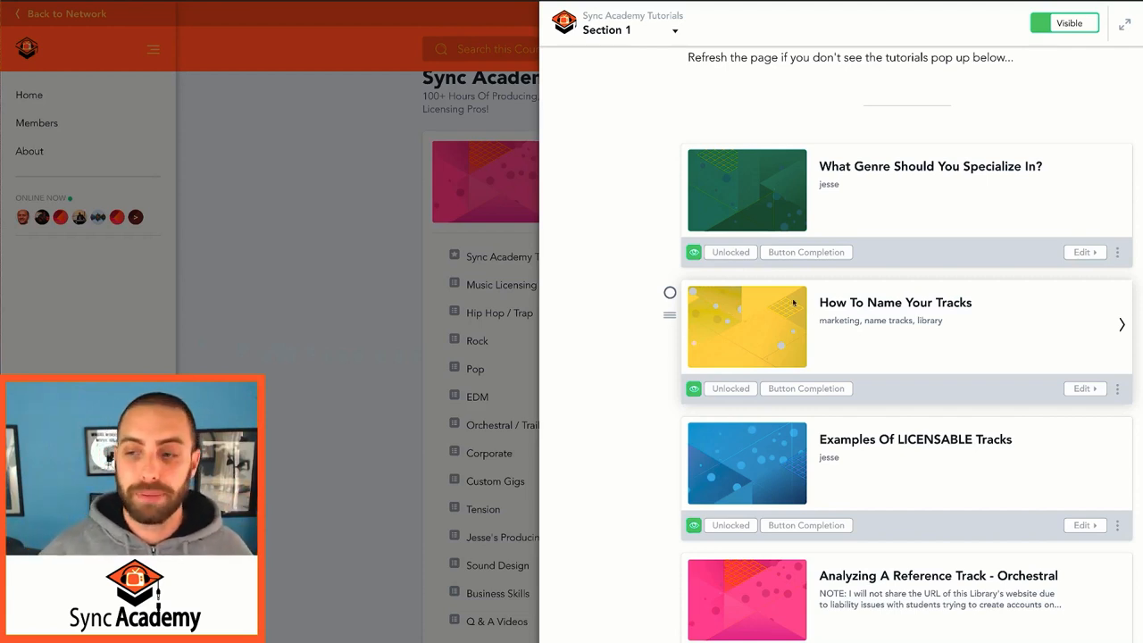
mouse_move(753, 349)
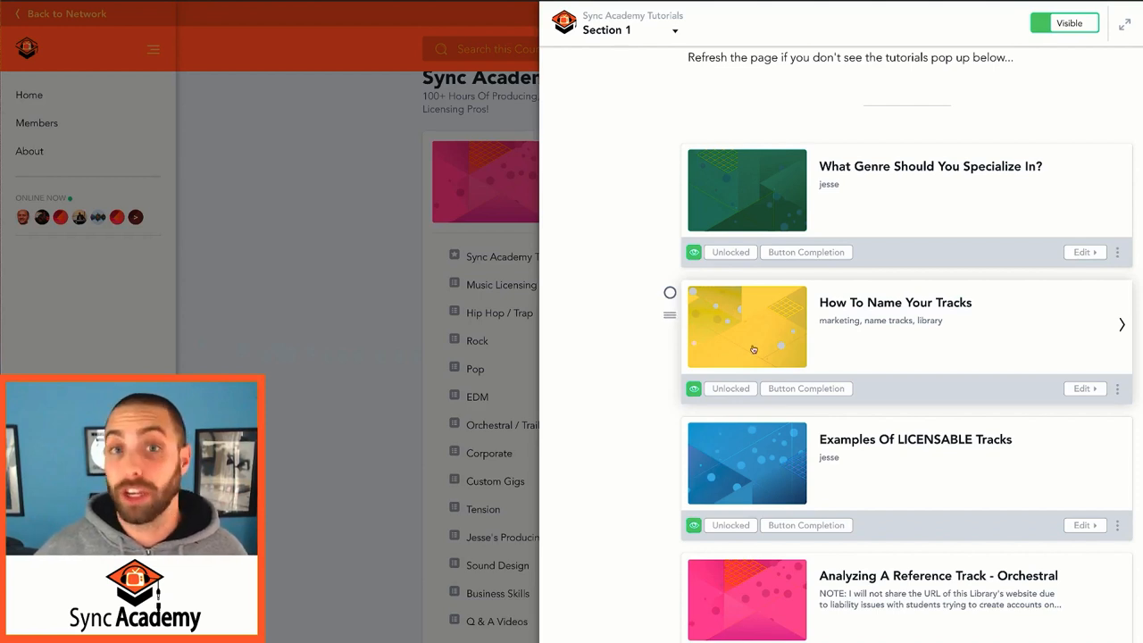
mouse_move(784, 356)
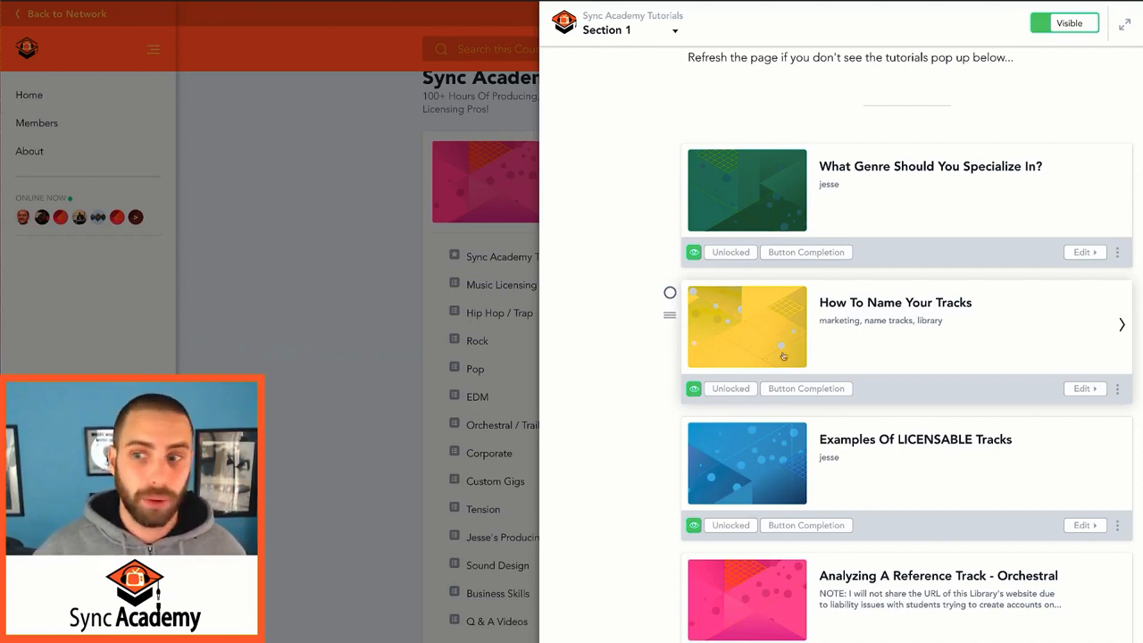
scroll(down, 3)
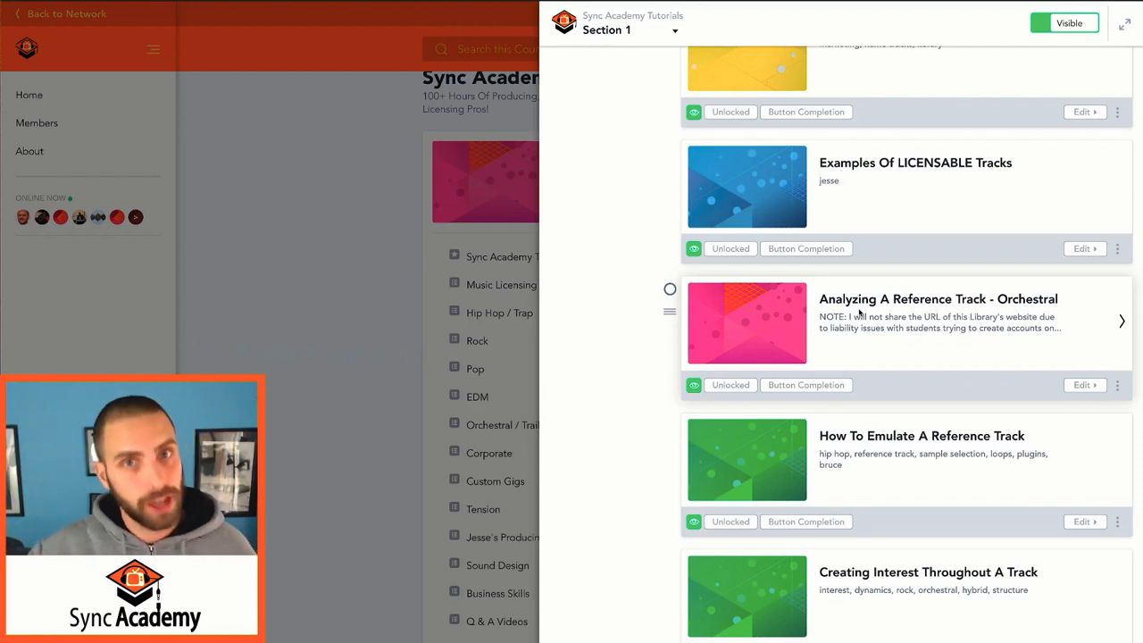
scroll(down, 3)
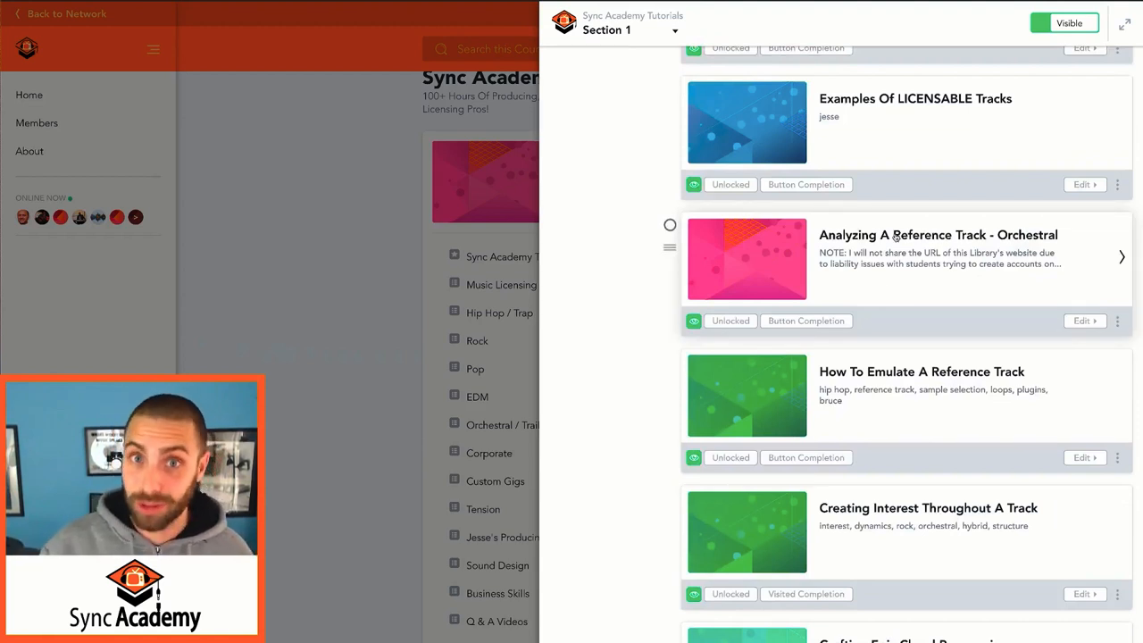
scroll(down, 3)
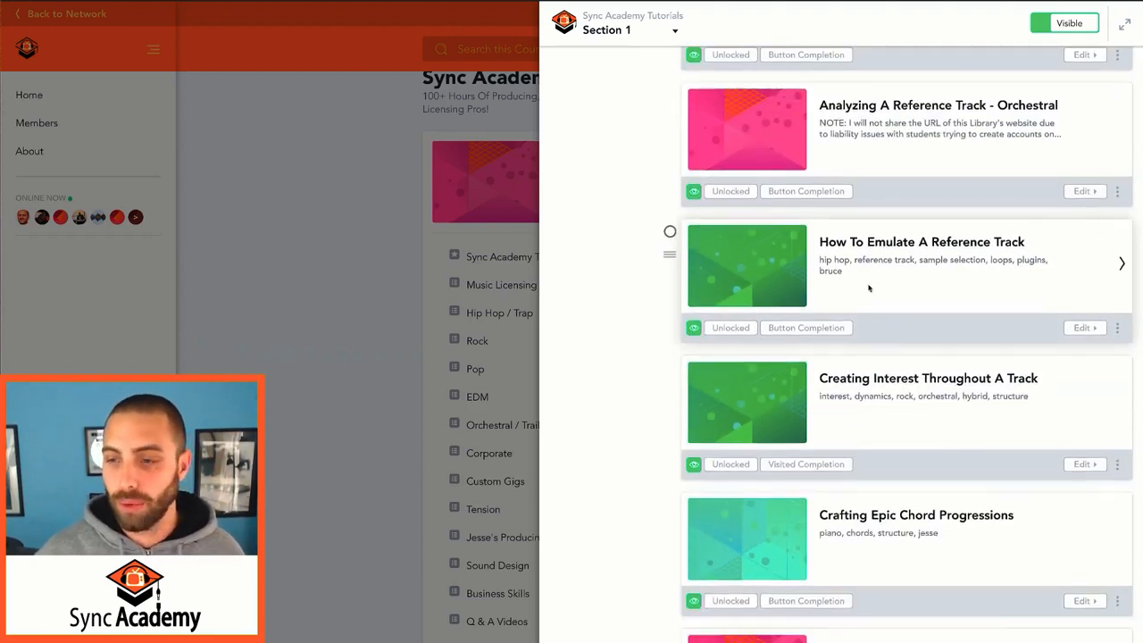
scroll(down, 3)
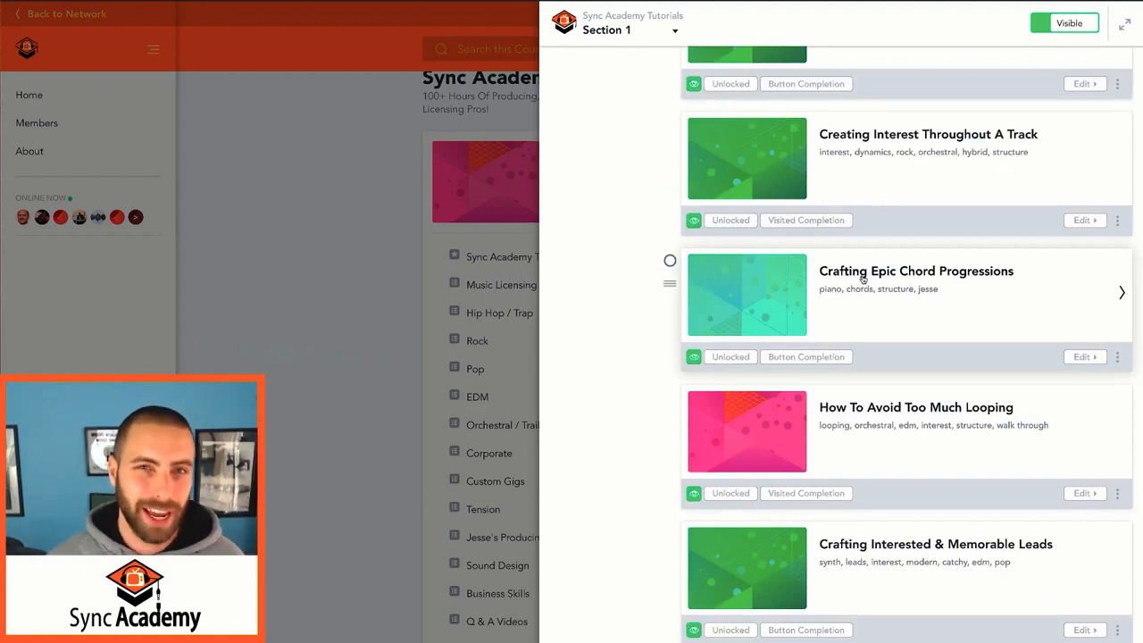
scroll(down, 3)
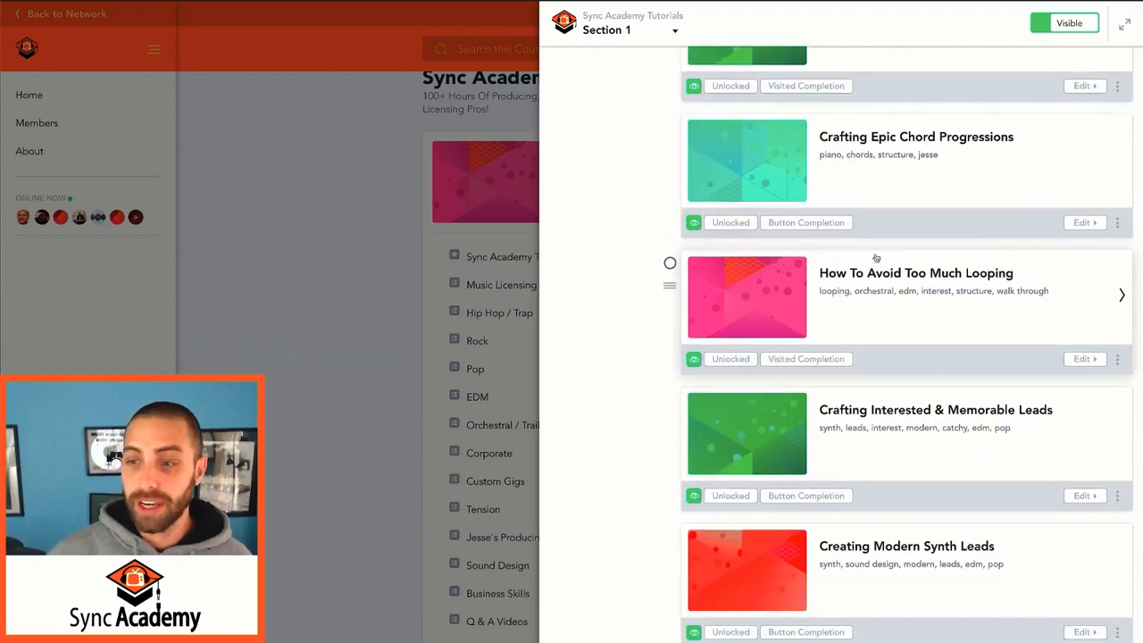
scroll(down, 3)
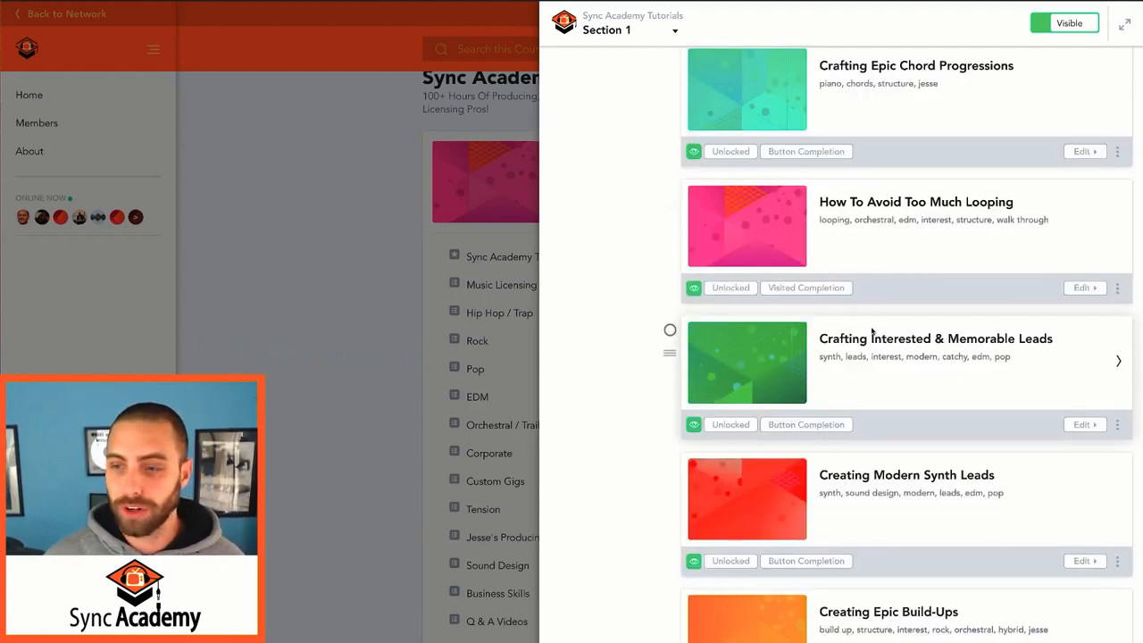
scroll(up, 3)
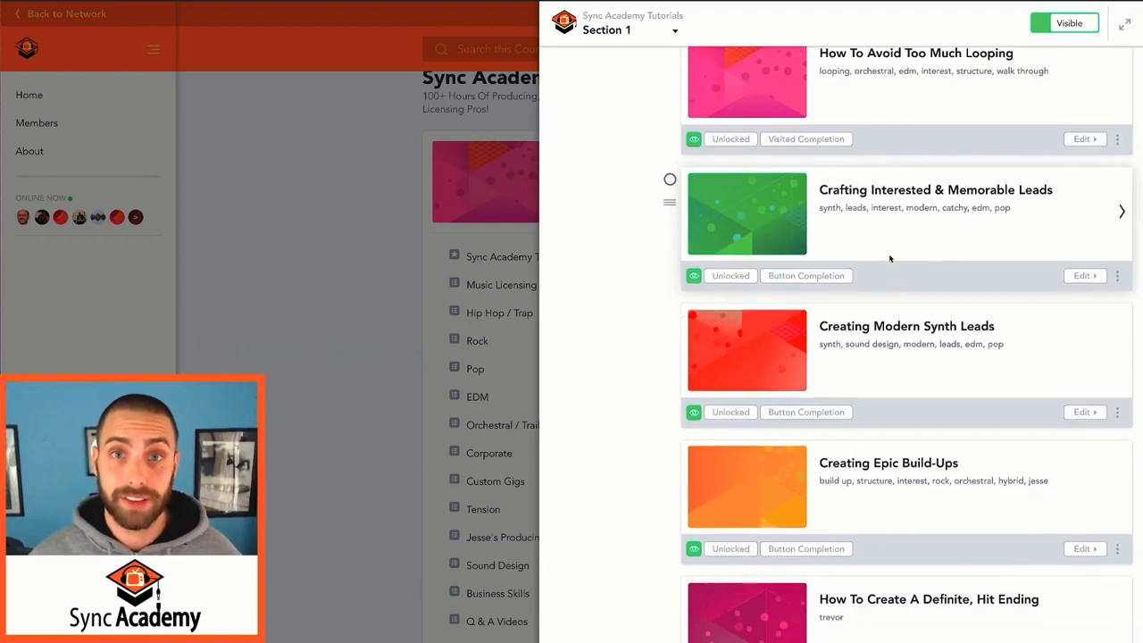
scroll(down, 3)
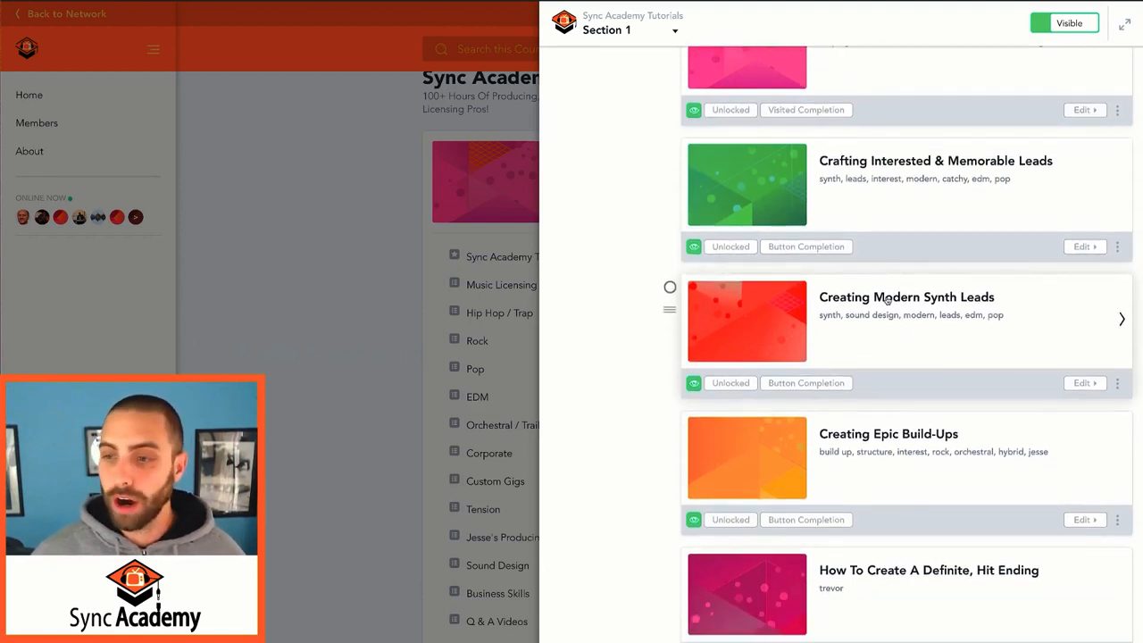
scroll(down, 3)
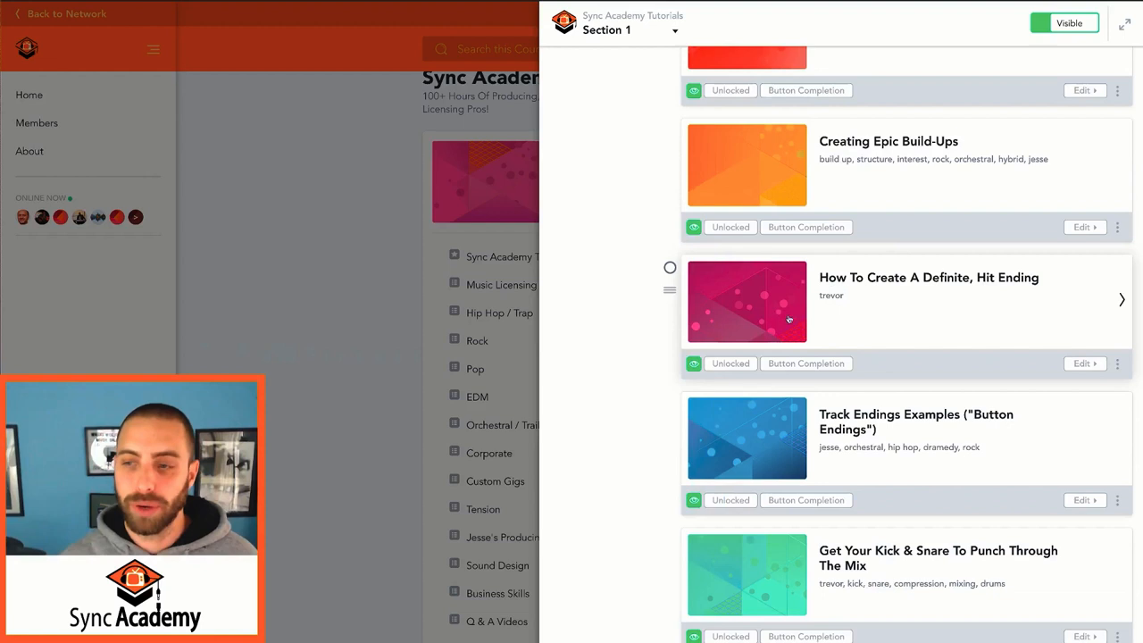
scroll(down, 3)
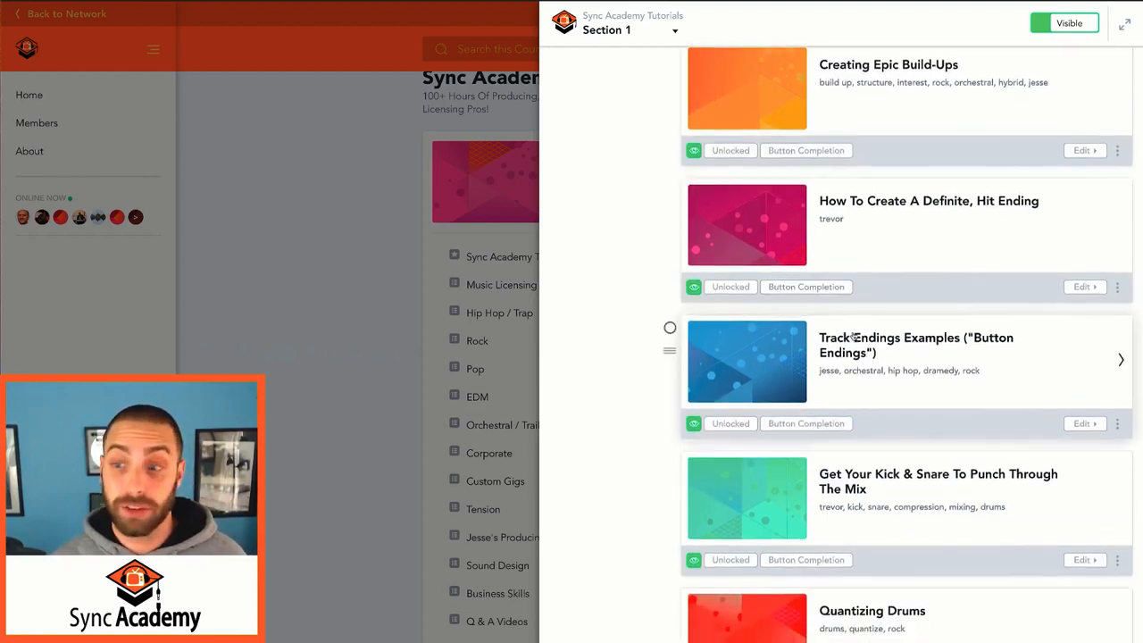
scroll(up, 3)
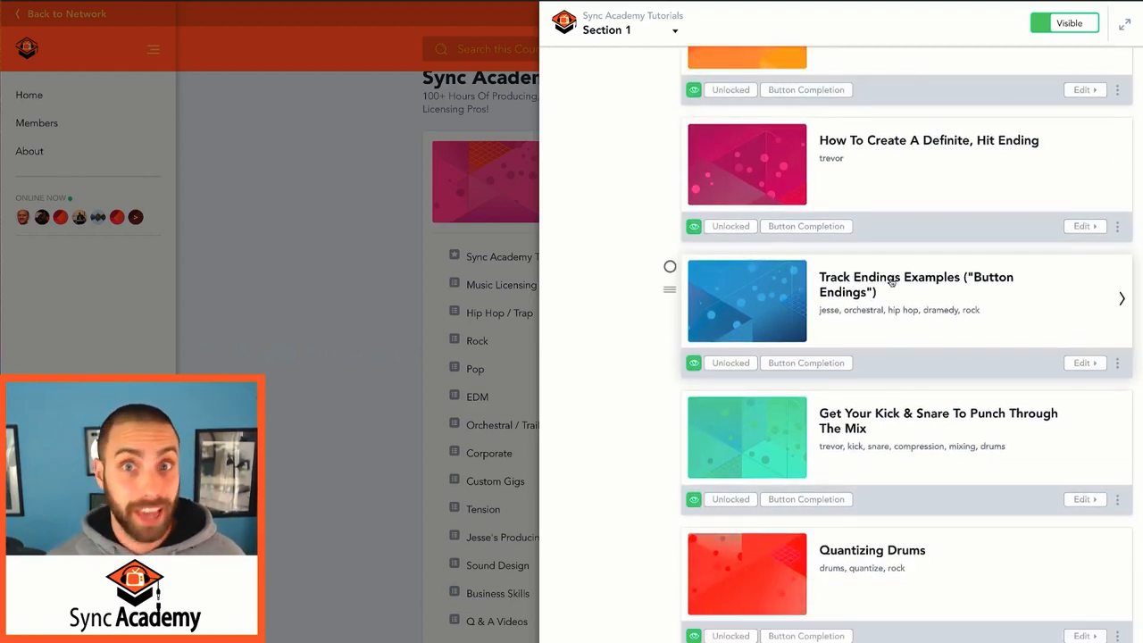
scroll(down, 3)
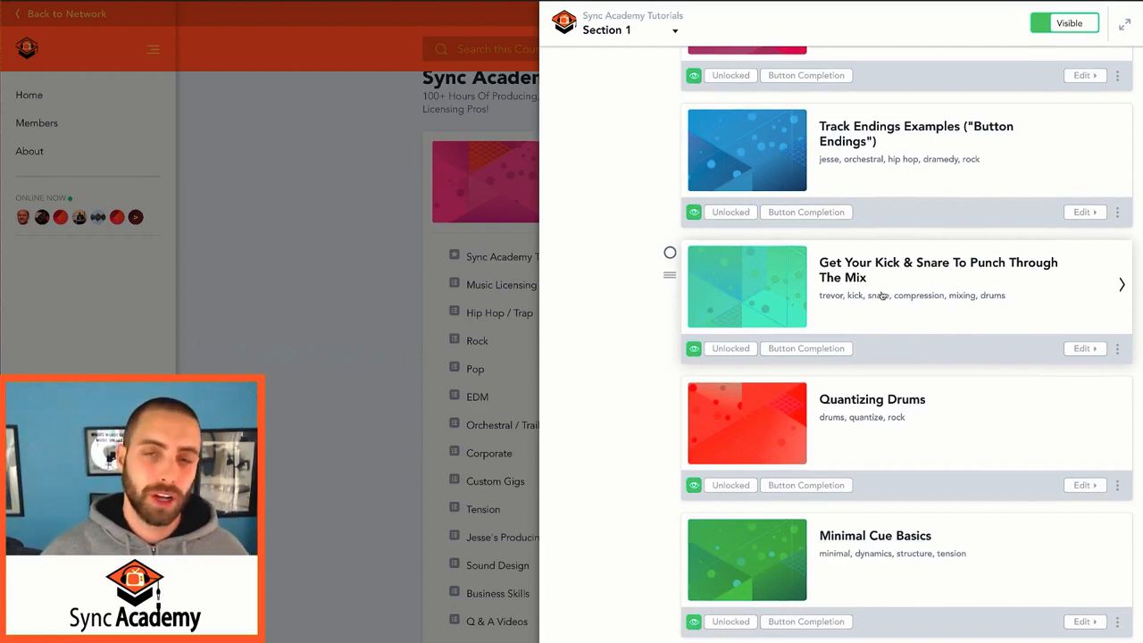
scroll(down, 3)
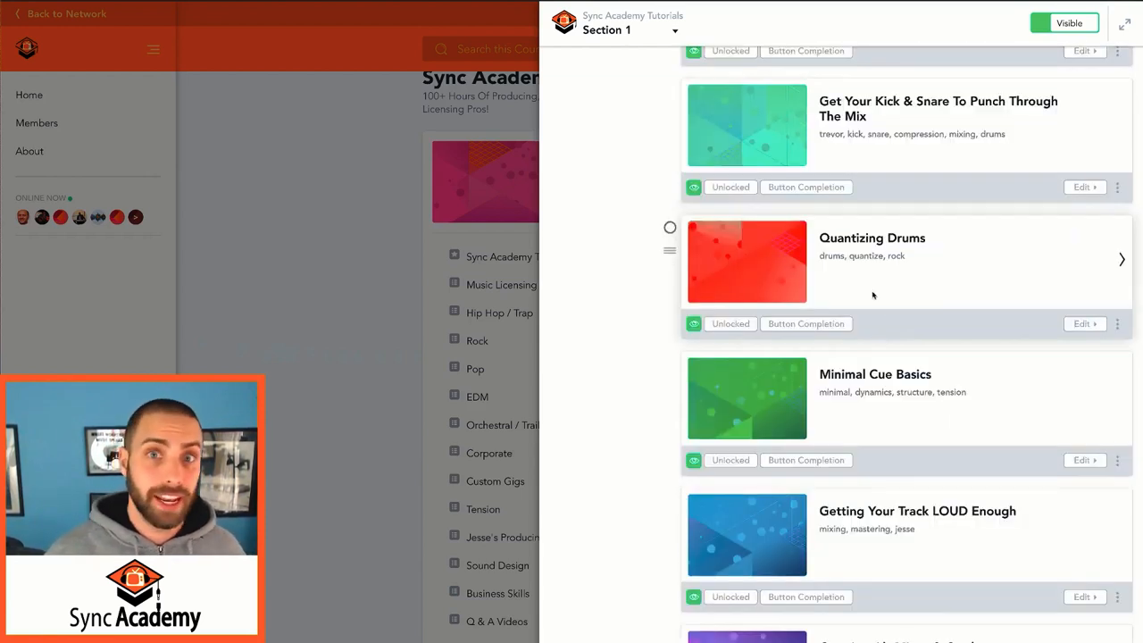
scroll(down, 3)
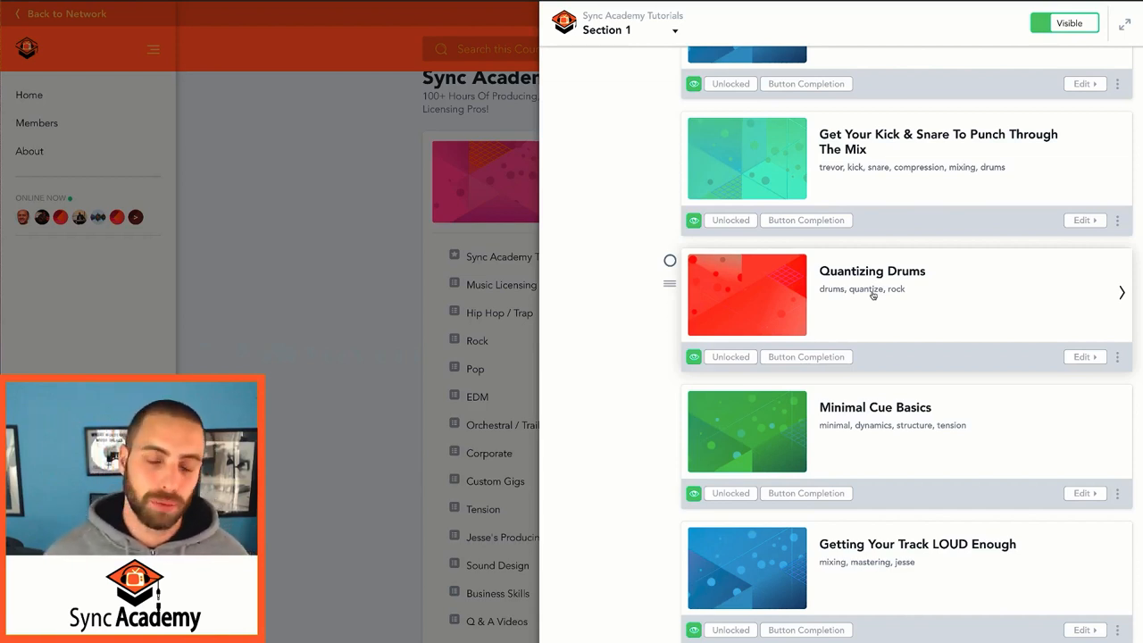
mouse_move(924, 304)
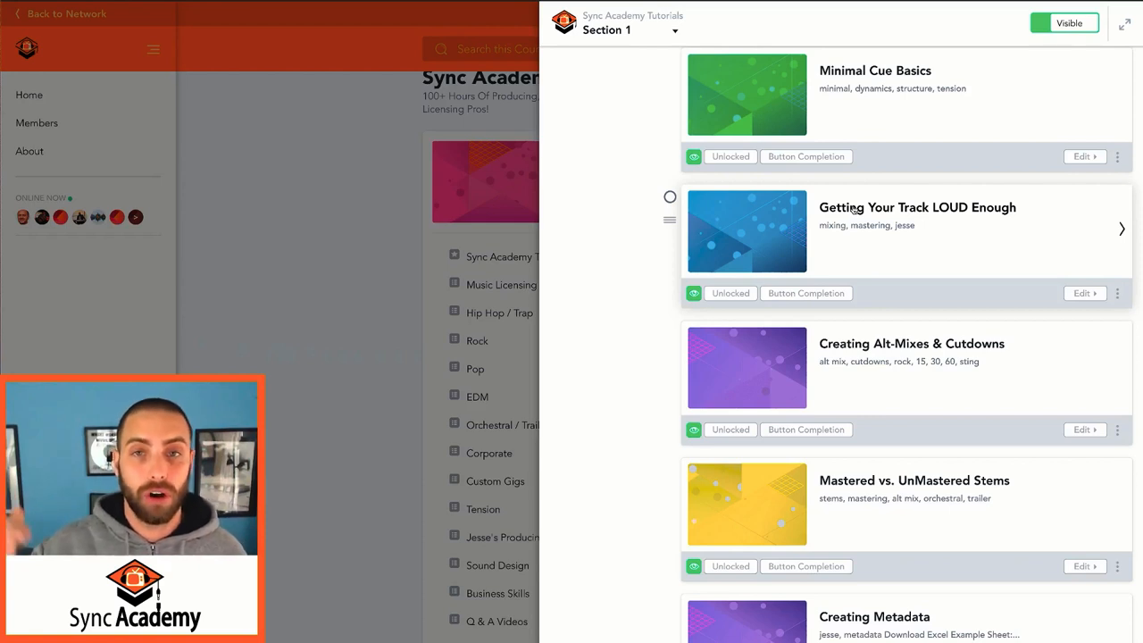
scroll(down, 3)
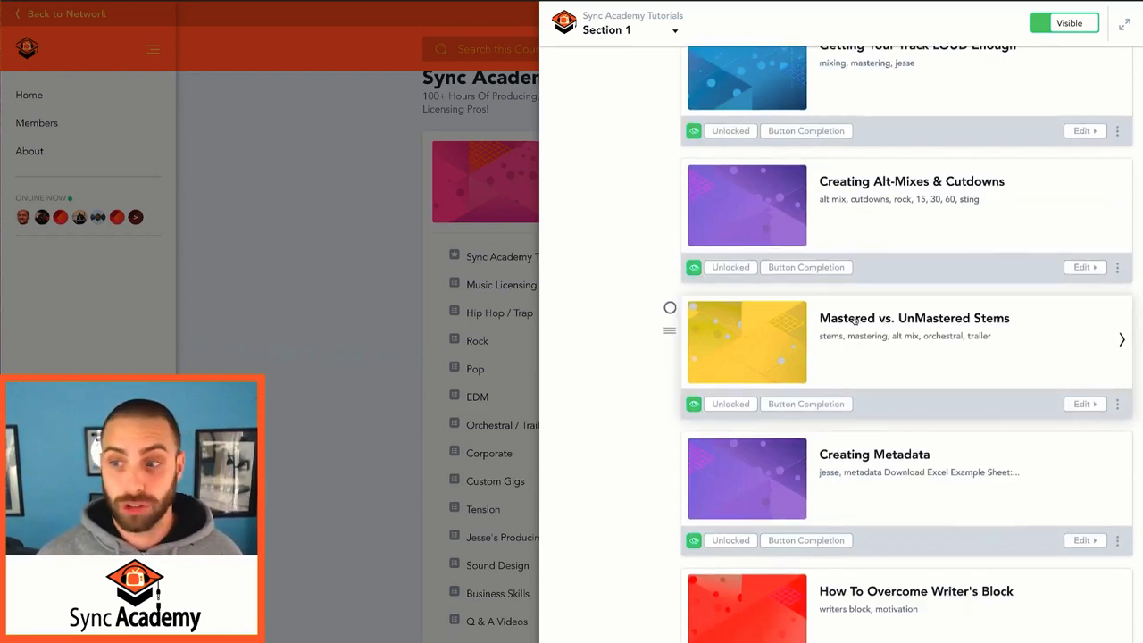
scroll(down, 3)
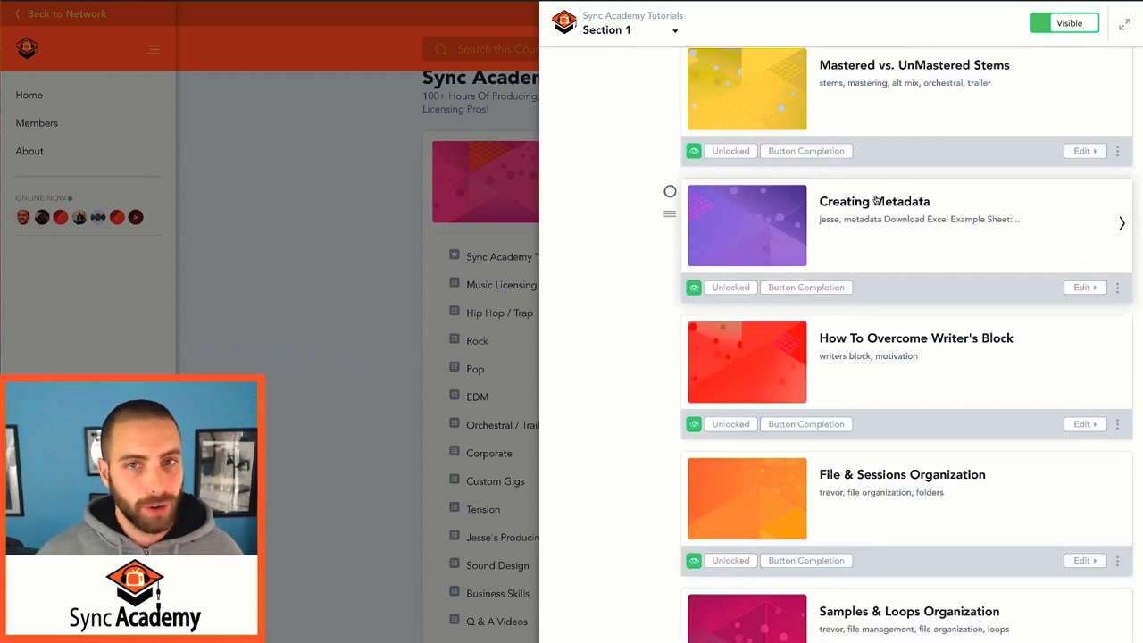
mouse_move(875, 261)
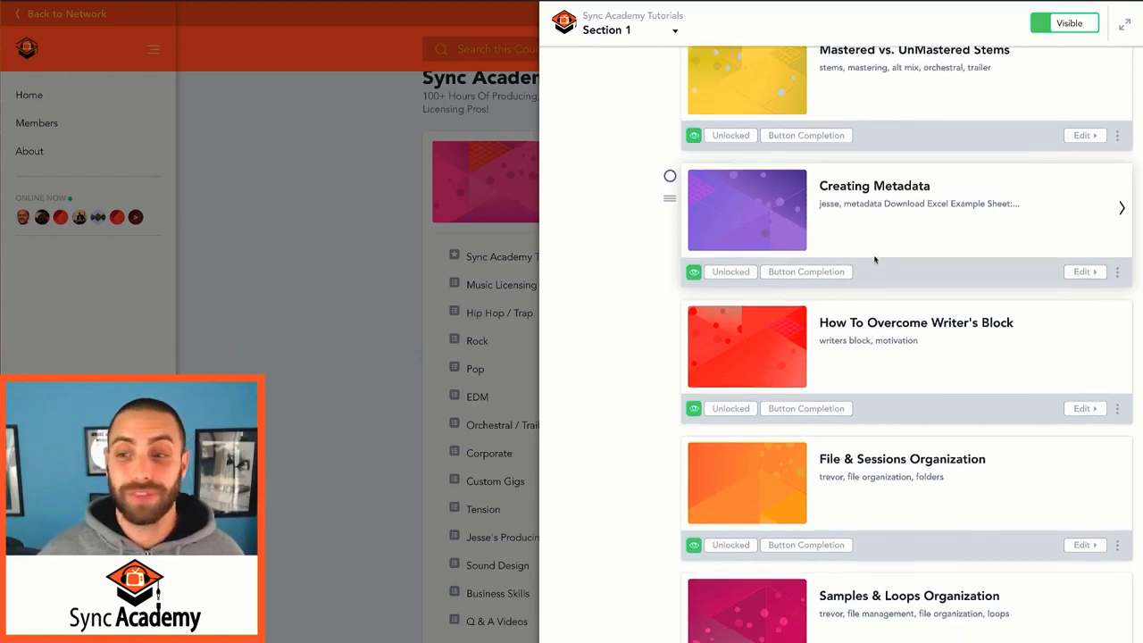
scroll(up, 3)
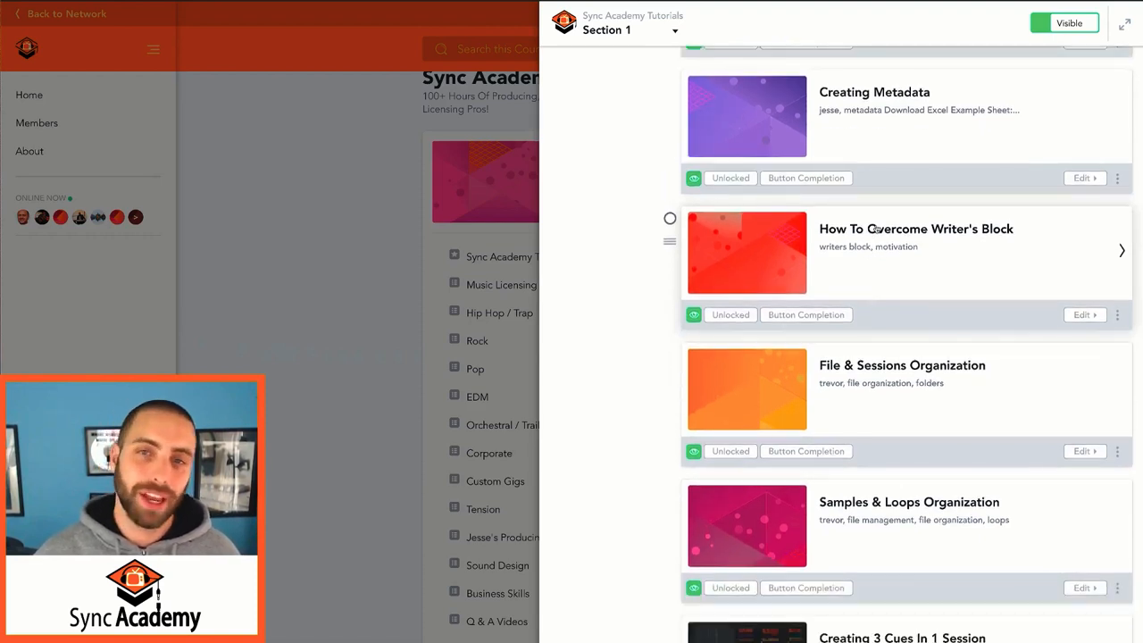
scroll(down, 3)
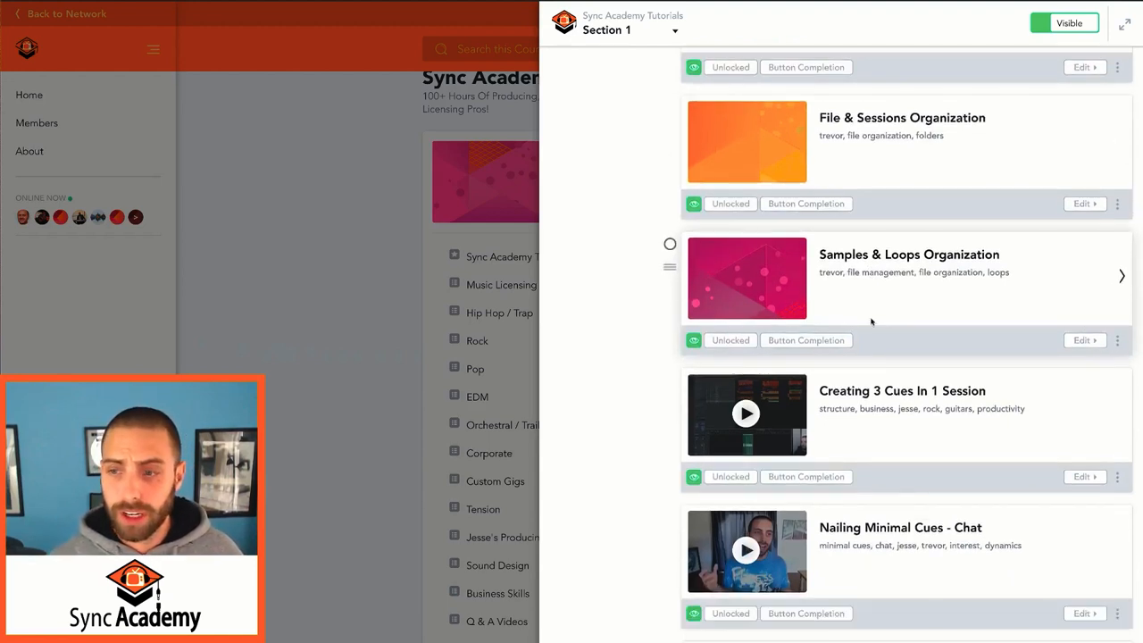
scroll(down, 3)
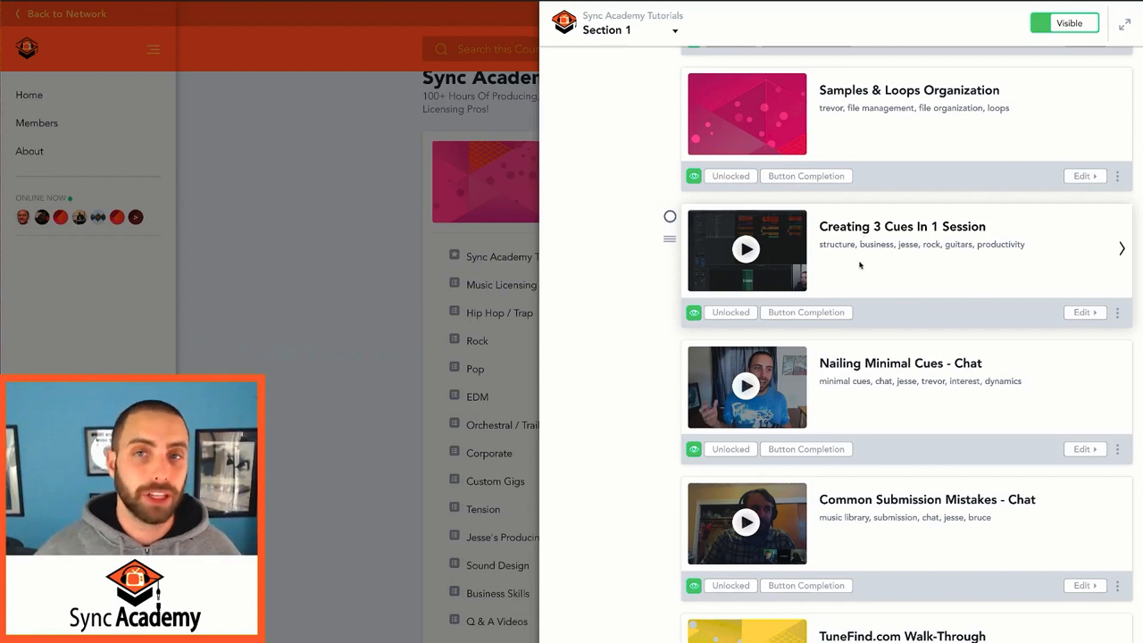
Step: Scroll to the end of the Section 1 lessons, past How To Score To A Video File
scroll(down, 3)
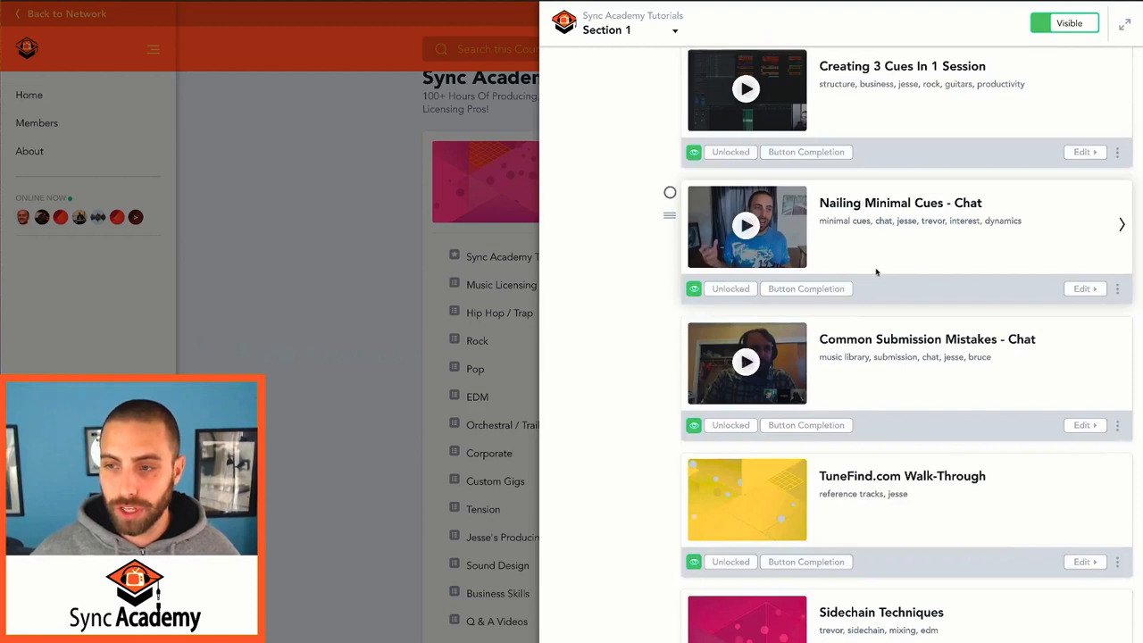
scroll(up, 3)
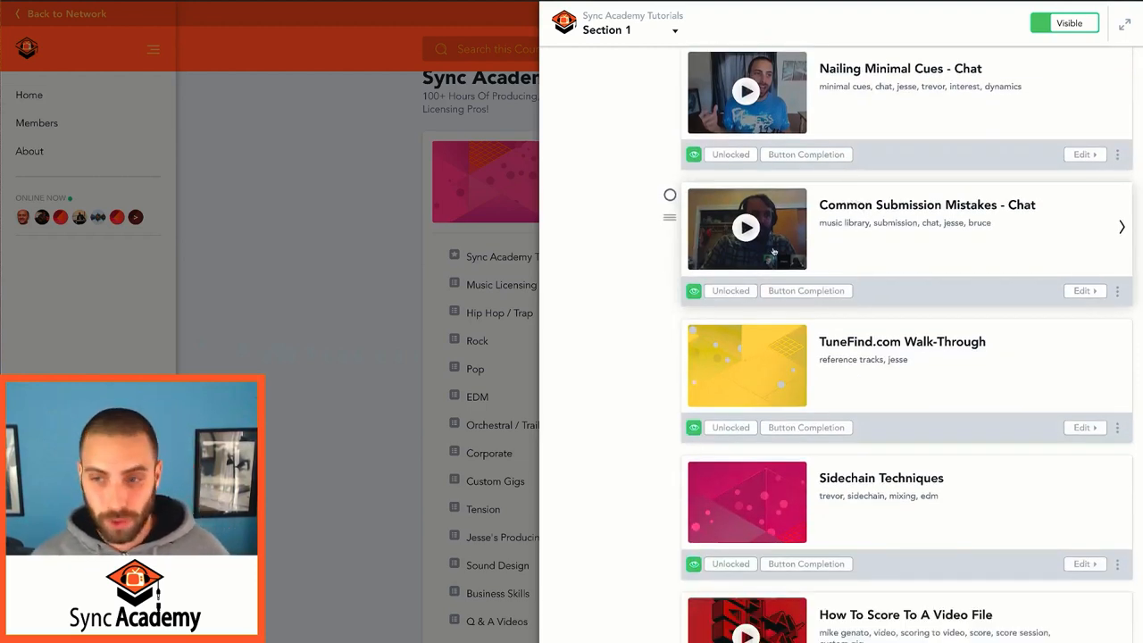
mouse_move(883, 244)
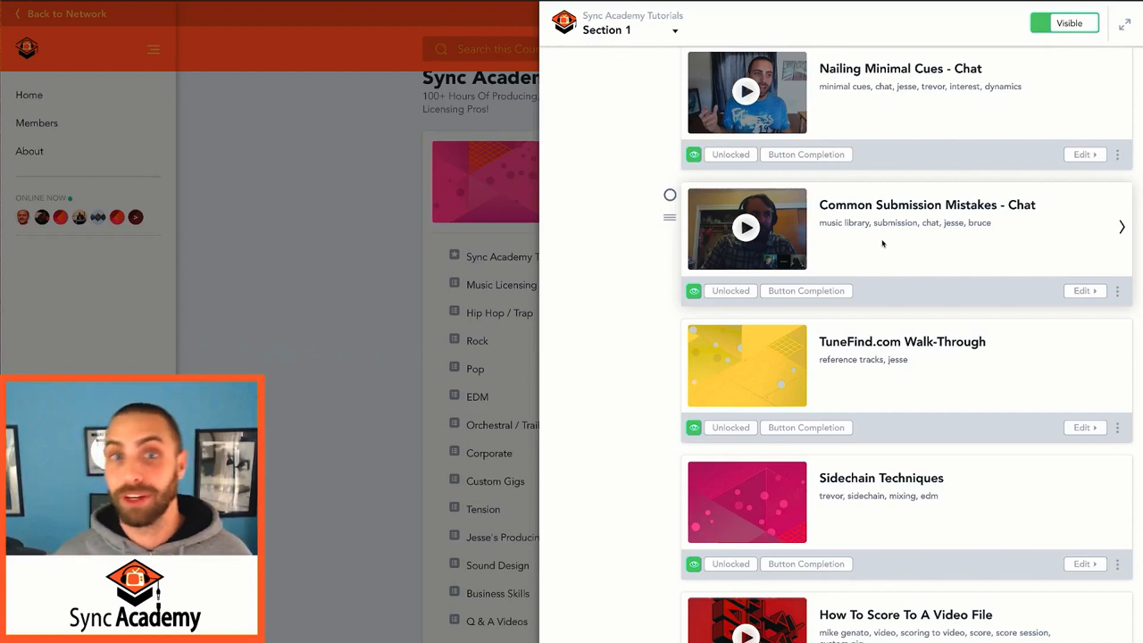
scroll(down, 3)
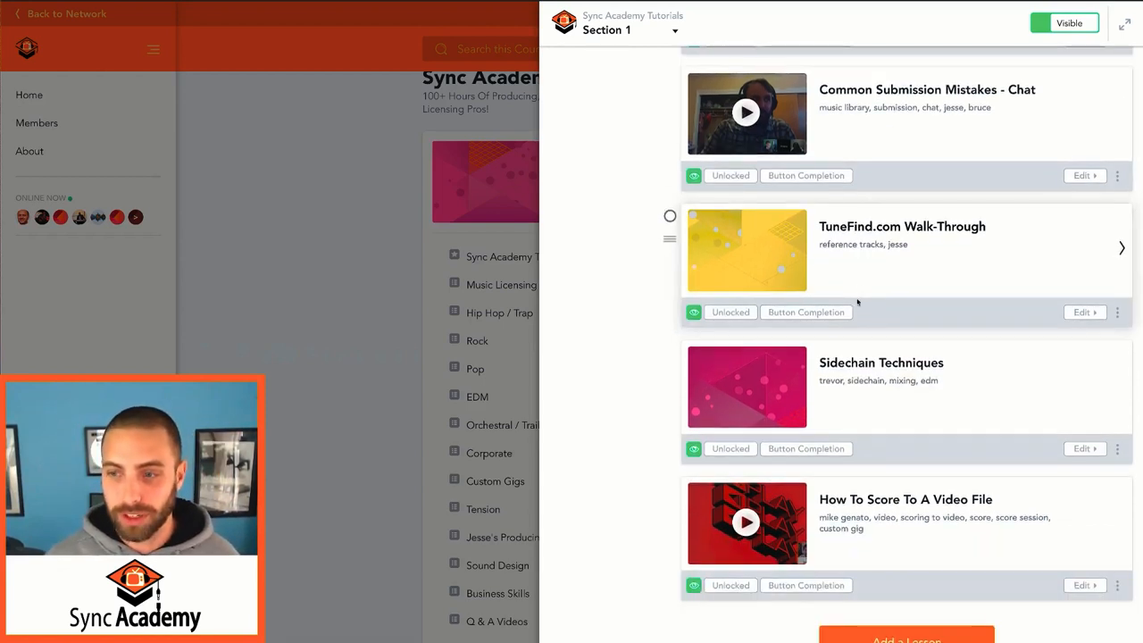
mouse_move(858, 226)
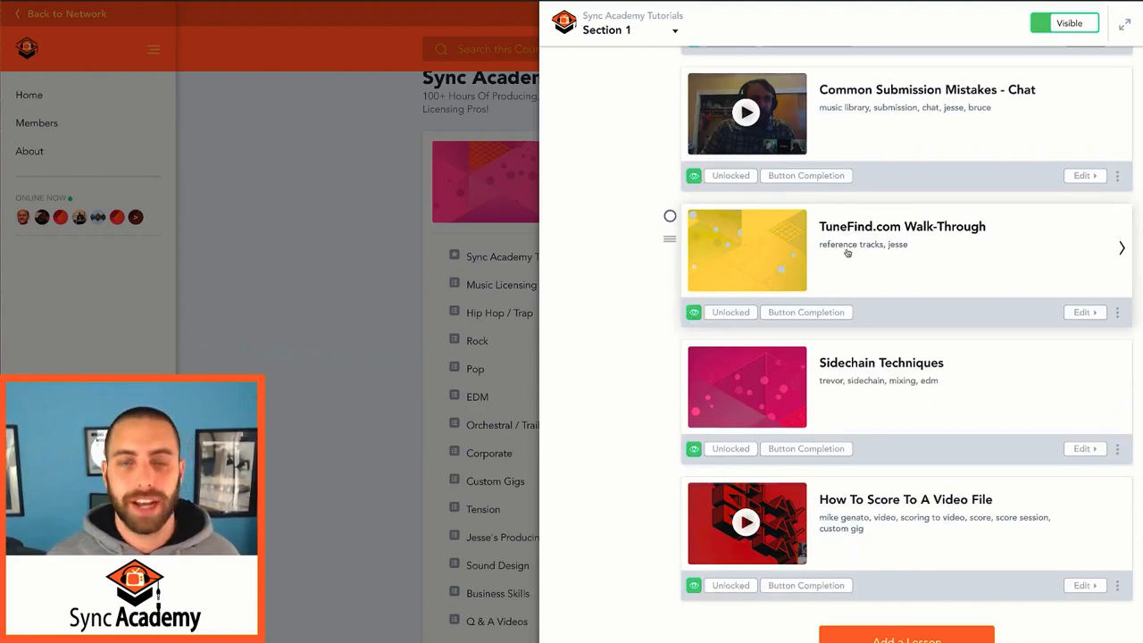
scroll(down, 3)
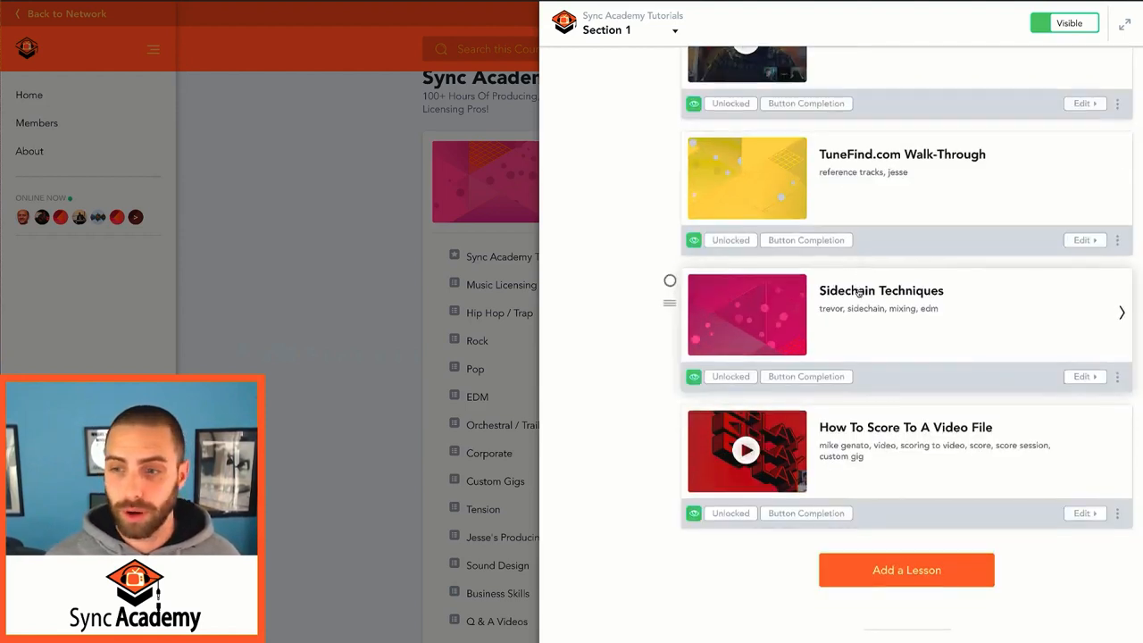
scroll(down, 3)
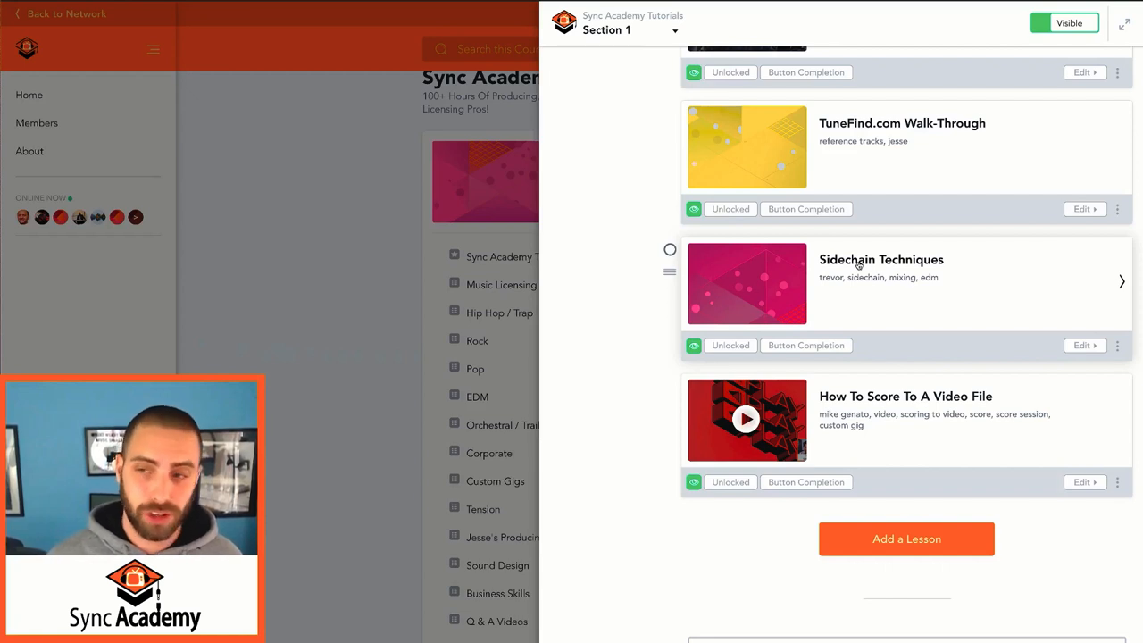
scroll(down, 3)
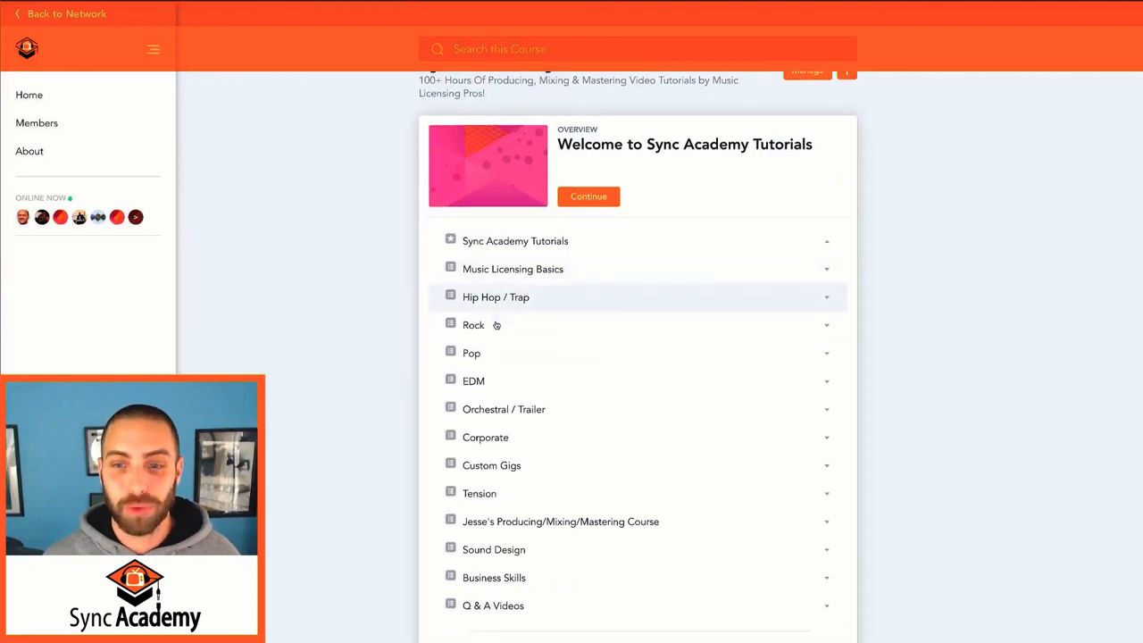
scroll(down, 3)
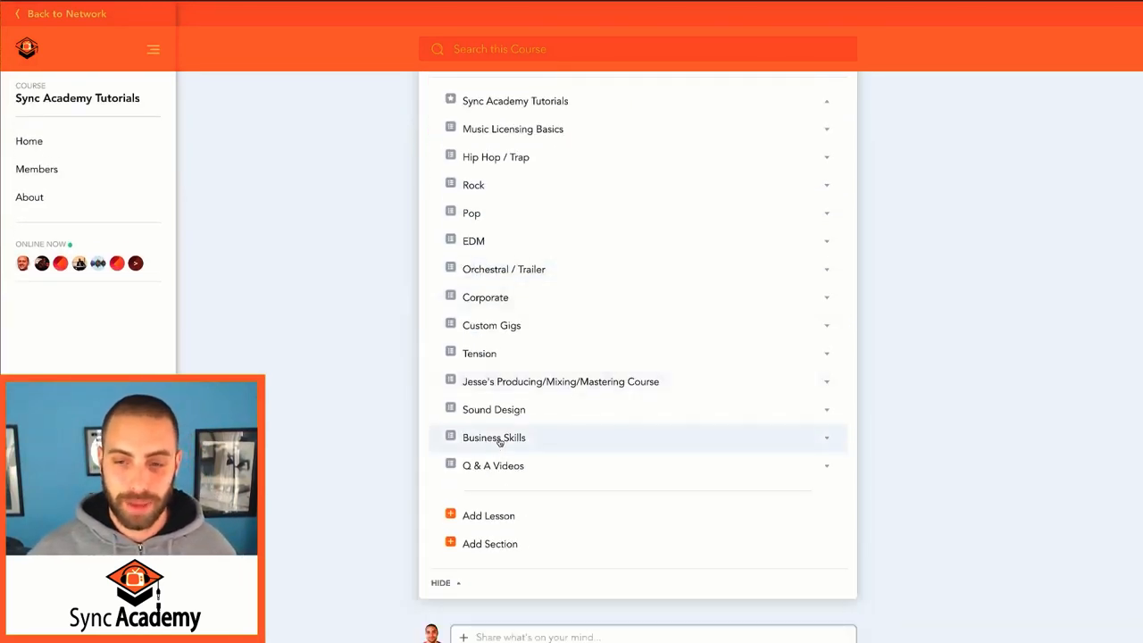
Step: Open the Business Skills section's lessons and scroll through its first chat lessons
click(494, 437)
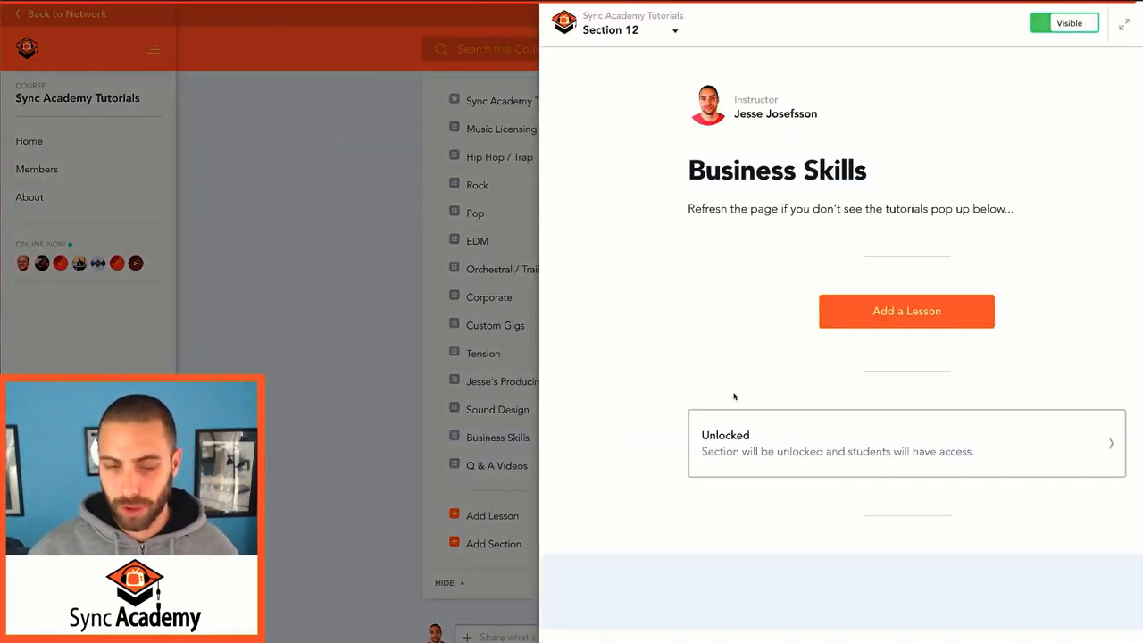
scroll(down, 3)
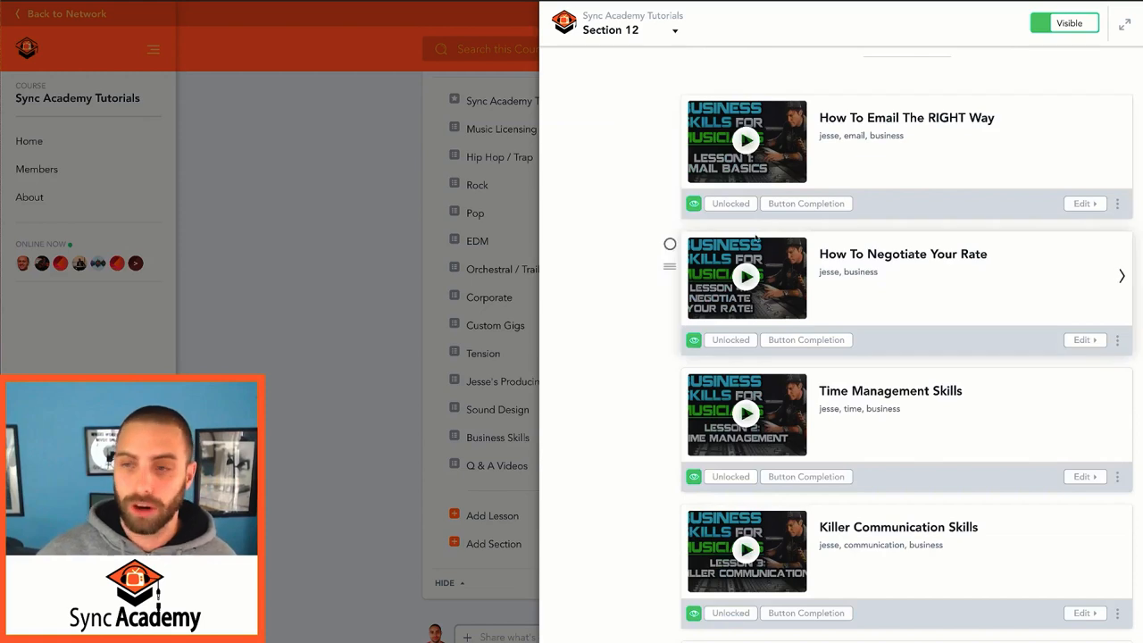
scroll(down, 3)
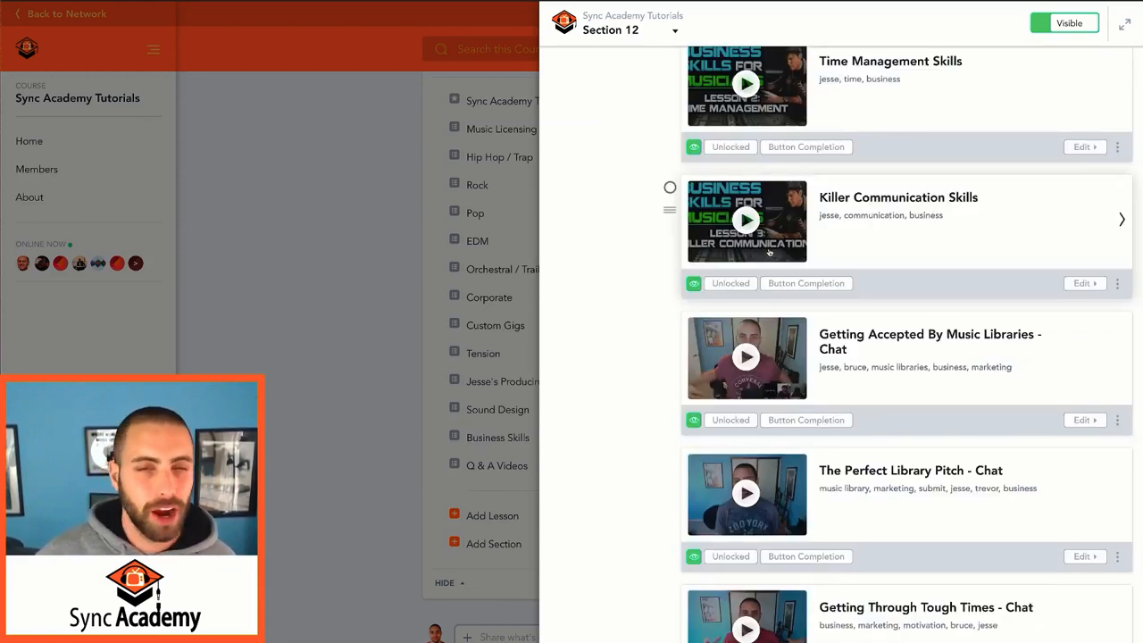
scroll(down, 3)
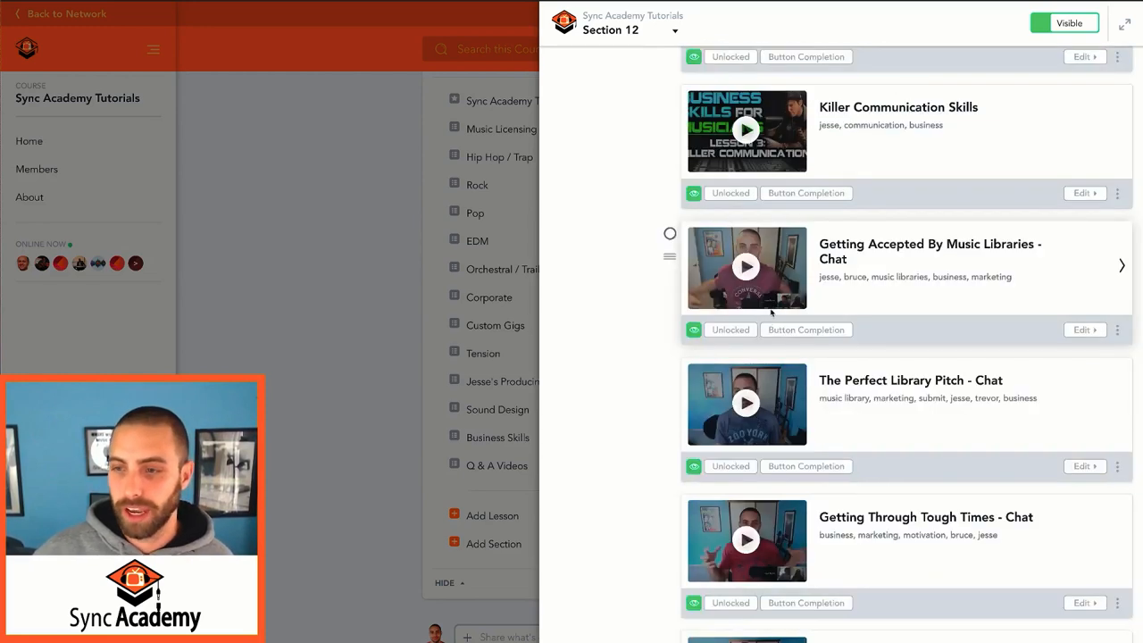
scroll(down, 3)
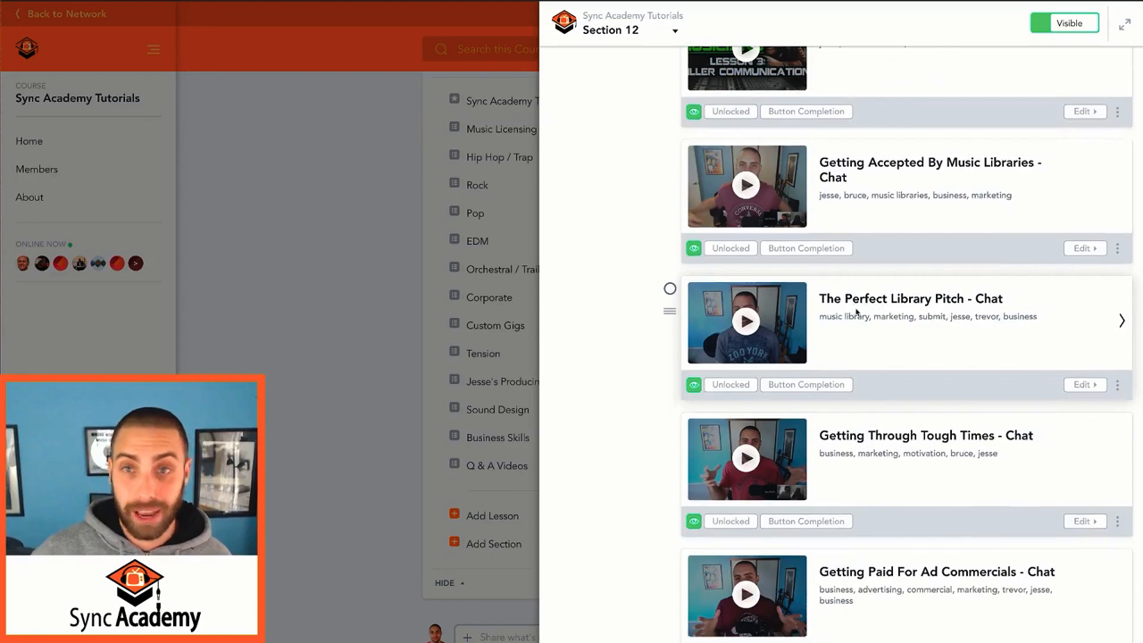
scroll(down, 3)
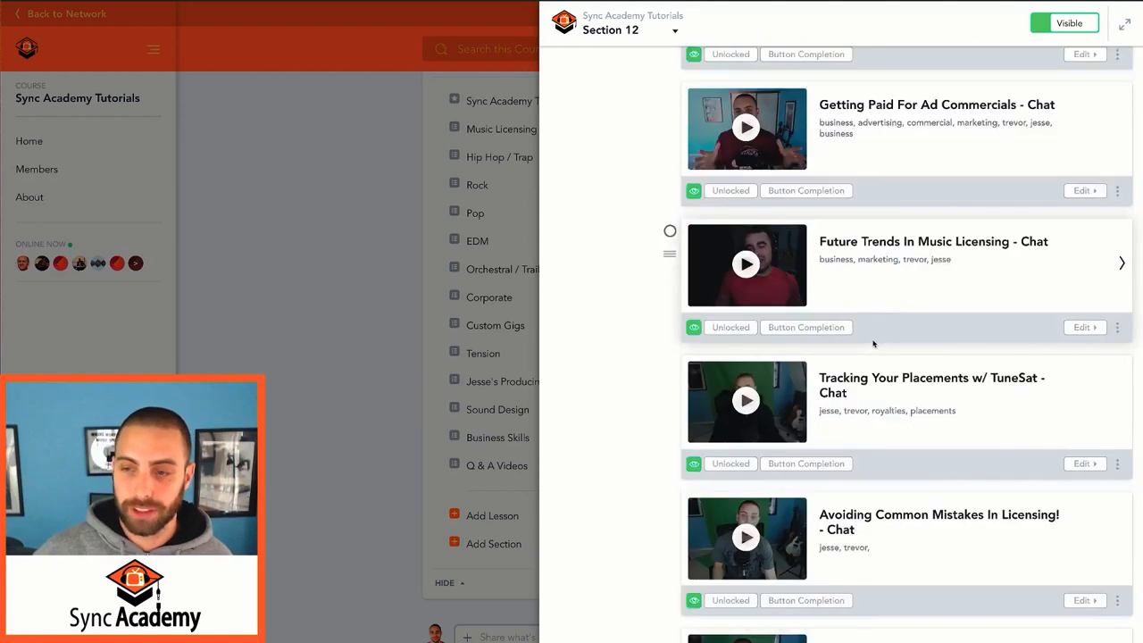
scroll(down, 3)
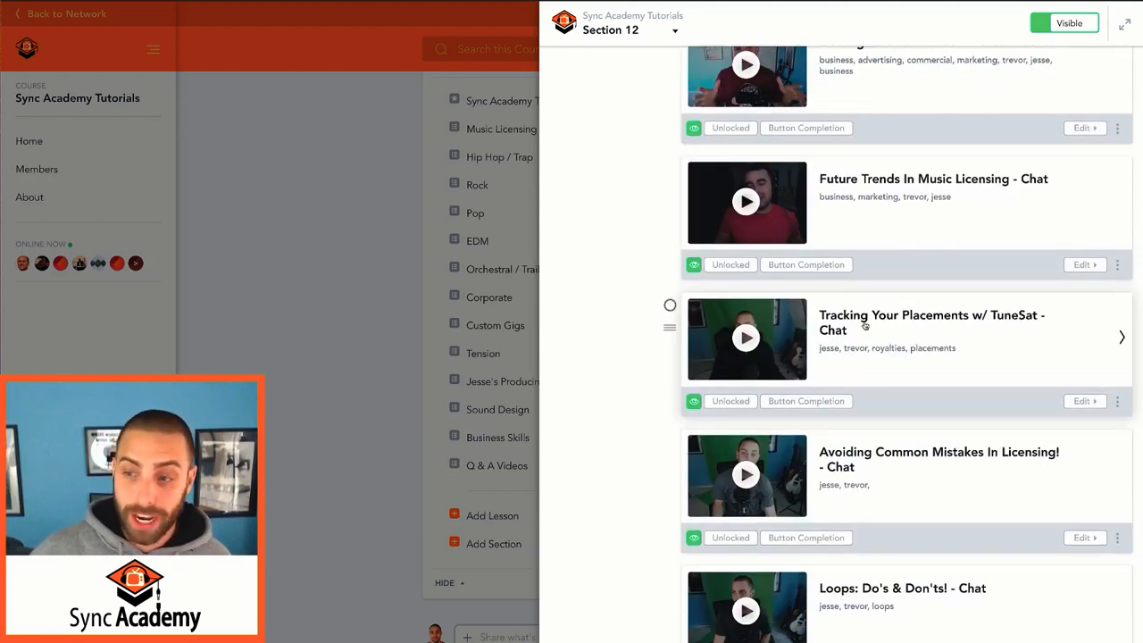
Step: Scroll further down the Section 12 list to How Long Until Full-Time Income? - Chat
scroll(up, 3)
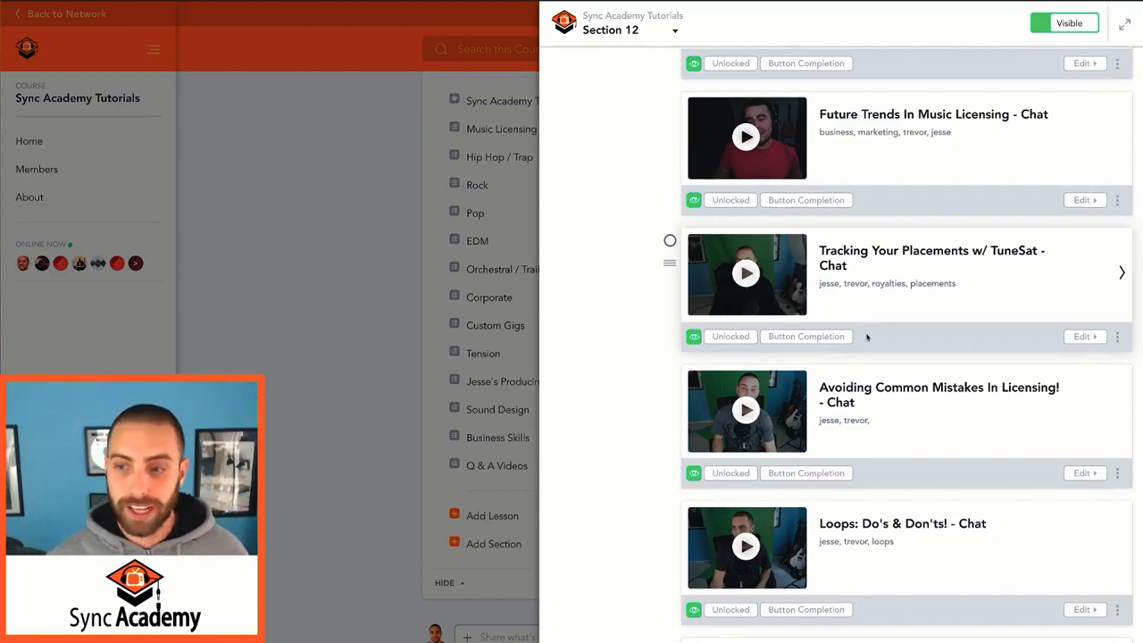
scroll(down, 3)
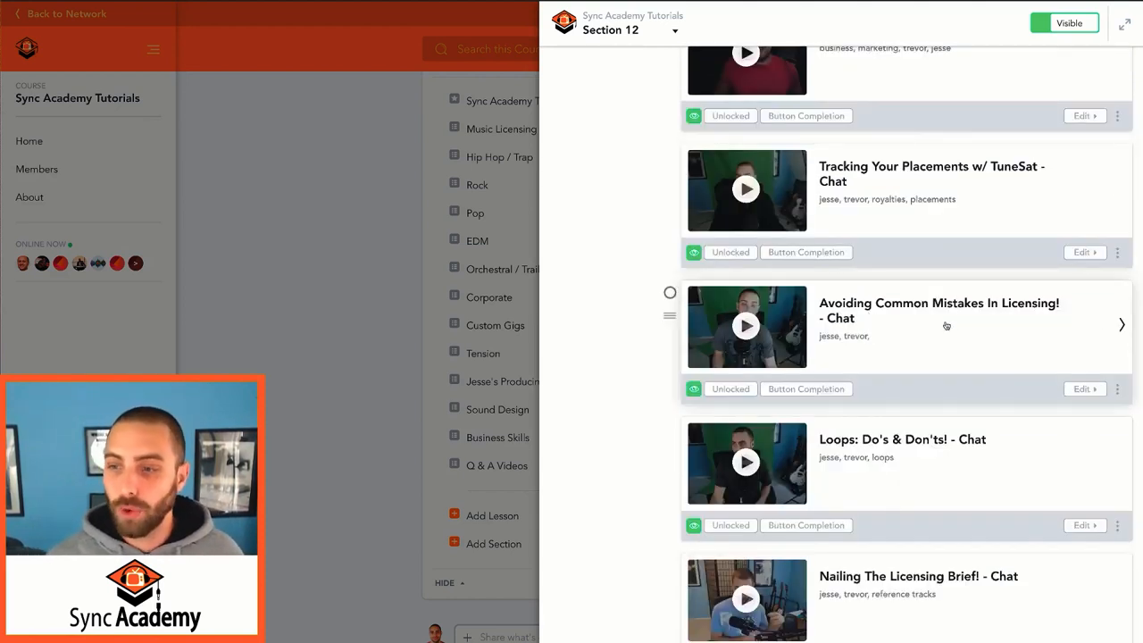
scroll(down, 3)
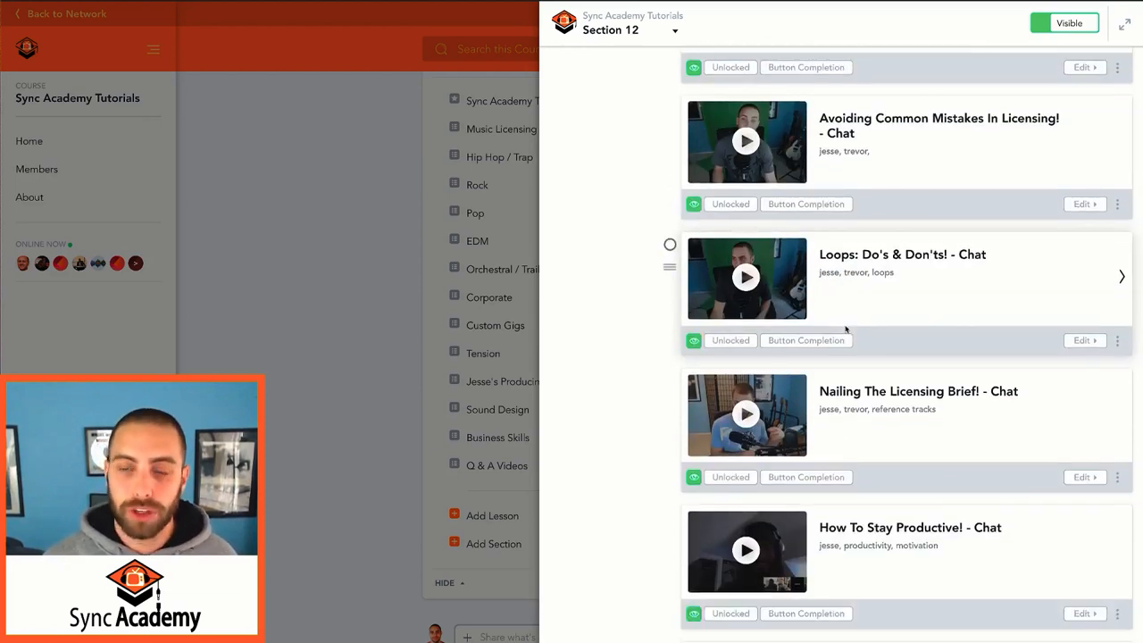
scroll(down, 3)
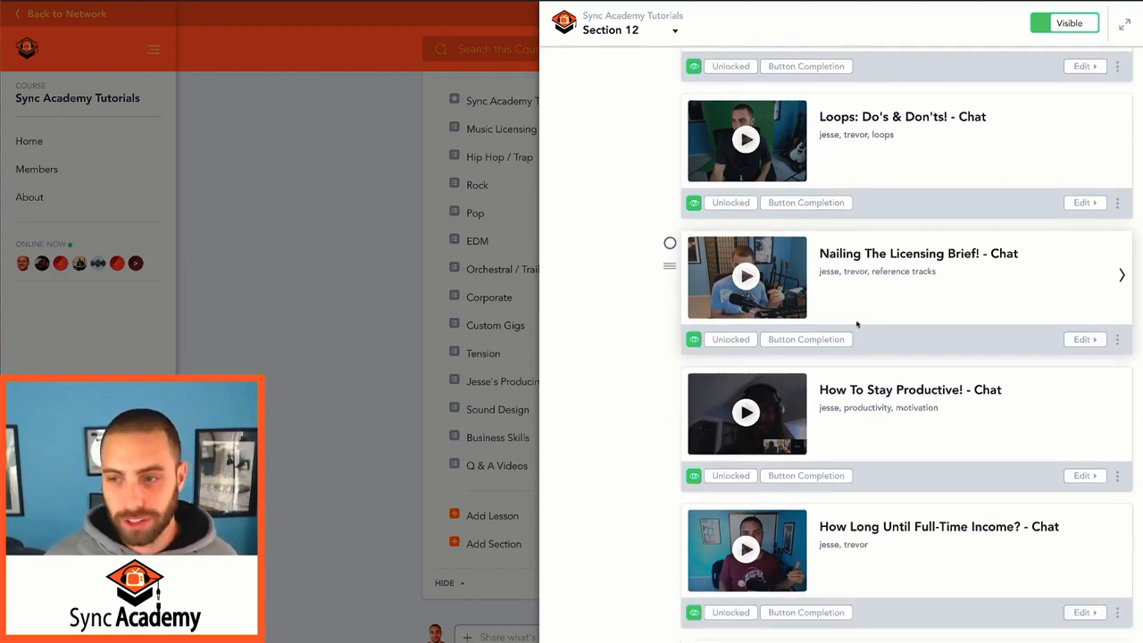
scroll(down, 3)
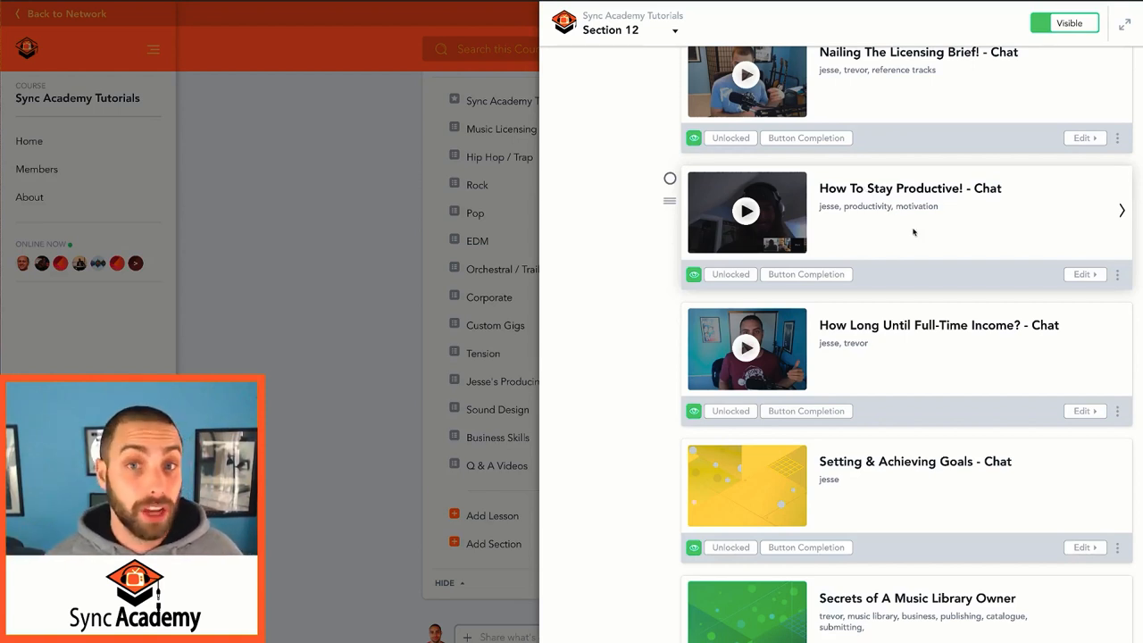
scroll(down, 3)
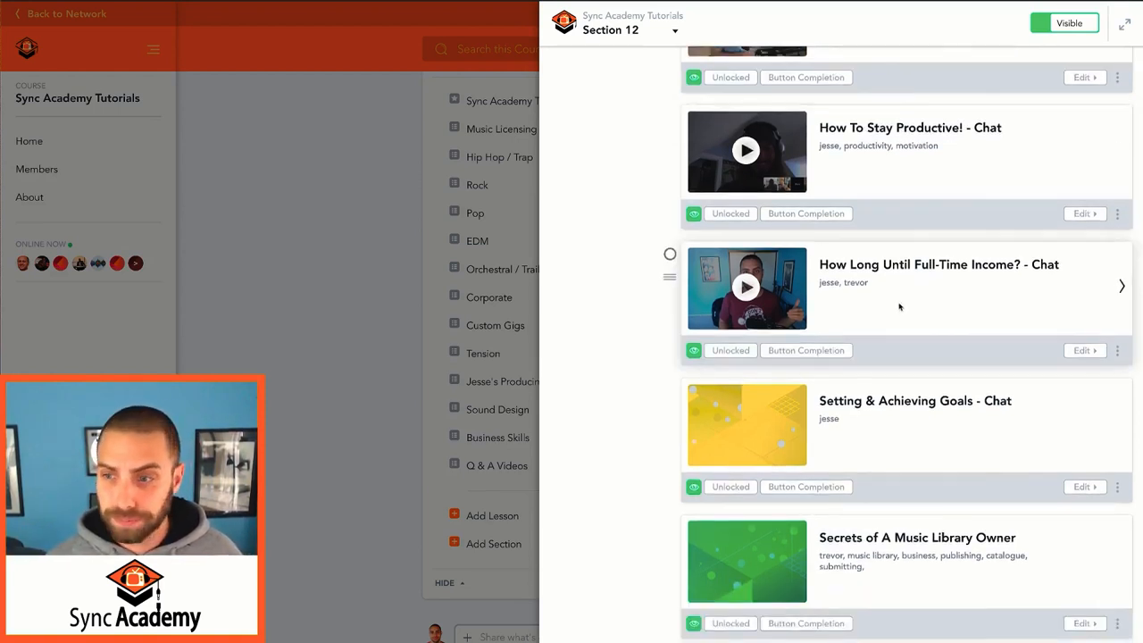
Step: Scroll to the bottom of Section 12, past Structure of a Music Production Company to Add a Lesson
scroll(up, 3)
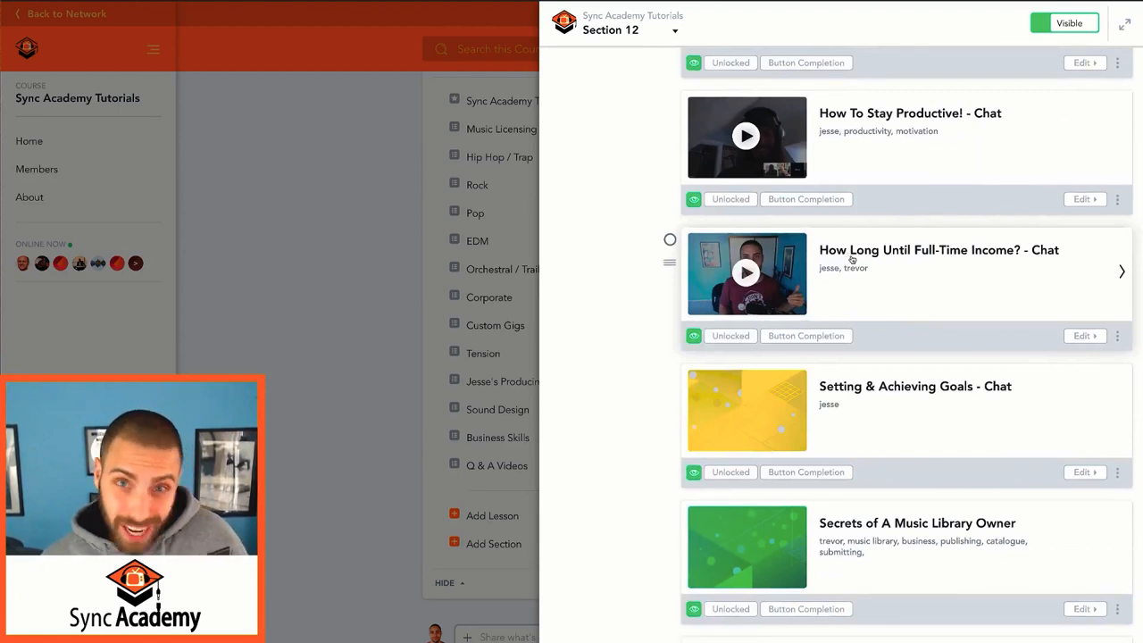
scroll(down, 3)
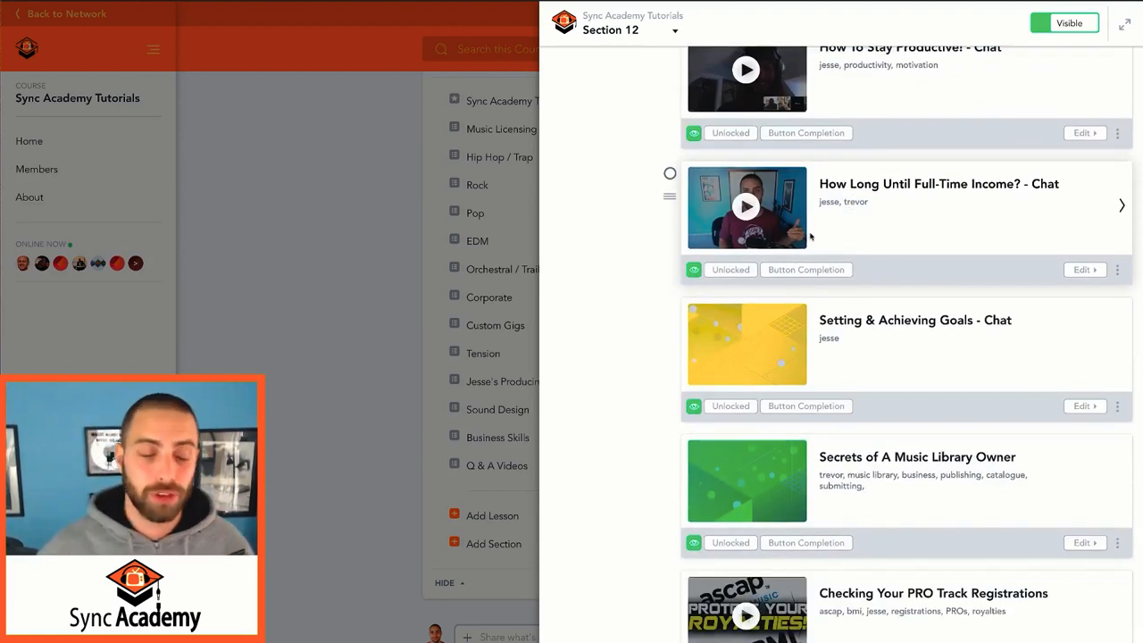
scroll(down, 3)
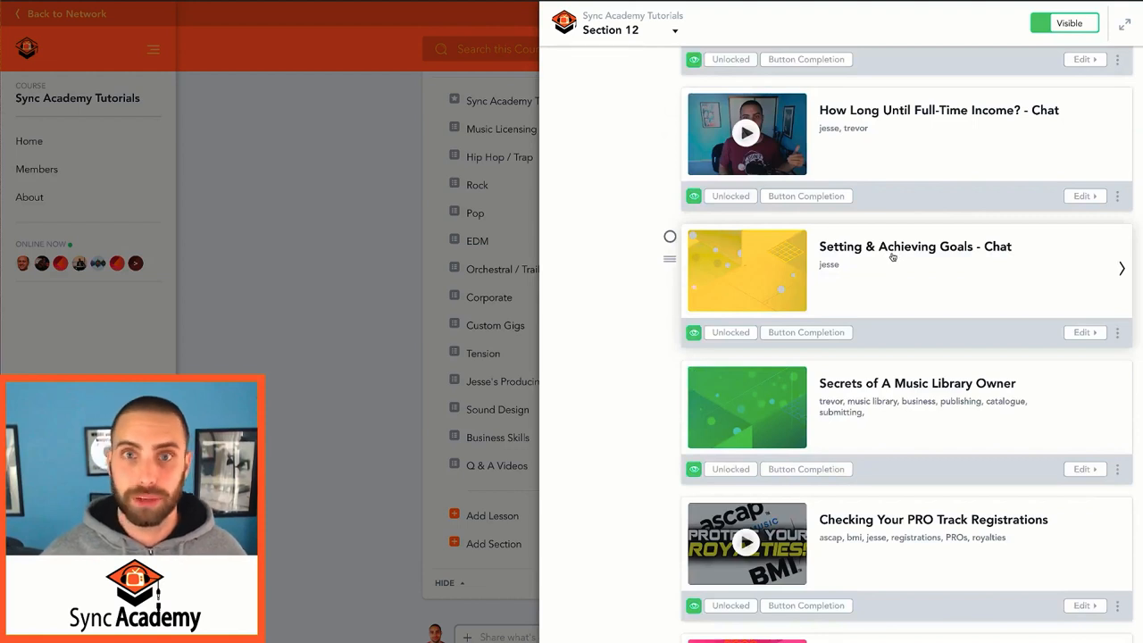
scroll(down, 3)
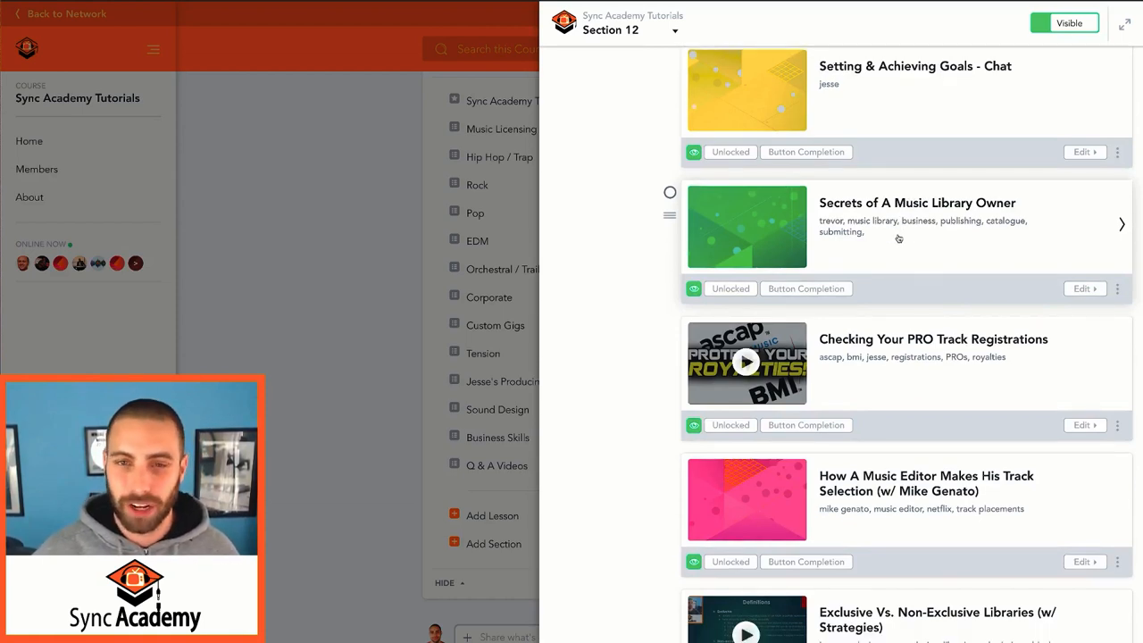
scroll(down, 3)
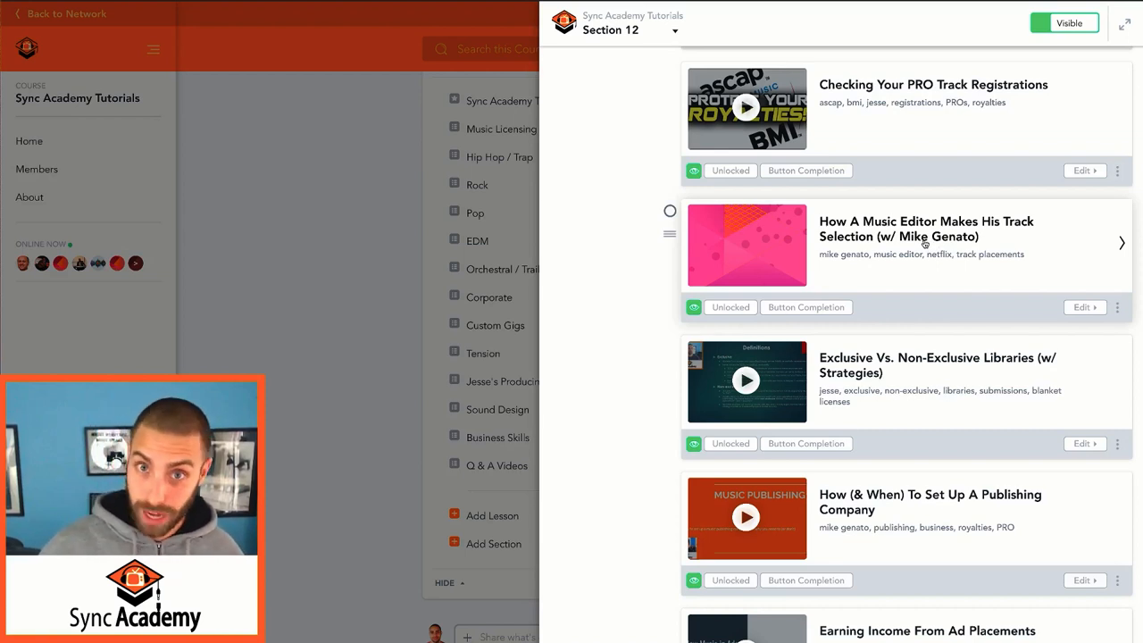
scroll(down, 3)
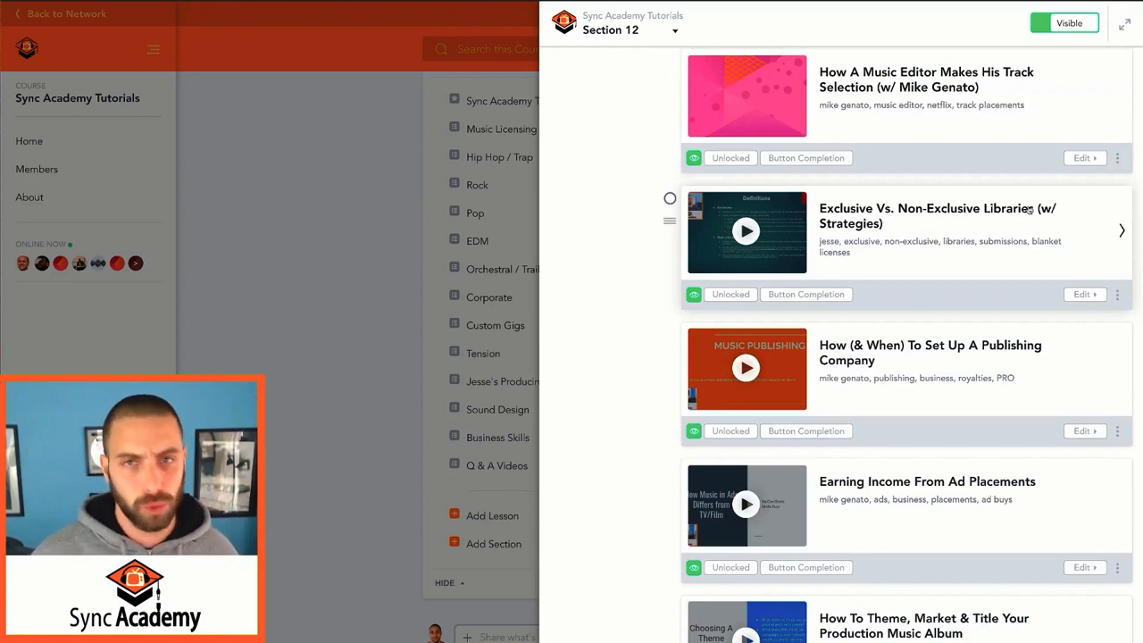
scroll(down, 3)
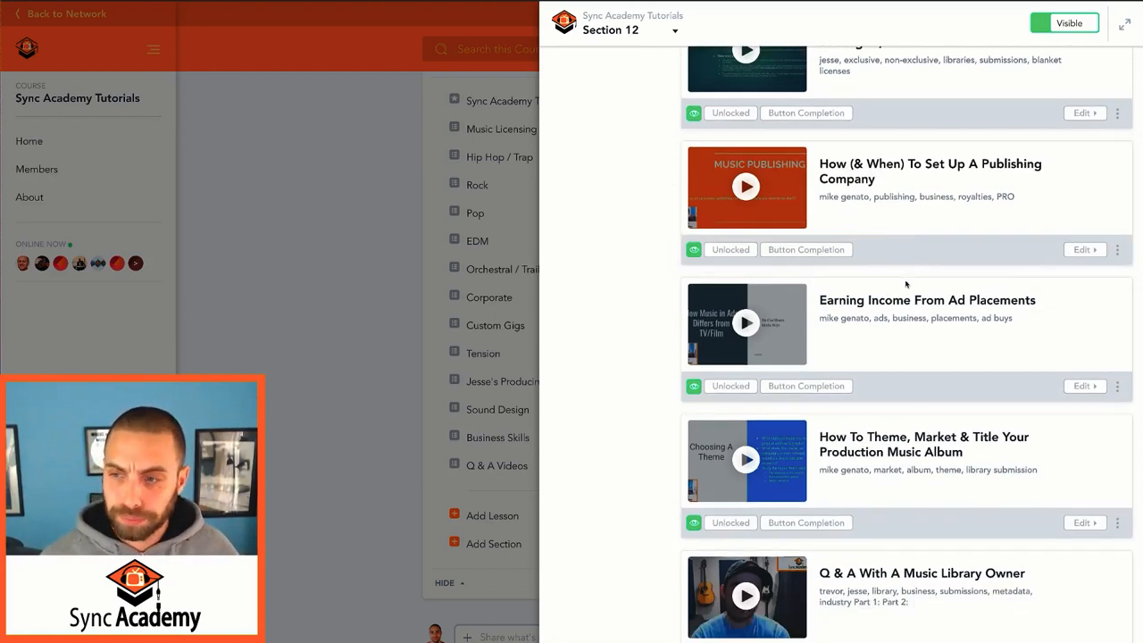
scroll(down, 3)
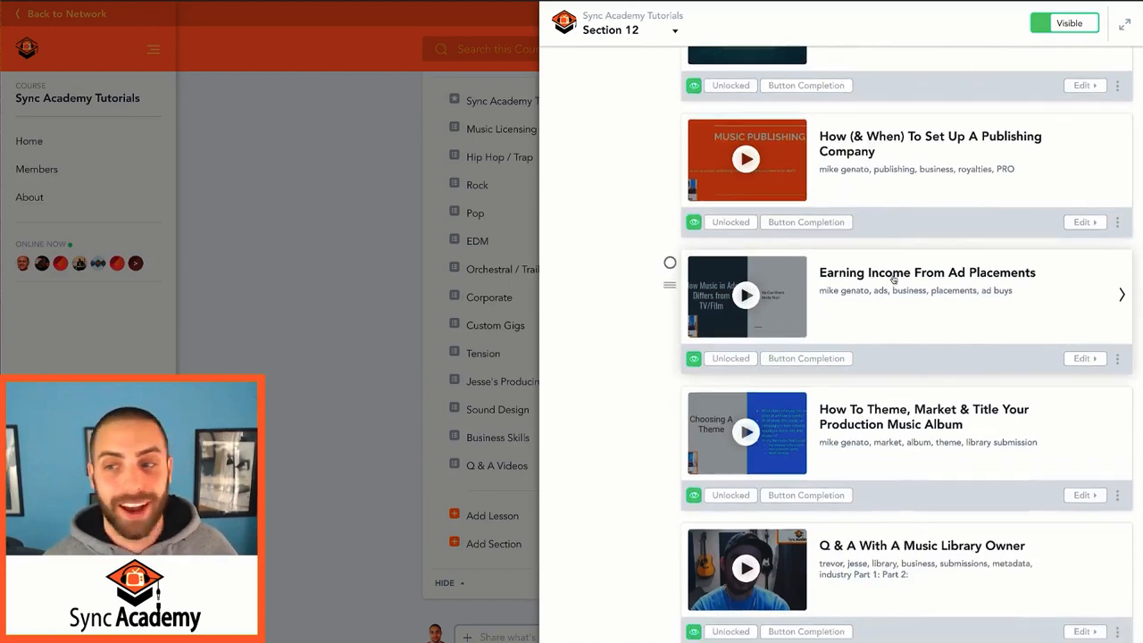
scroll(down, 3)
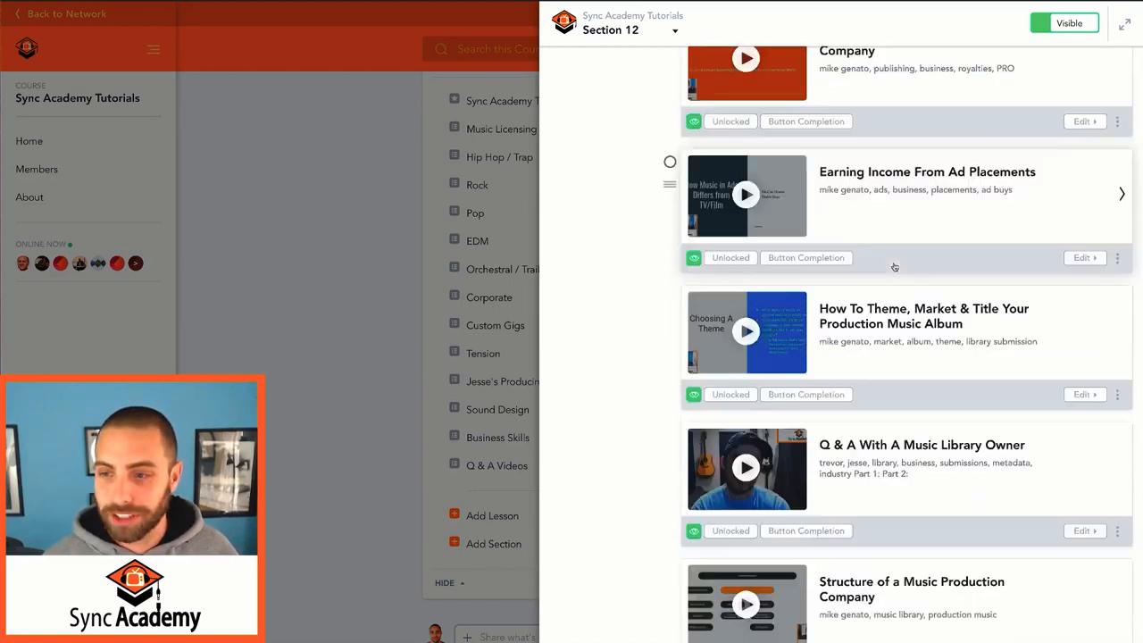
scroll(down, 3)
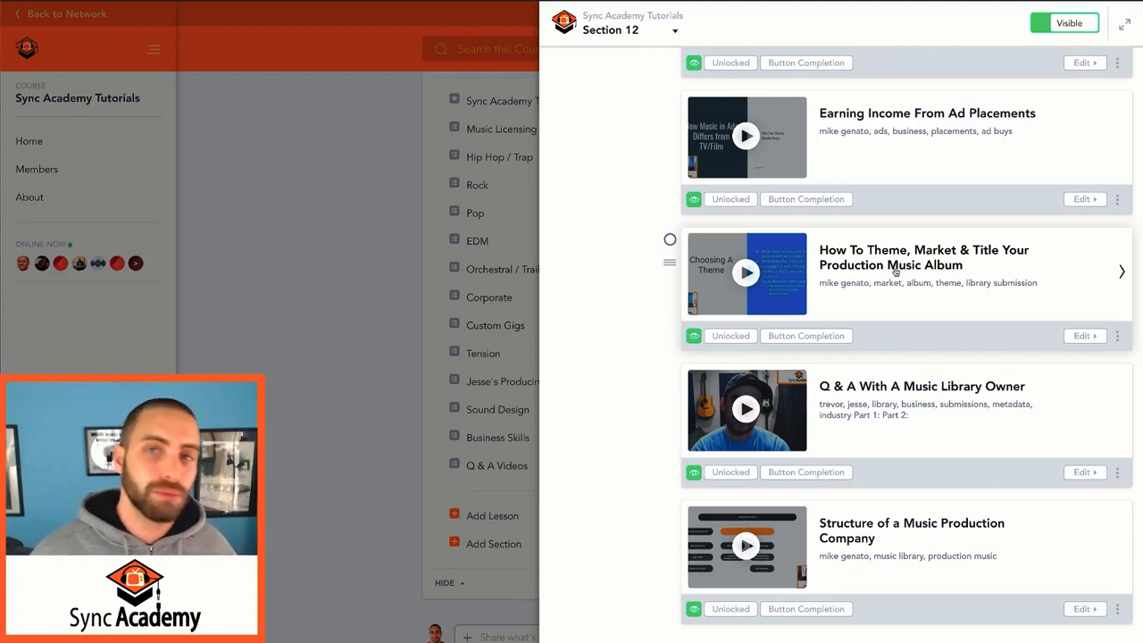
scroll(down, 3)
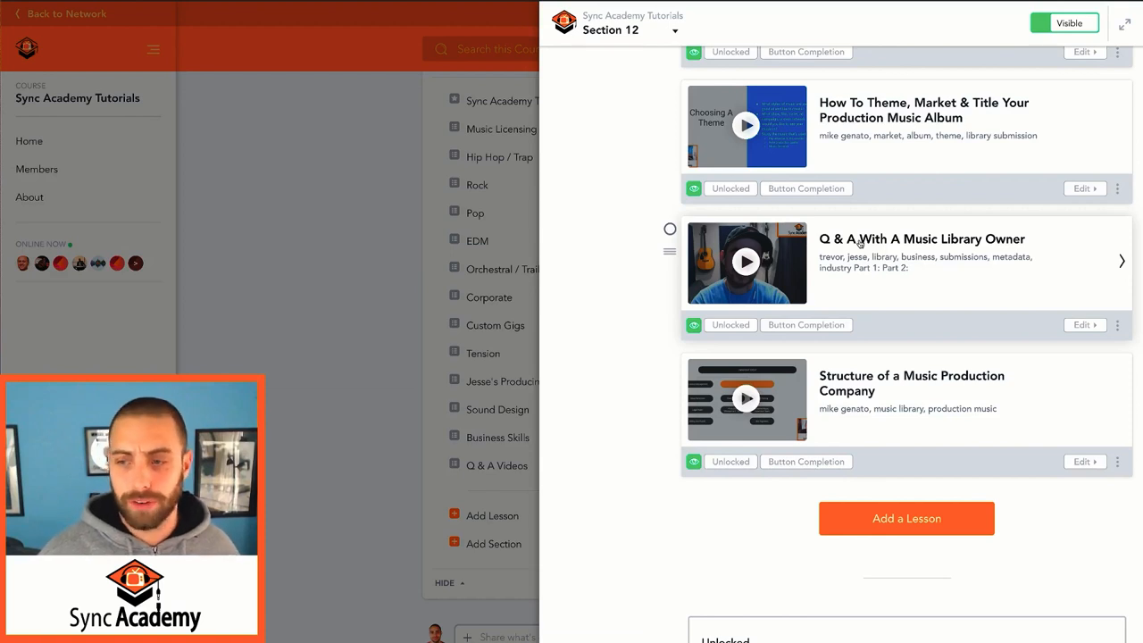
scroll(down, 3)
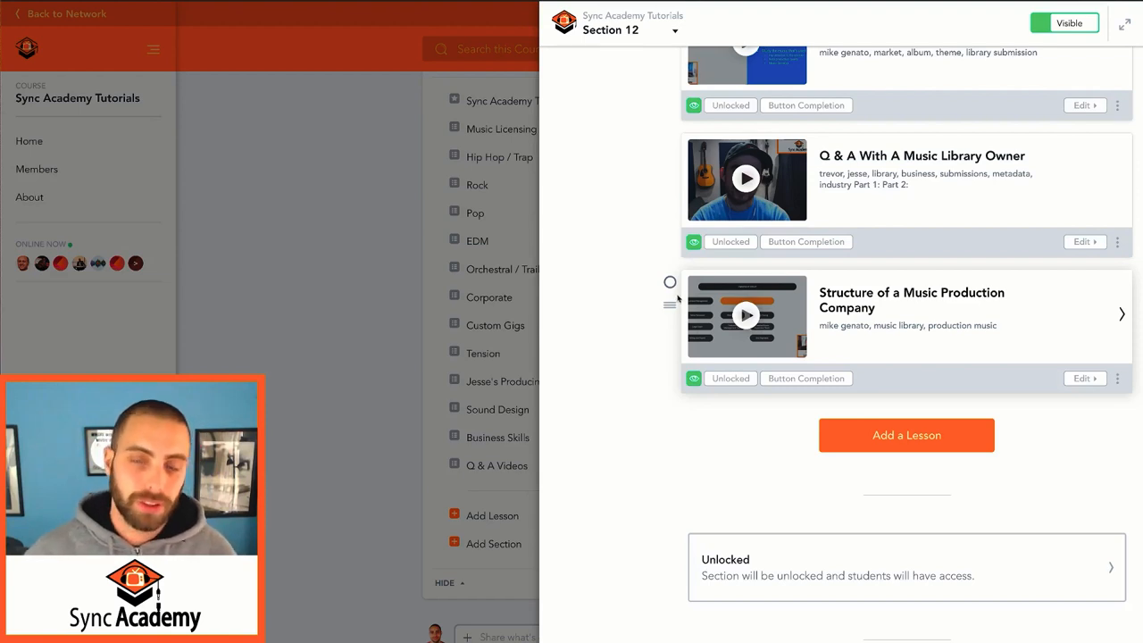
mouse_move(378, 268)
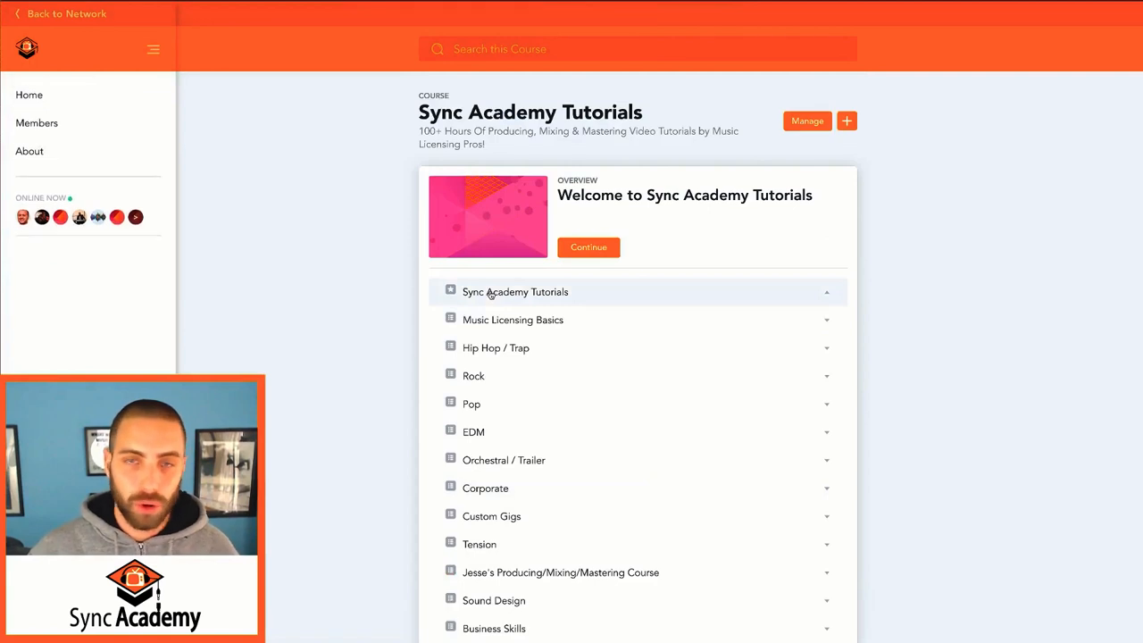
mouse_move(401, 289)
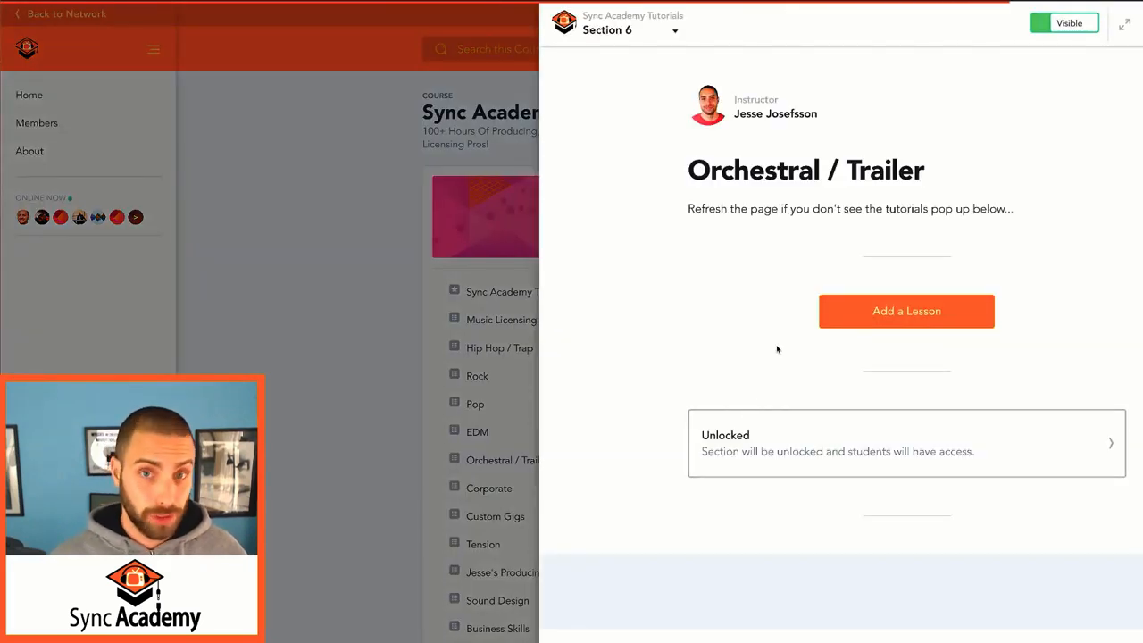
scroll(down, 3)
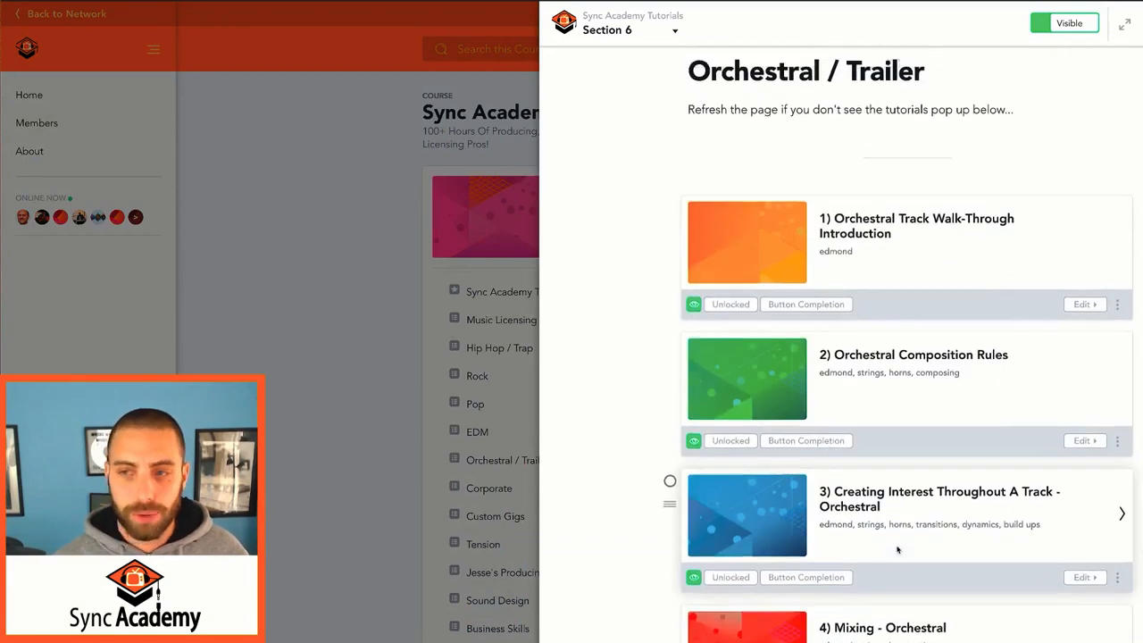
scroll(up, 3)
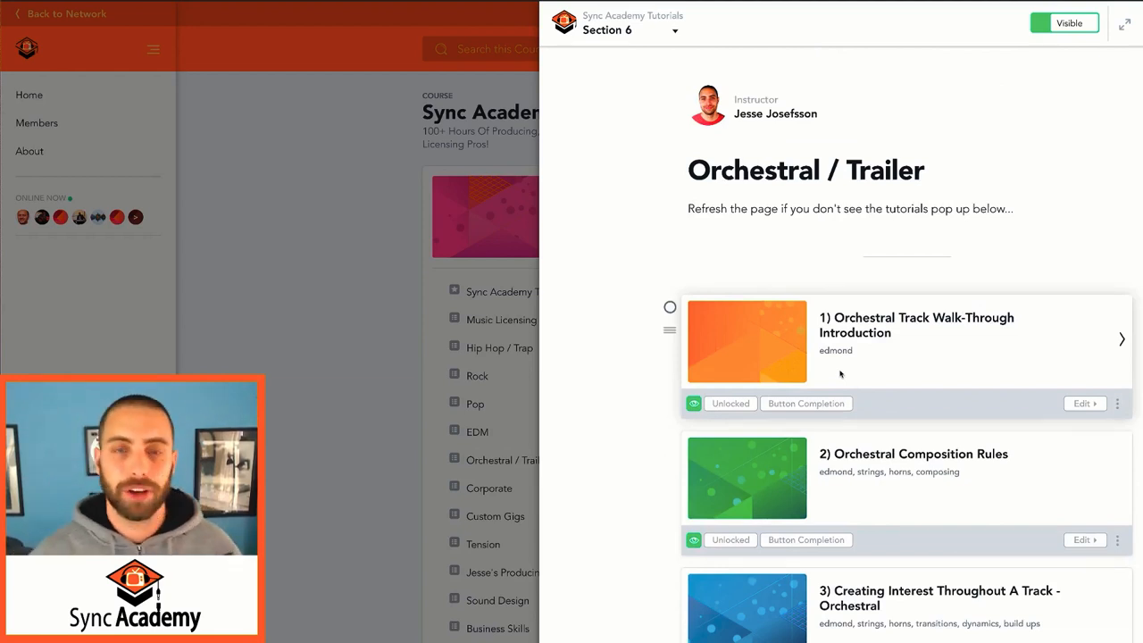
scroll(down, 3)
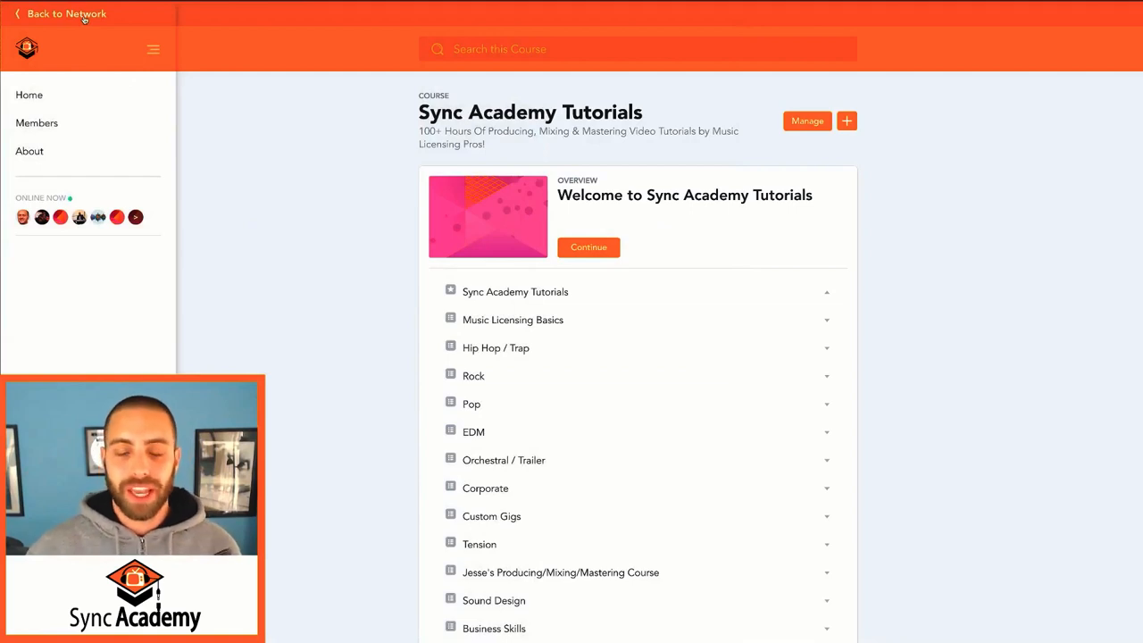
Step: Go back to the network feed and open the 'Share what's on your mind' post composer
click(66, 13)
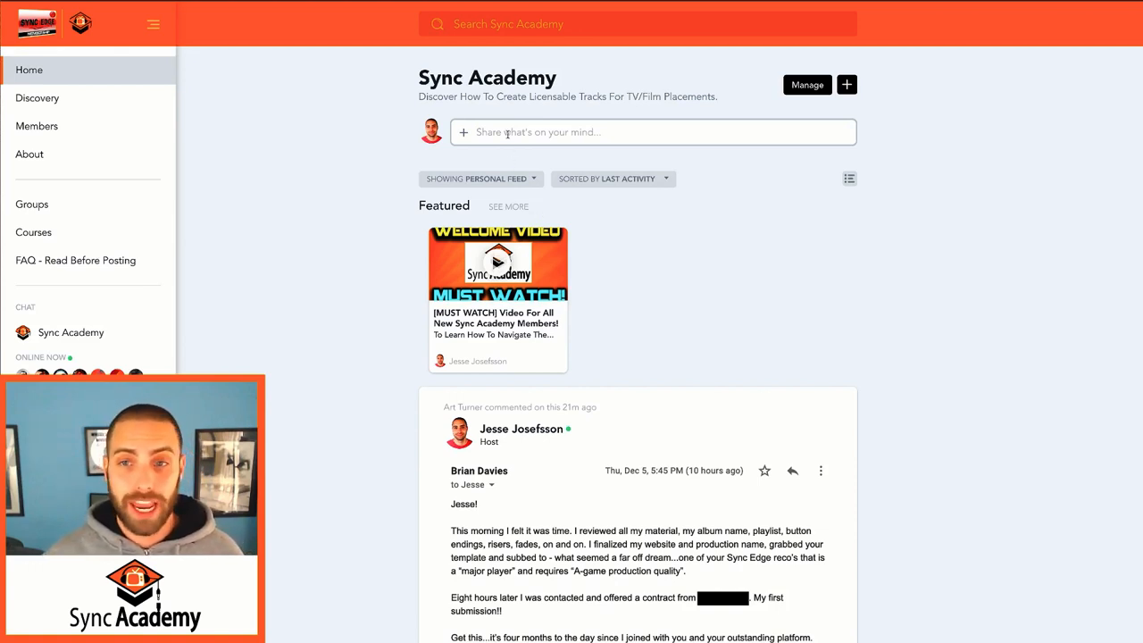
click(625, 132)
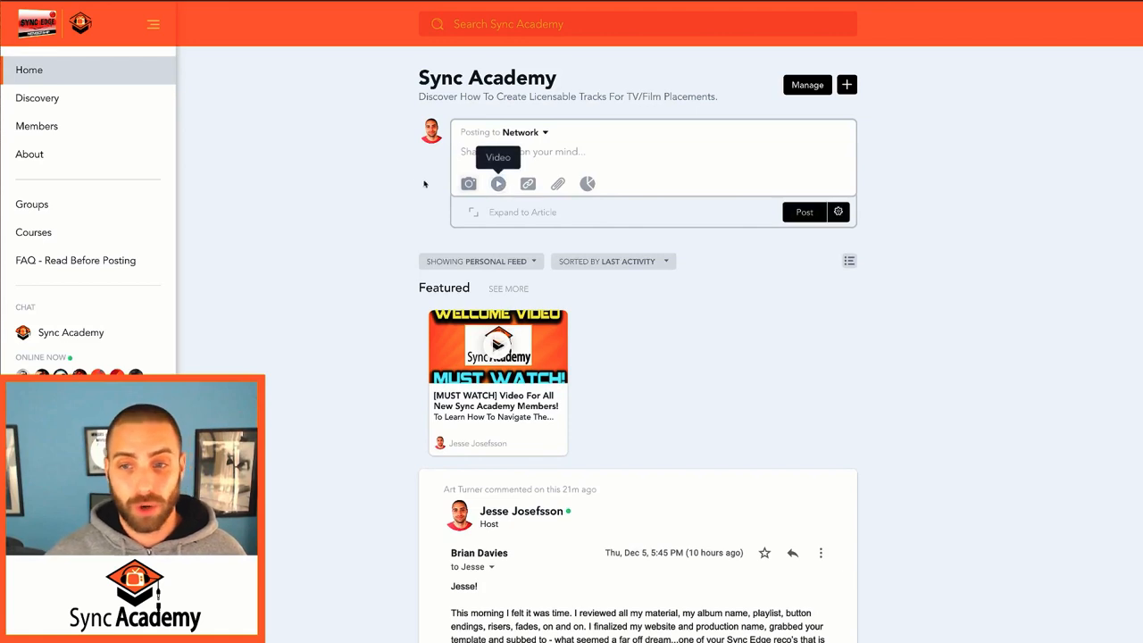
mouse_move(405, 180)
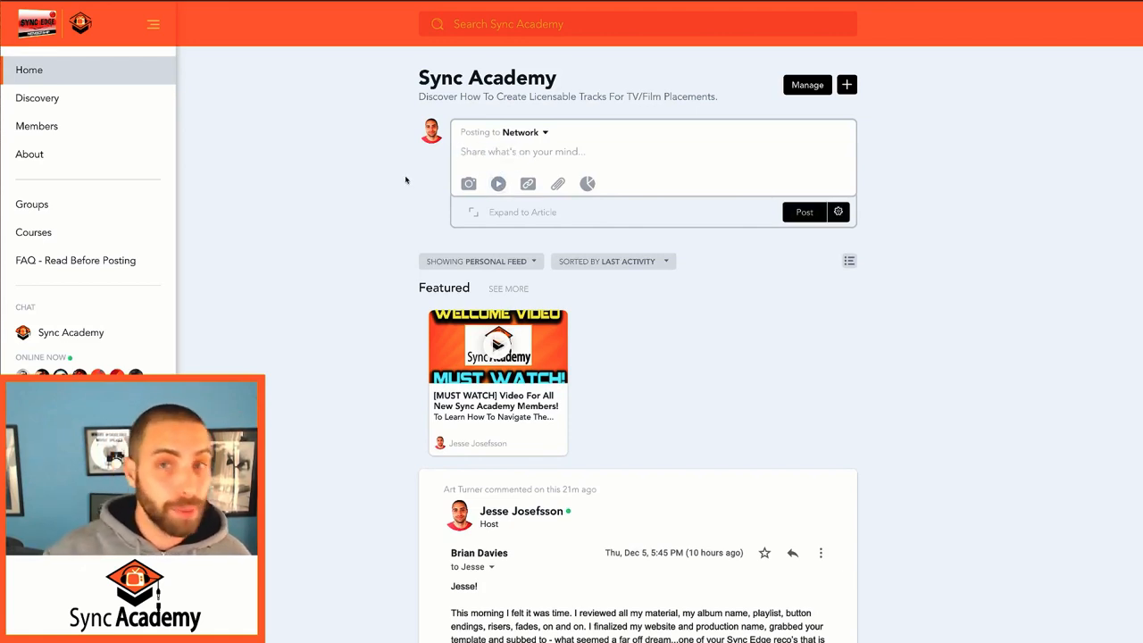